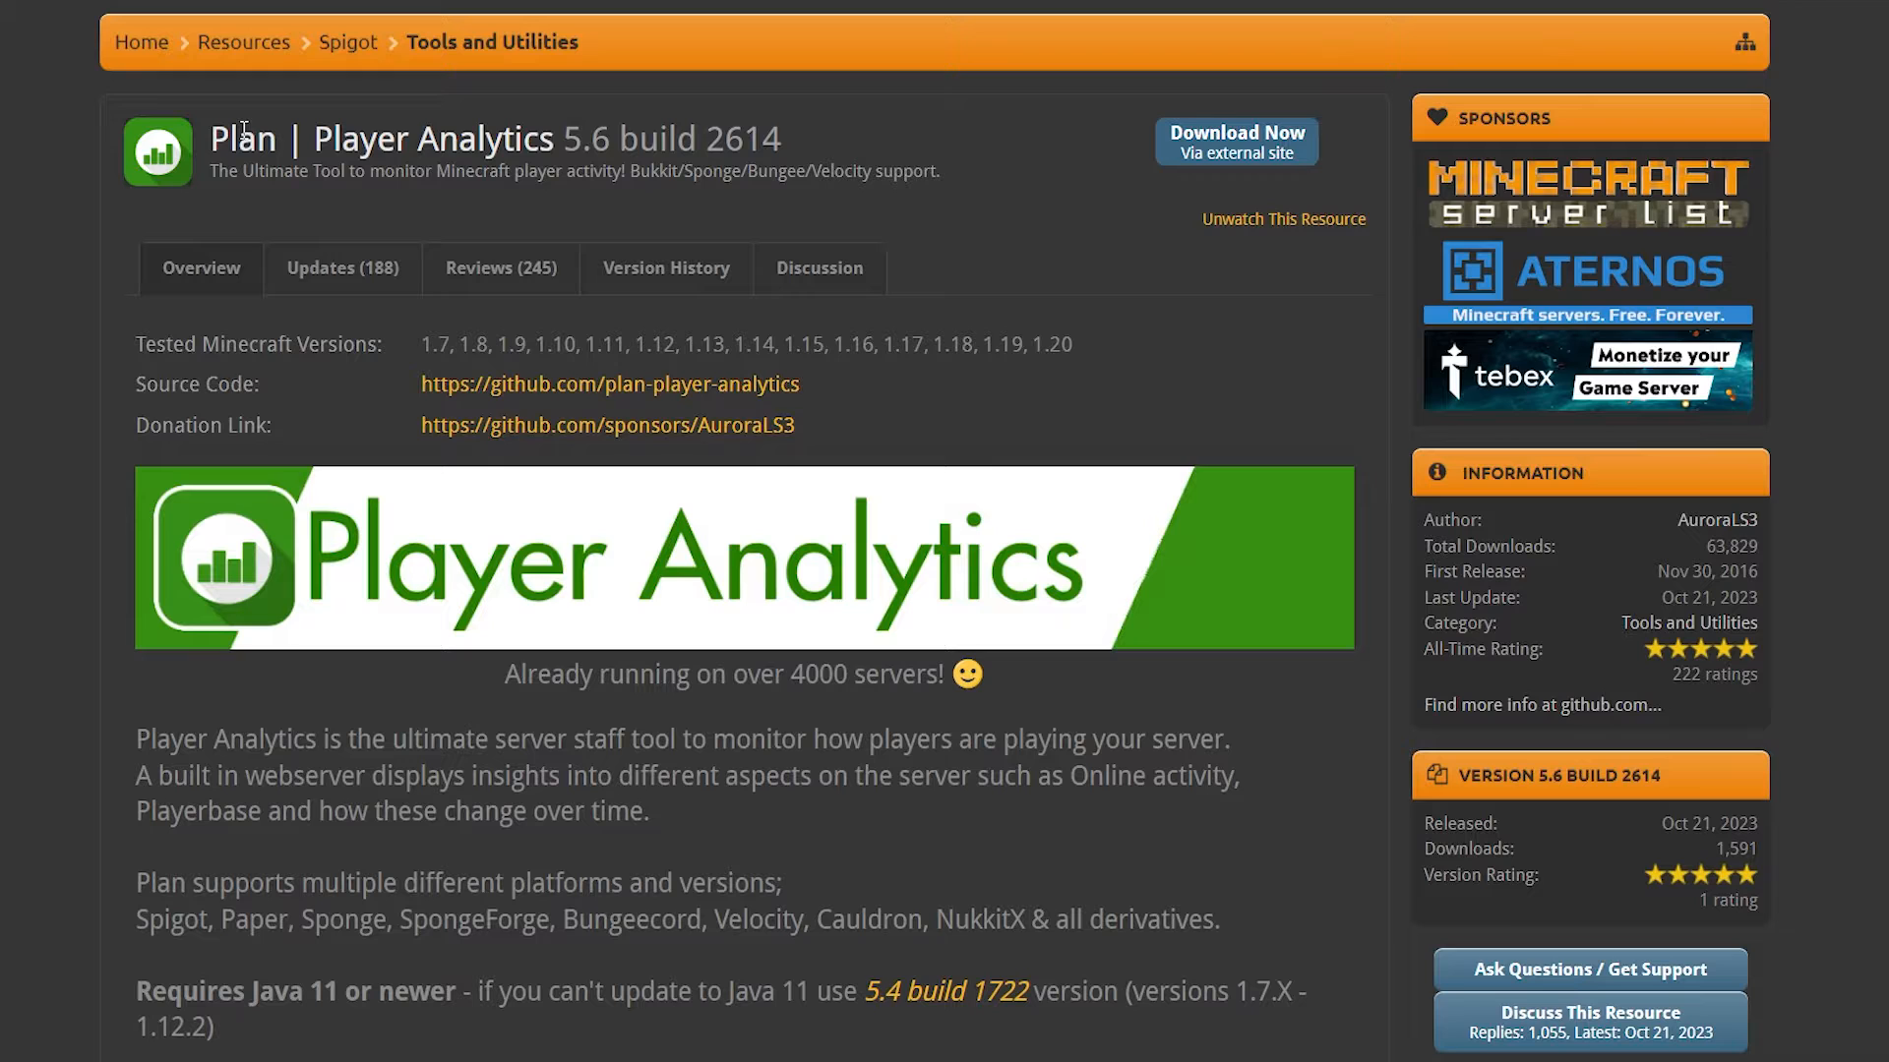
{"action": "mouse_move", "coordinate": [1108, 220]}
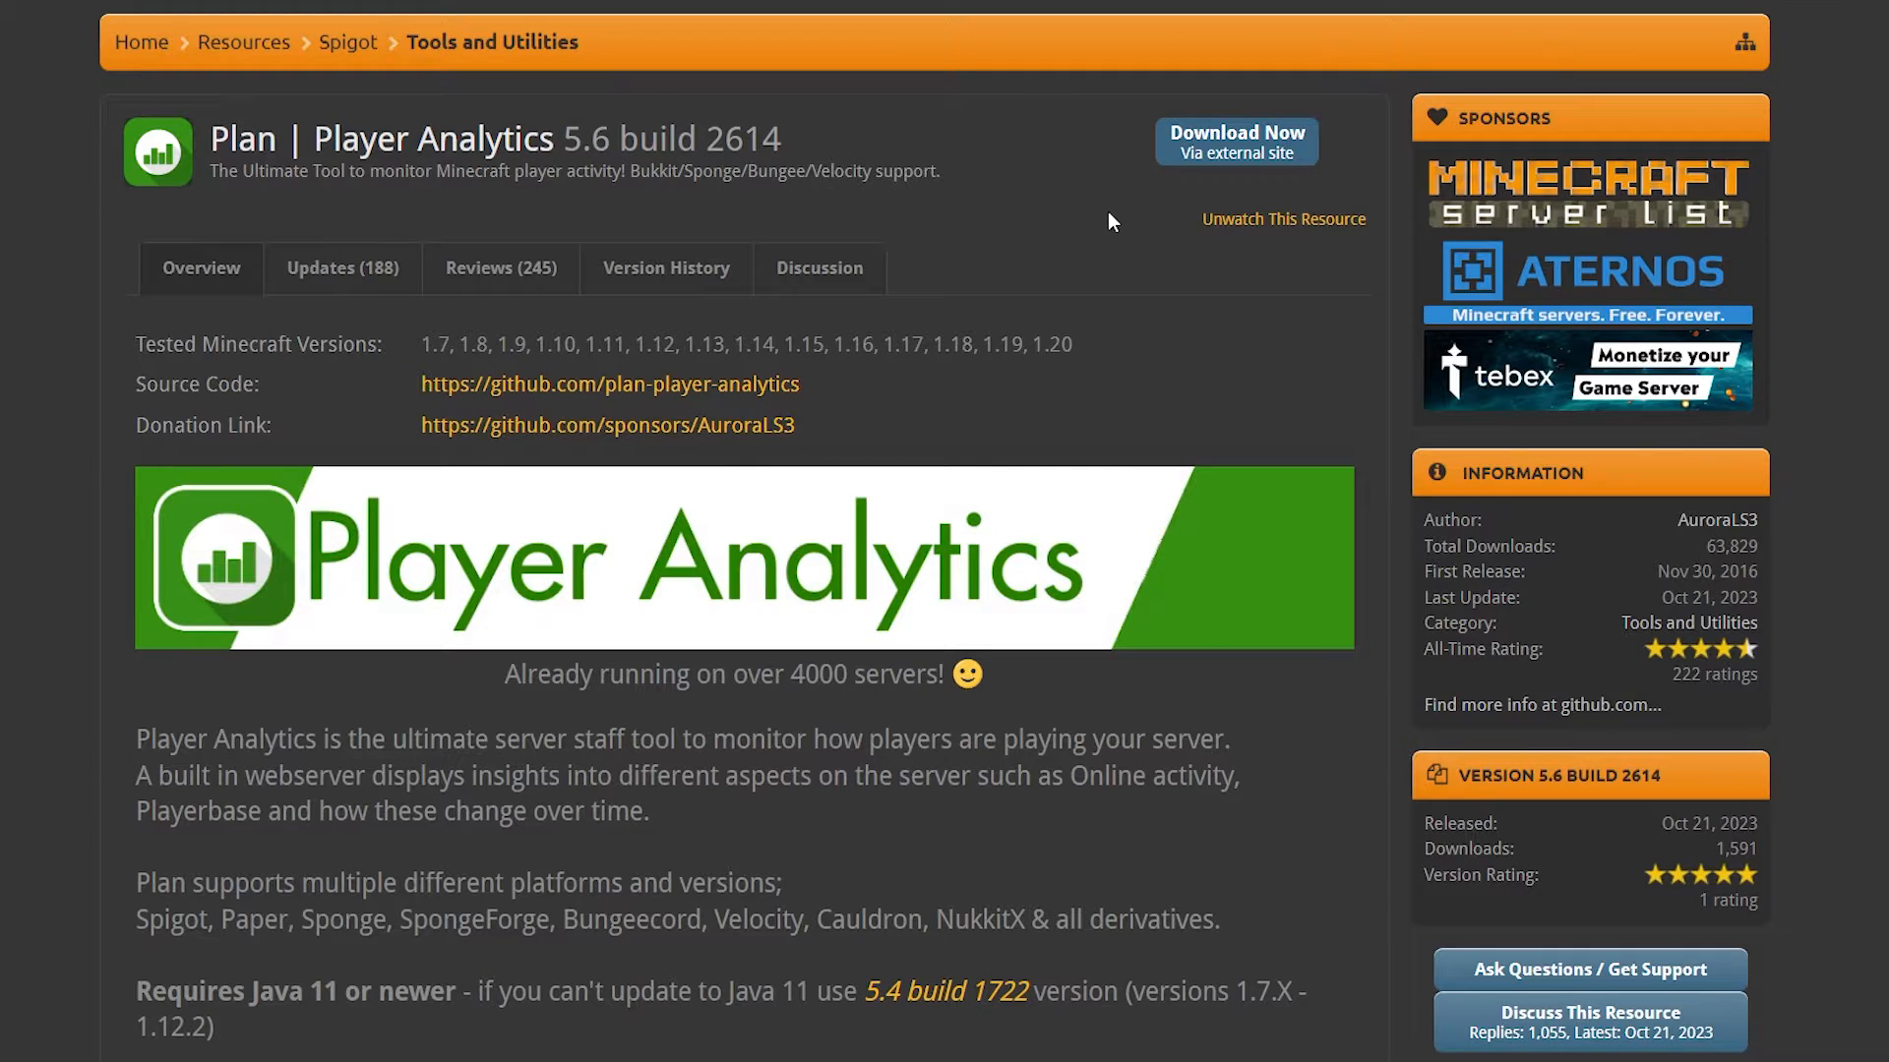
- Scroll through the server console log to find Plan's webserver running on port 8804
{"action": "scroll", "scroll_direction": "down", "scroll_amount": 3}
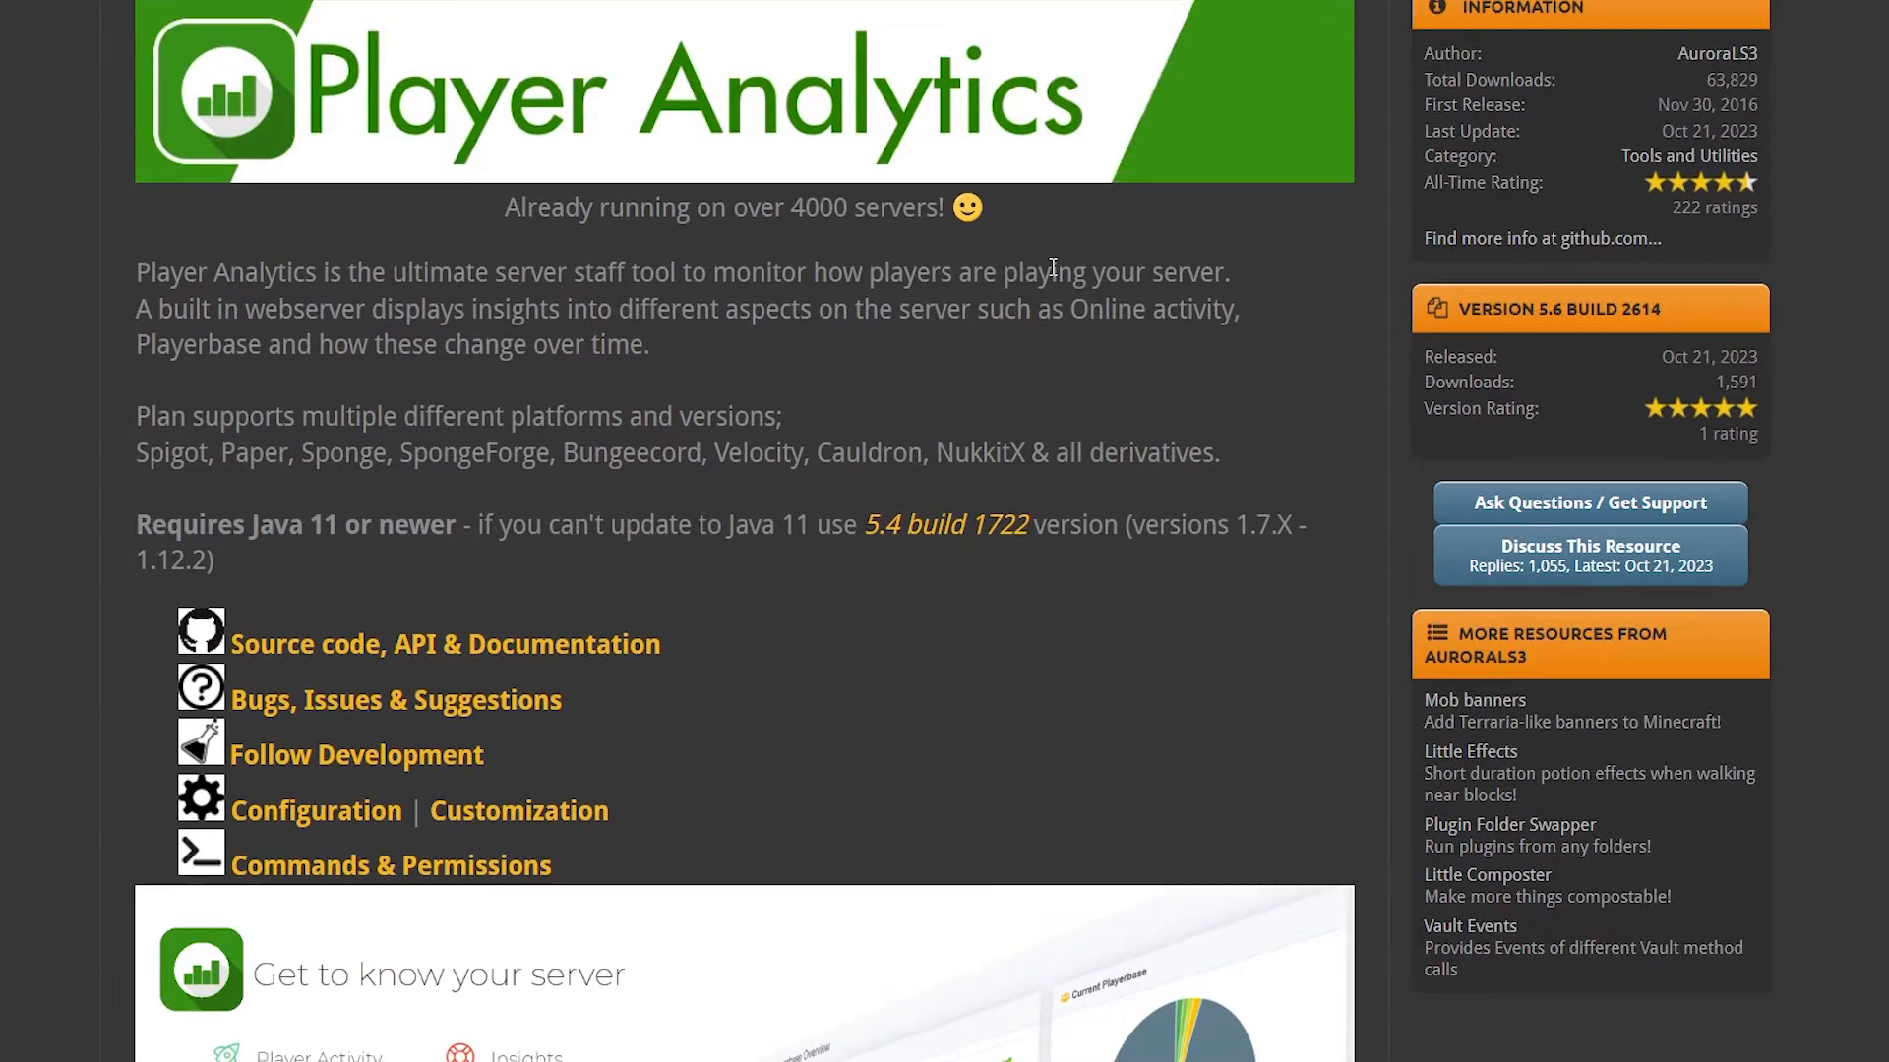
{"action": "scroll", "scroll_direction": "down", "scroll_amount": 3}
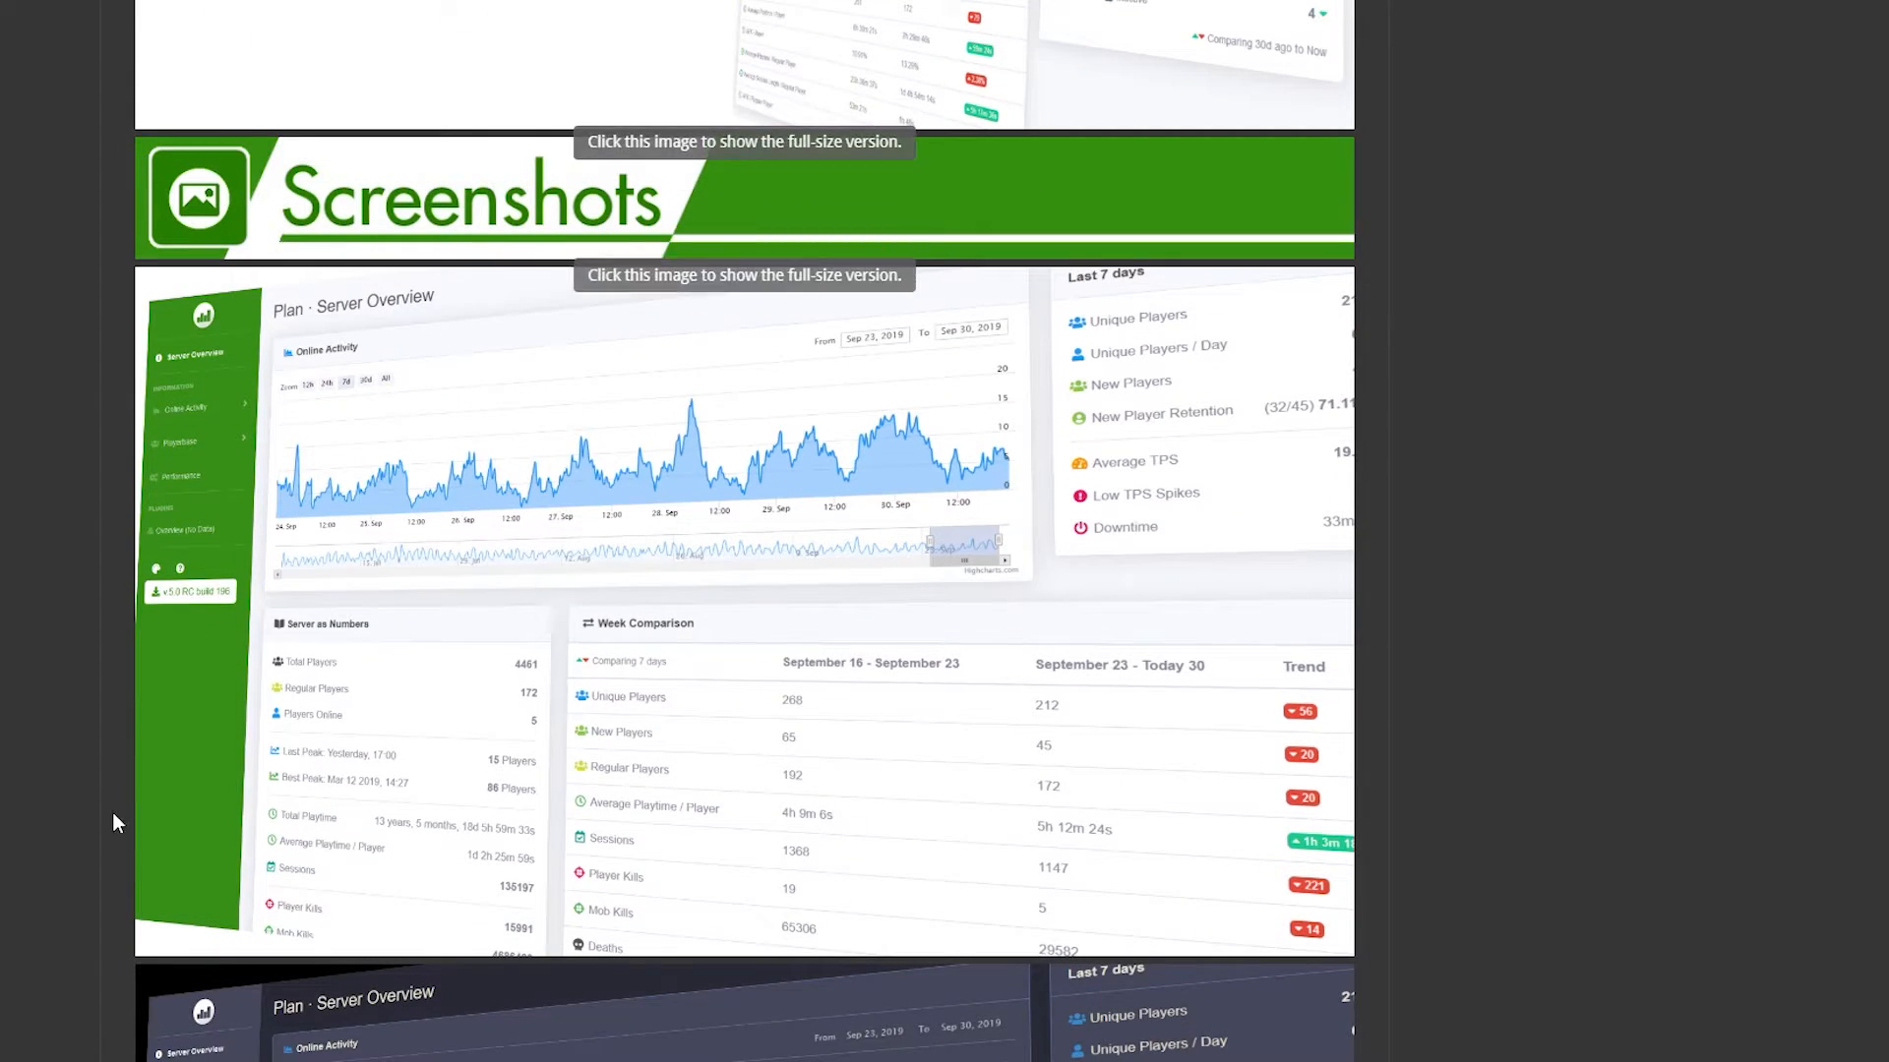
{"action": "mouse_move", "coordinate": [1163, 588]}
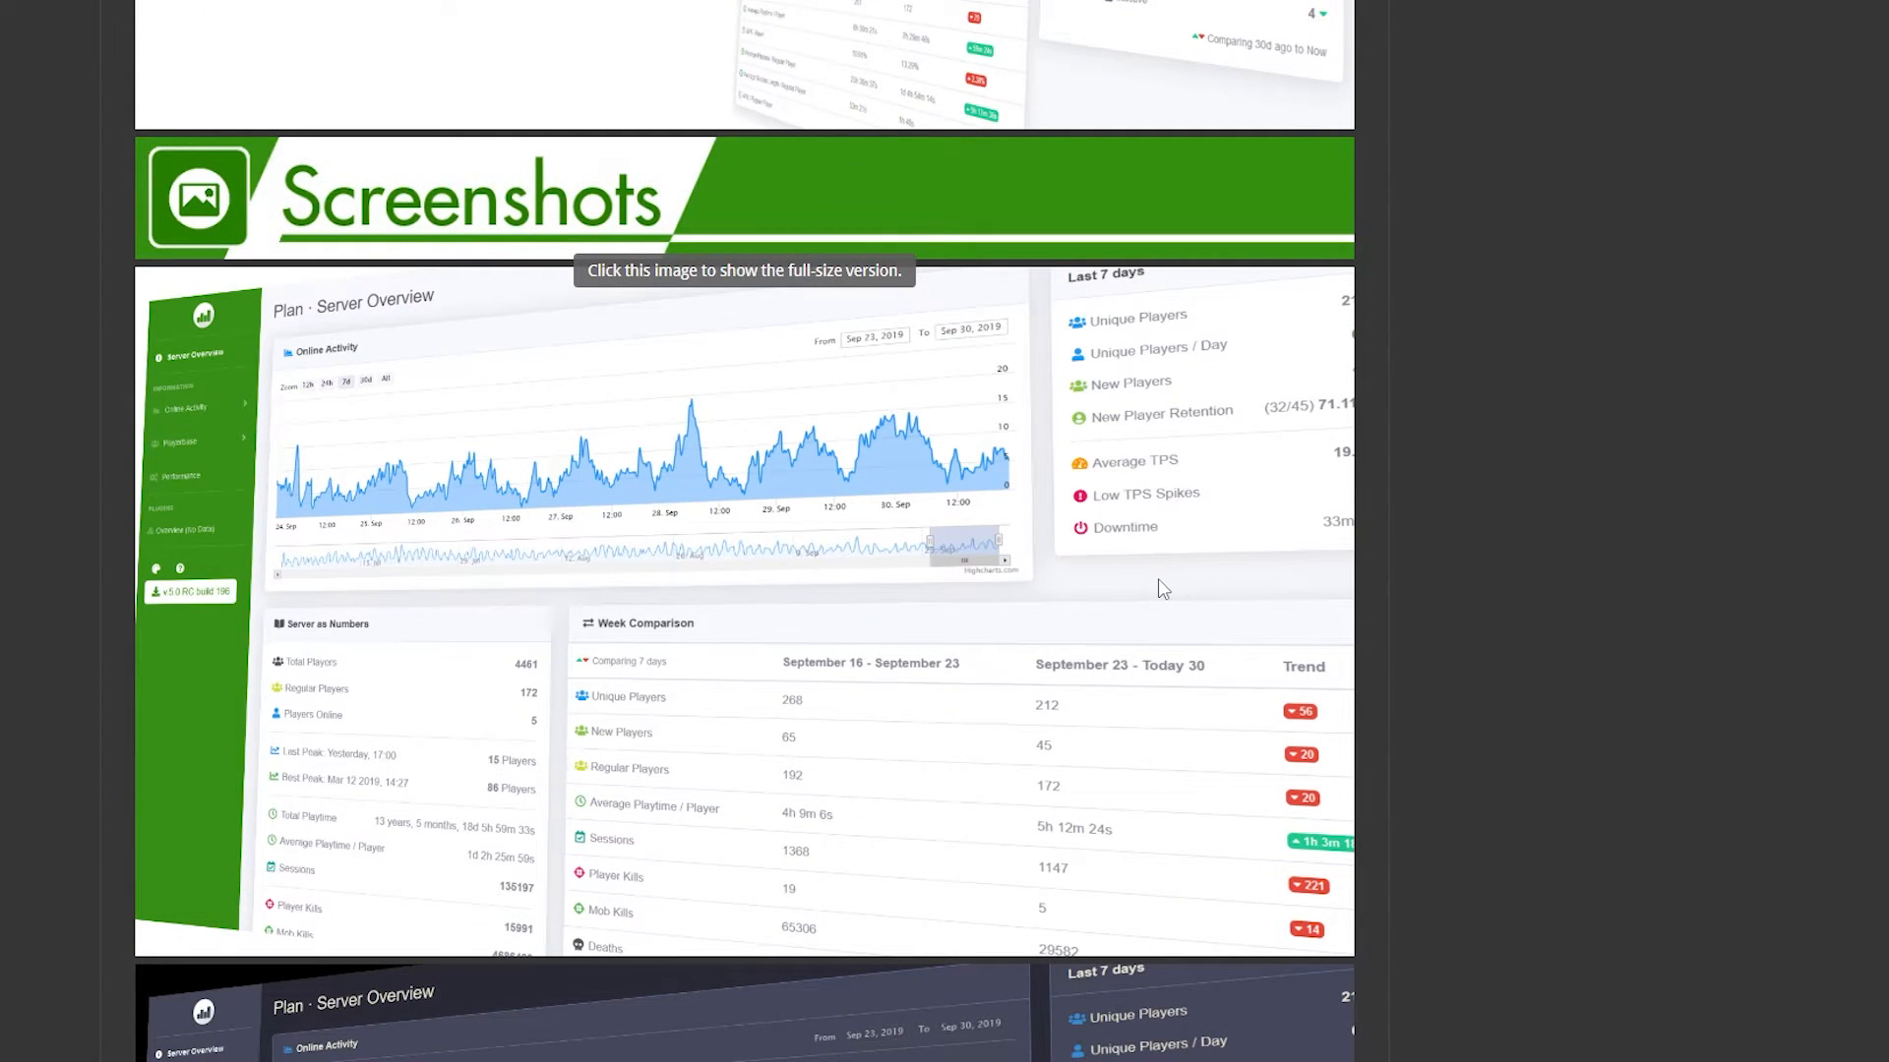
{"action": "scroll", "scroll_direction": "up", "scroll_amount": 3}
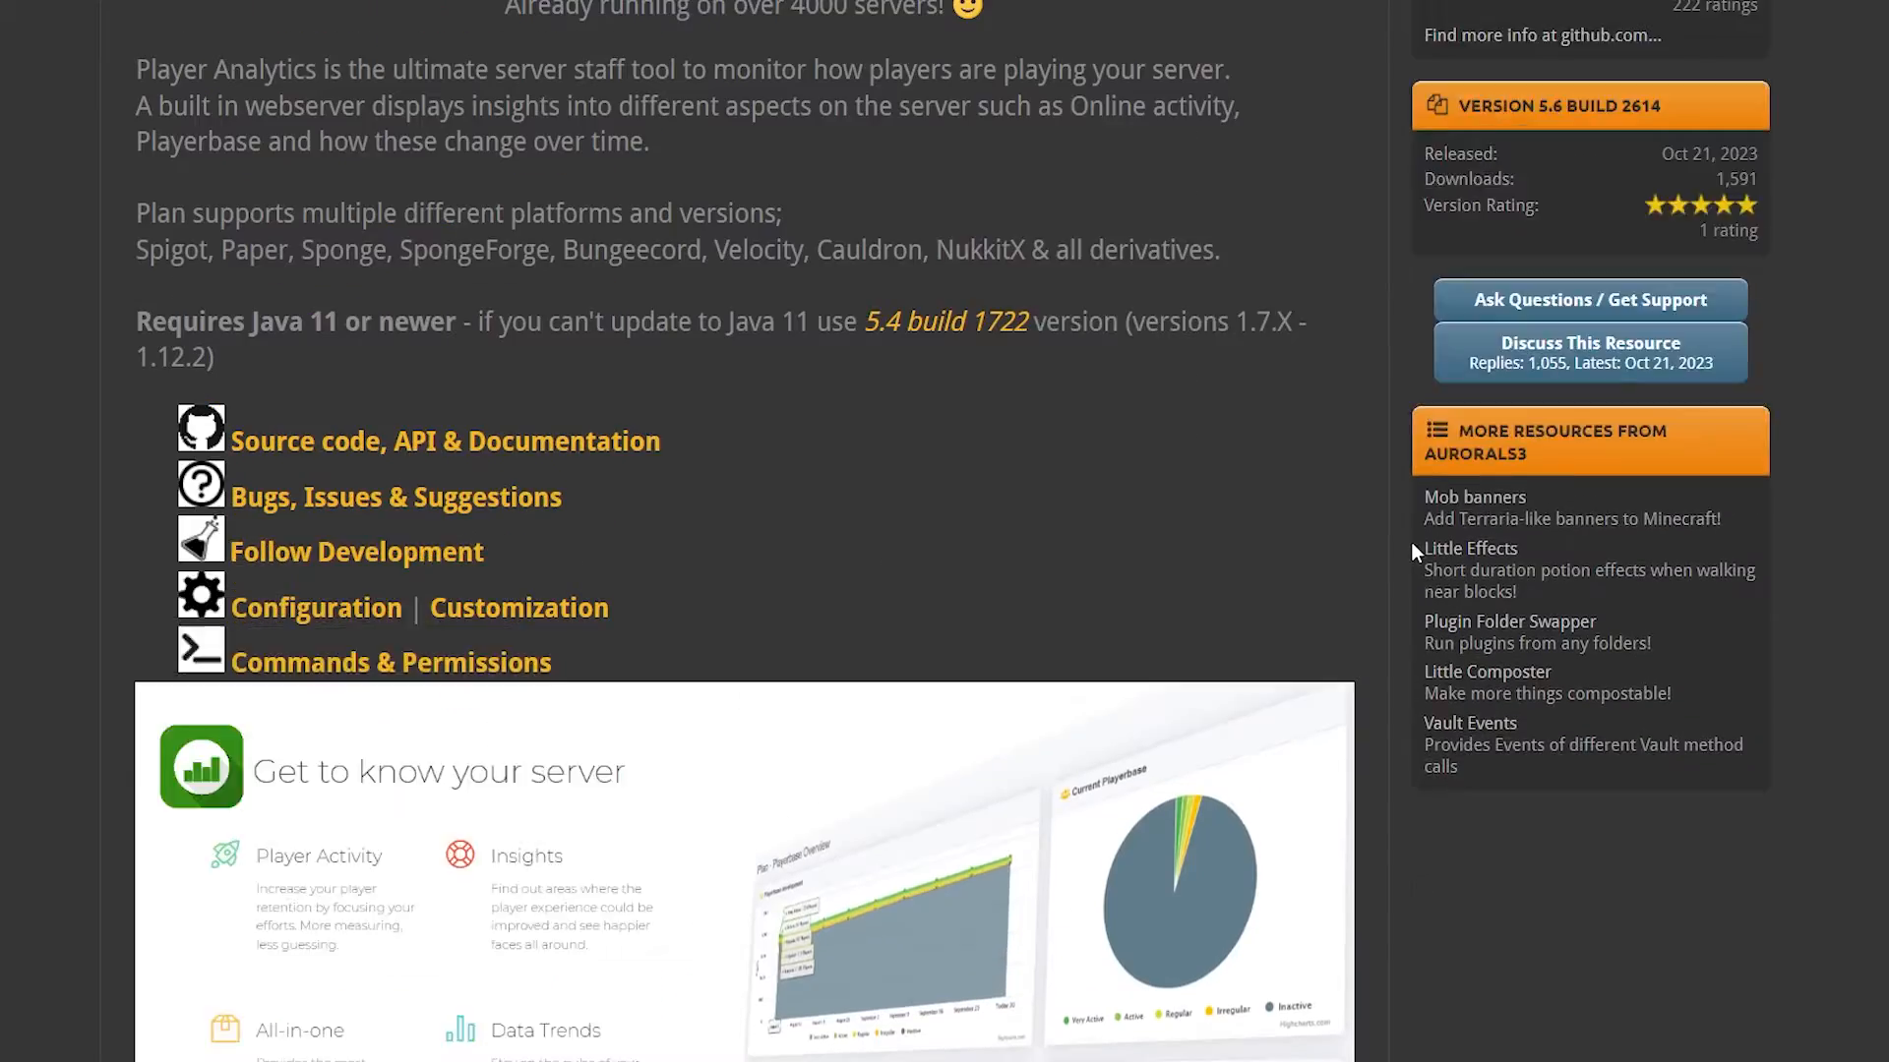
{"action": "scroll", "scroll_direction": "up", "scroll_amount": 3}
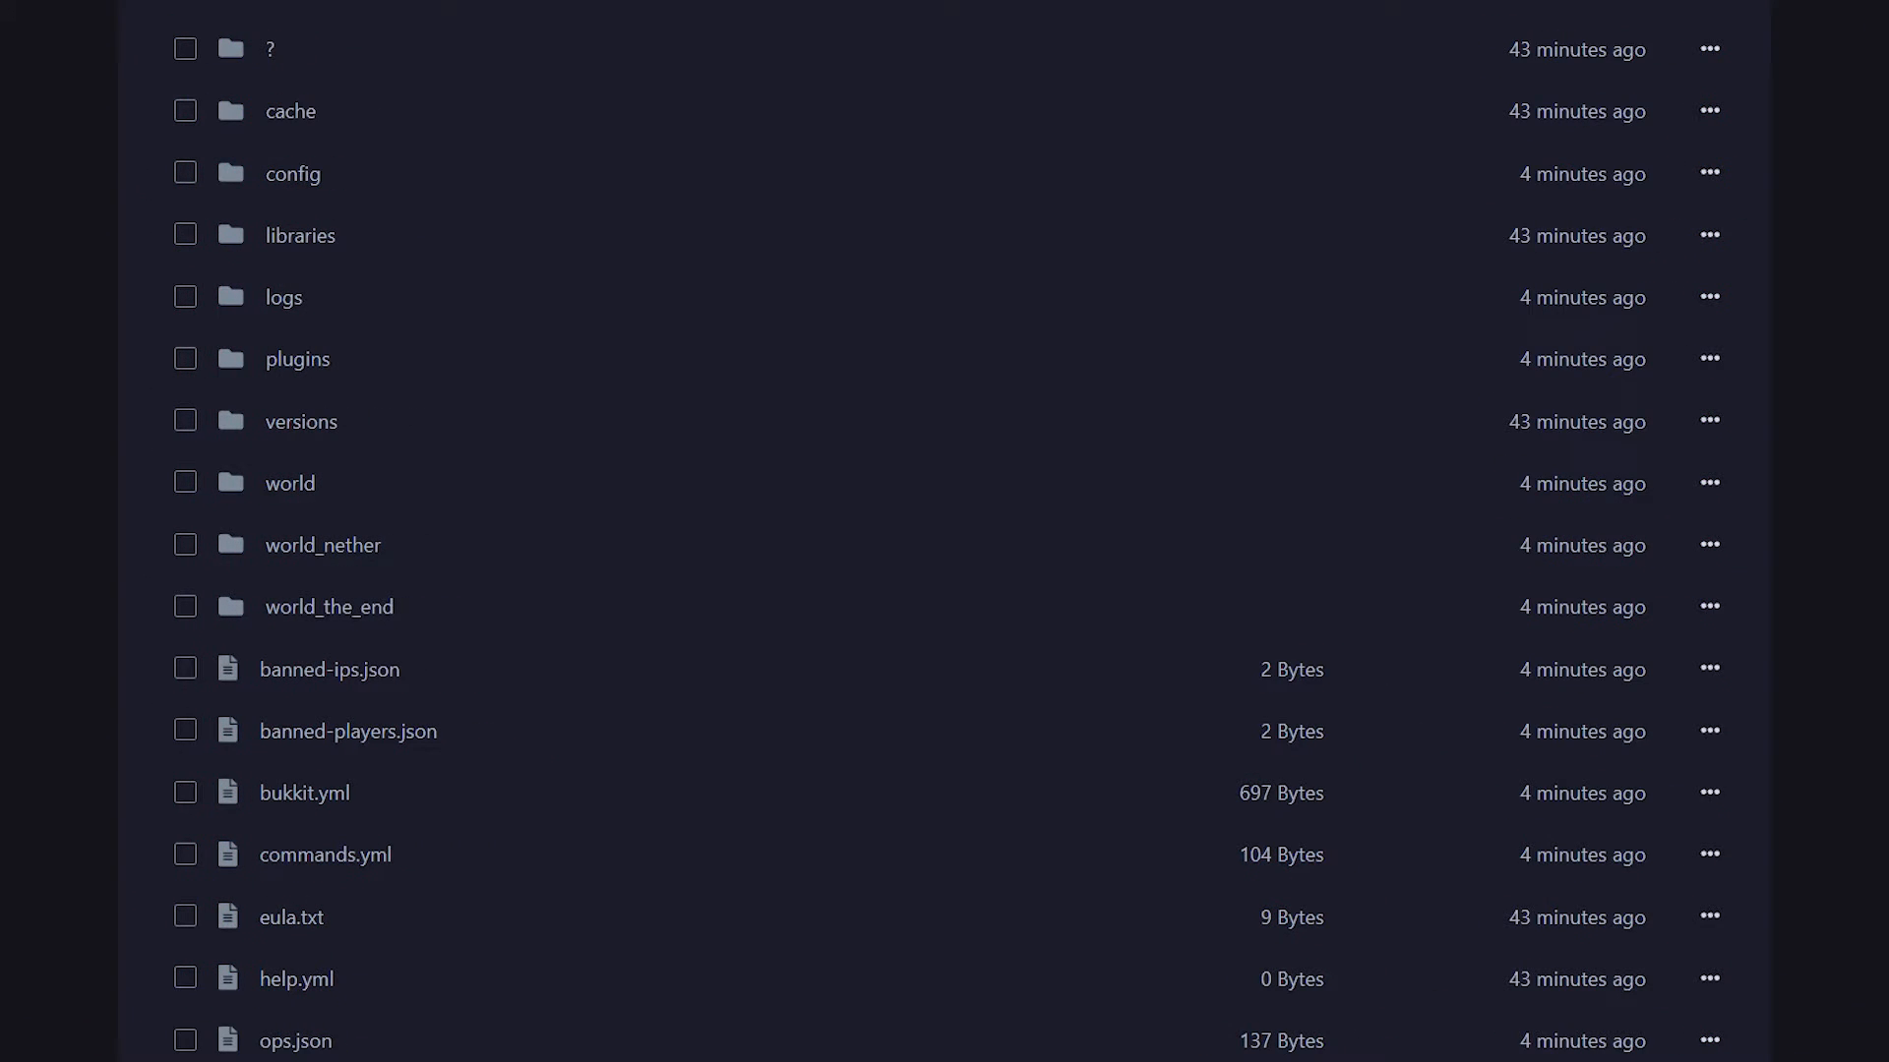
{"action": "mouse_move", "coordinate": [6, 393]}
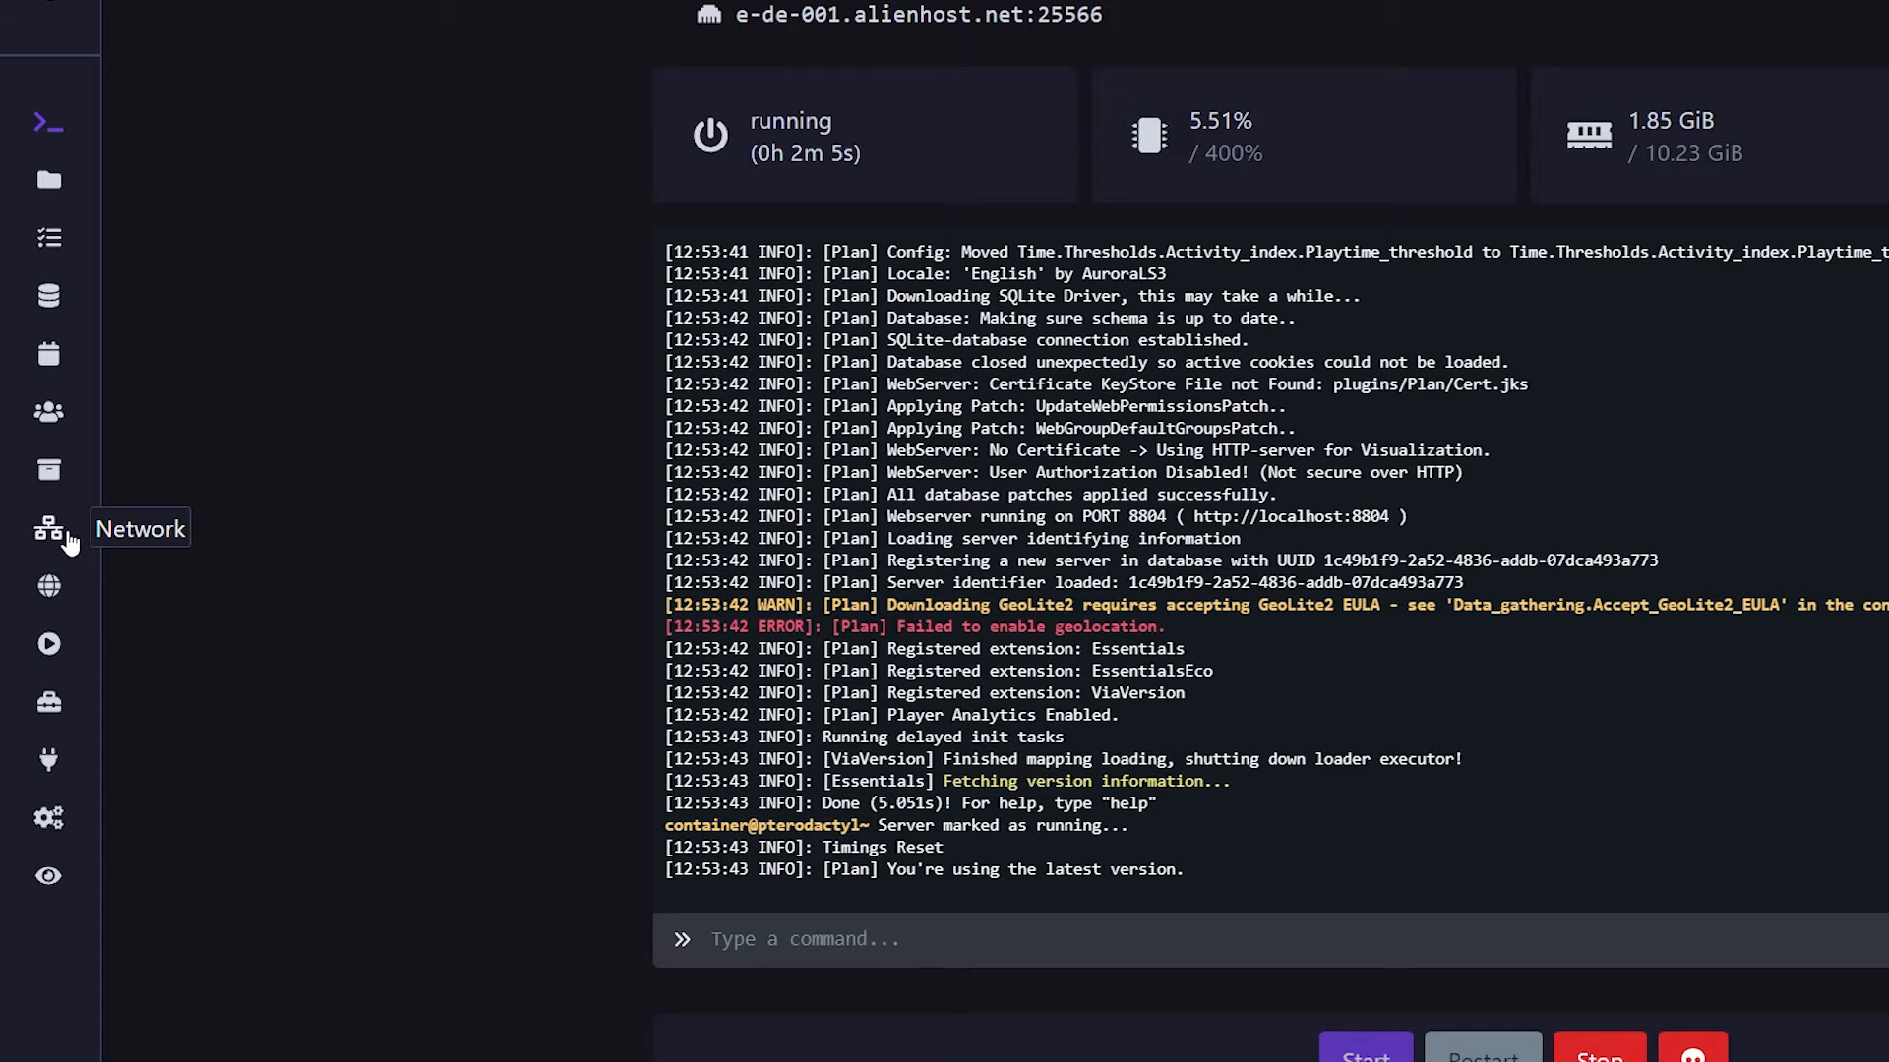
- From the Network tab, copy primary port 25566 and create a second allocation, port 25595
{"action": "left_click", "coordinate": [49, 528]}
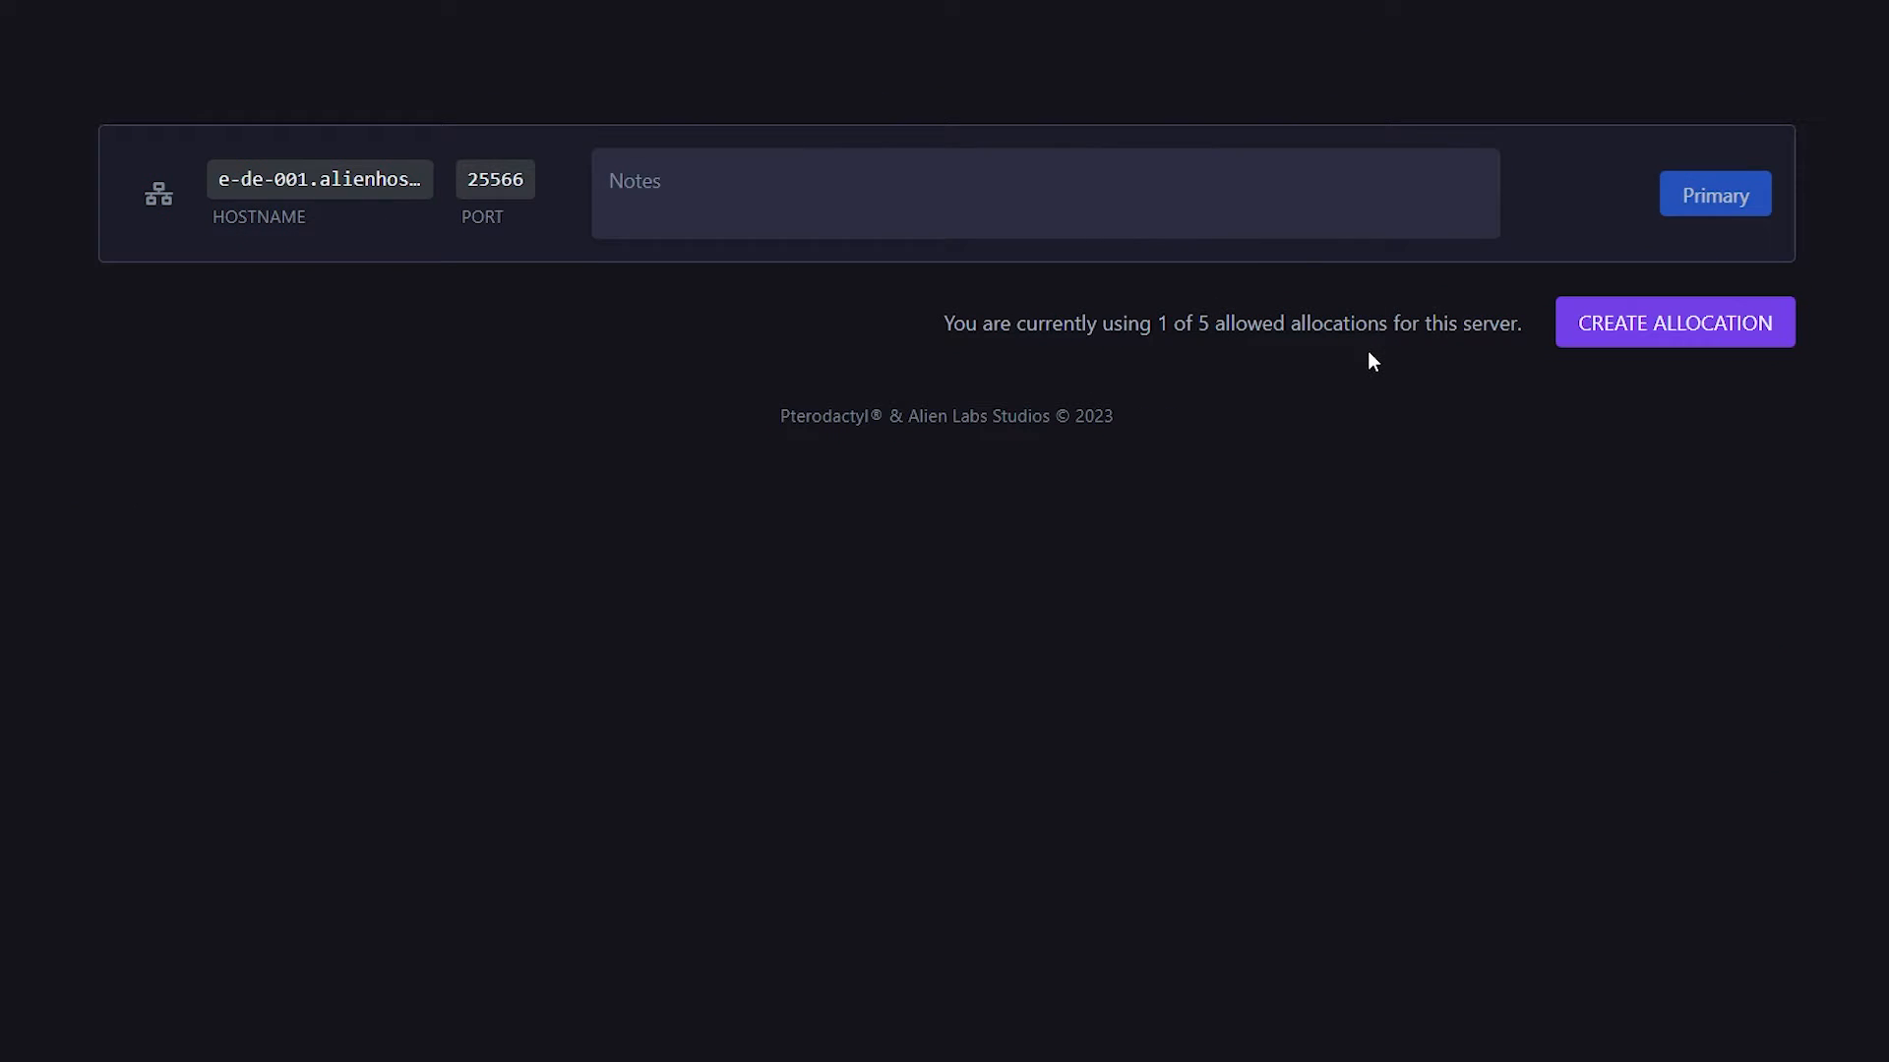
{"action": "mouse_move", "coordinate": [502, 214]}
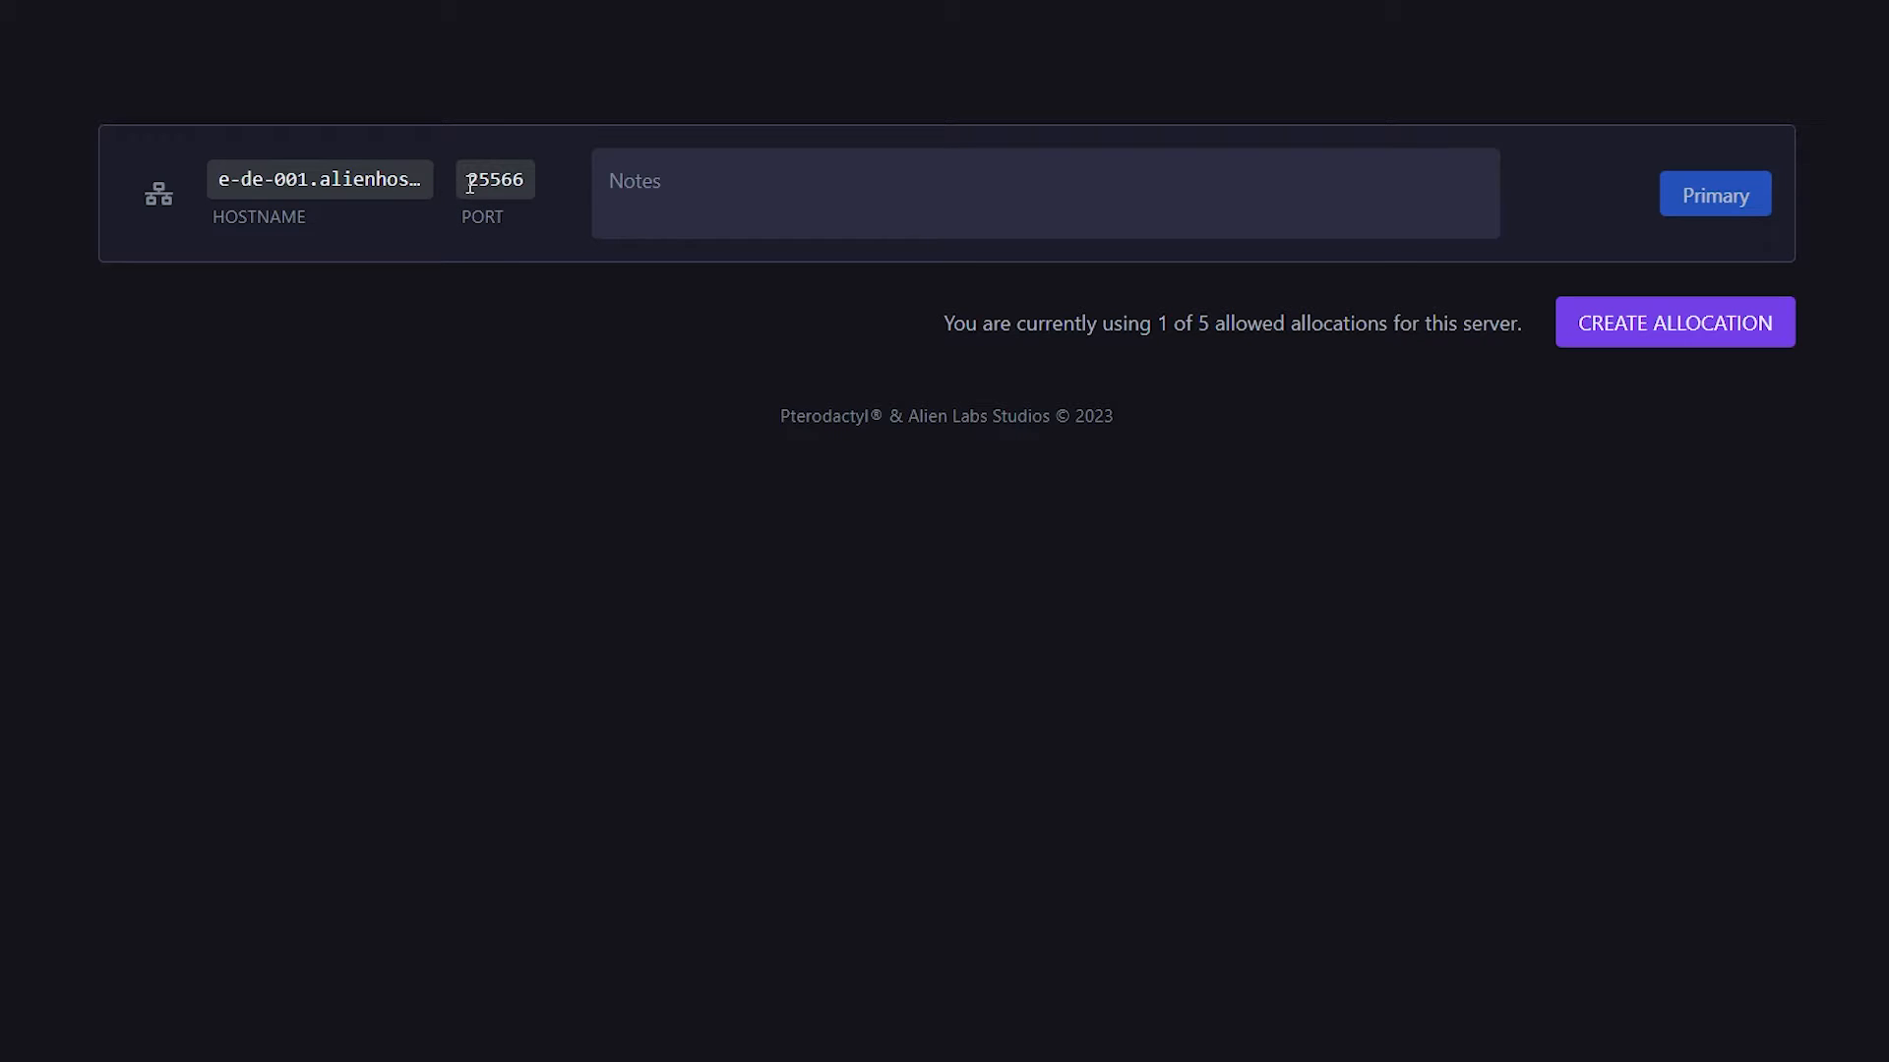
{"action": "double_click", "coordinate": [494, 180]}
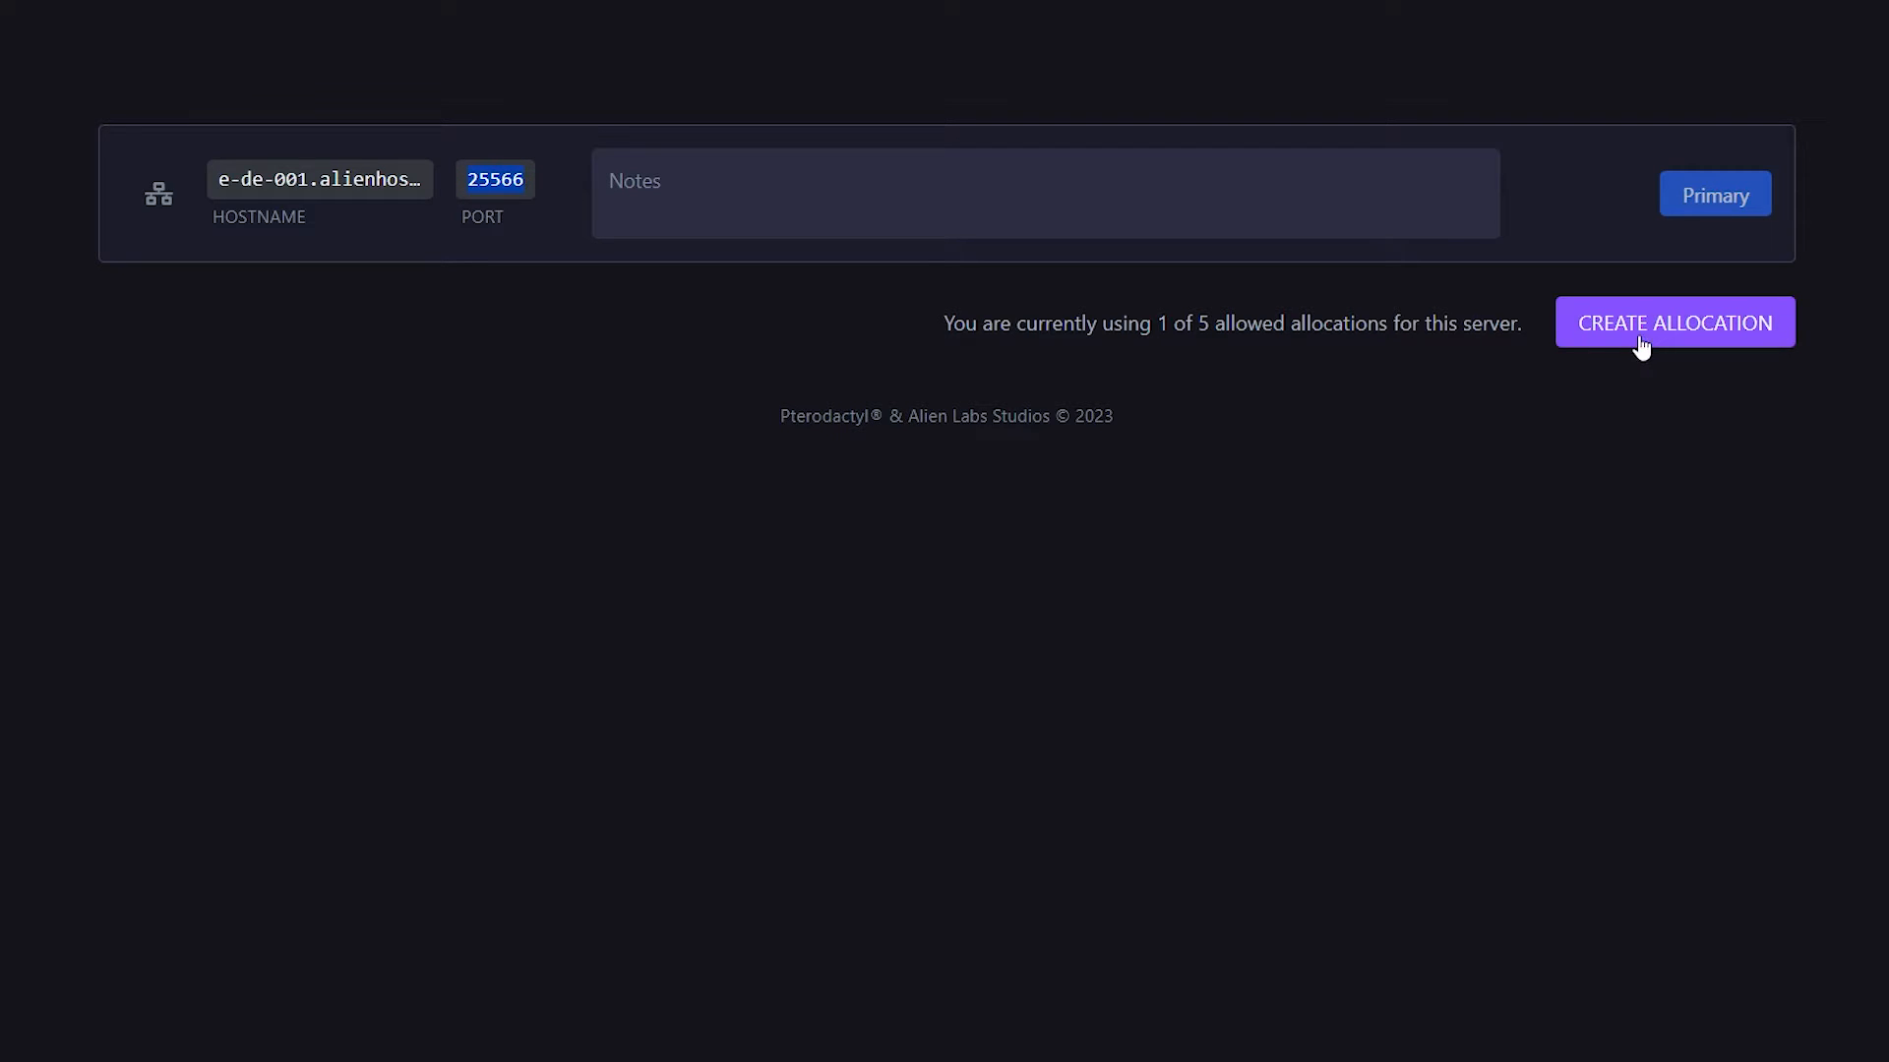
{"action": "left_click", "coordinate": [1674, 322]}
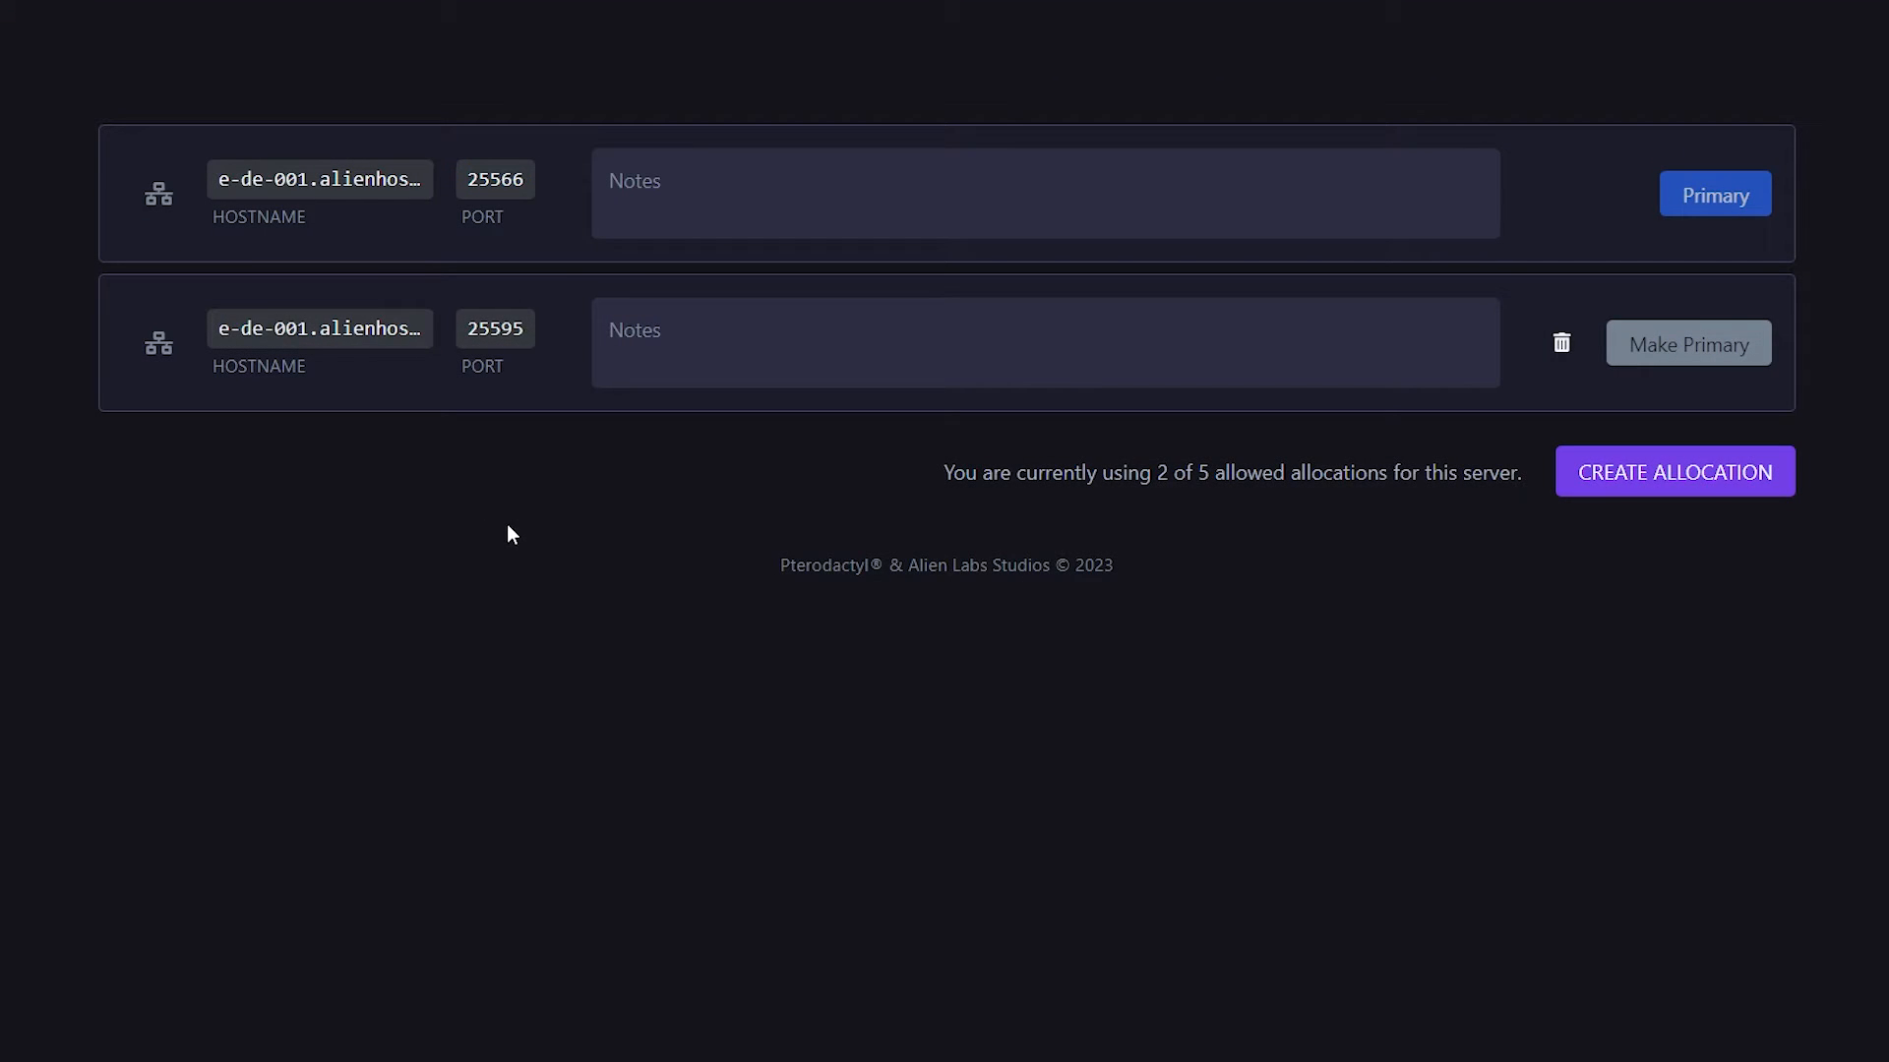
{"action": "double_click", "coordinate": [494, 328]}
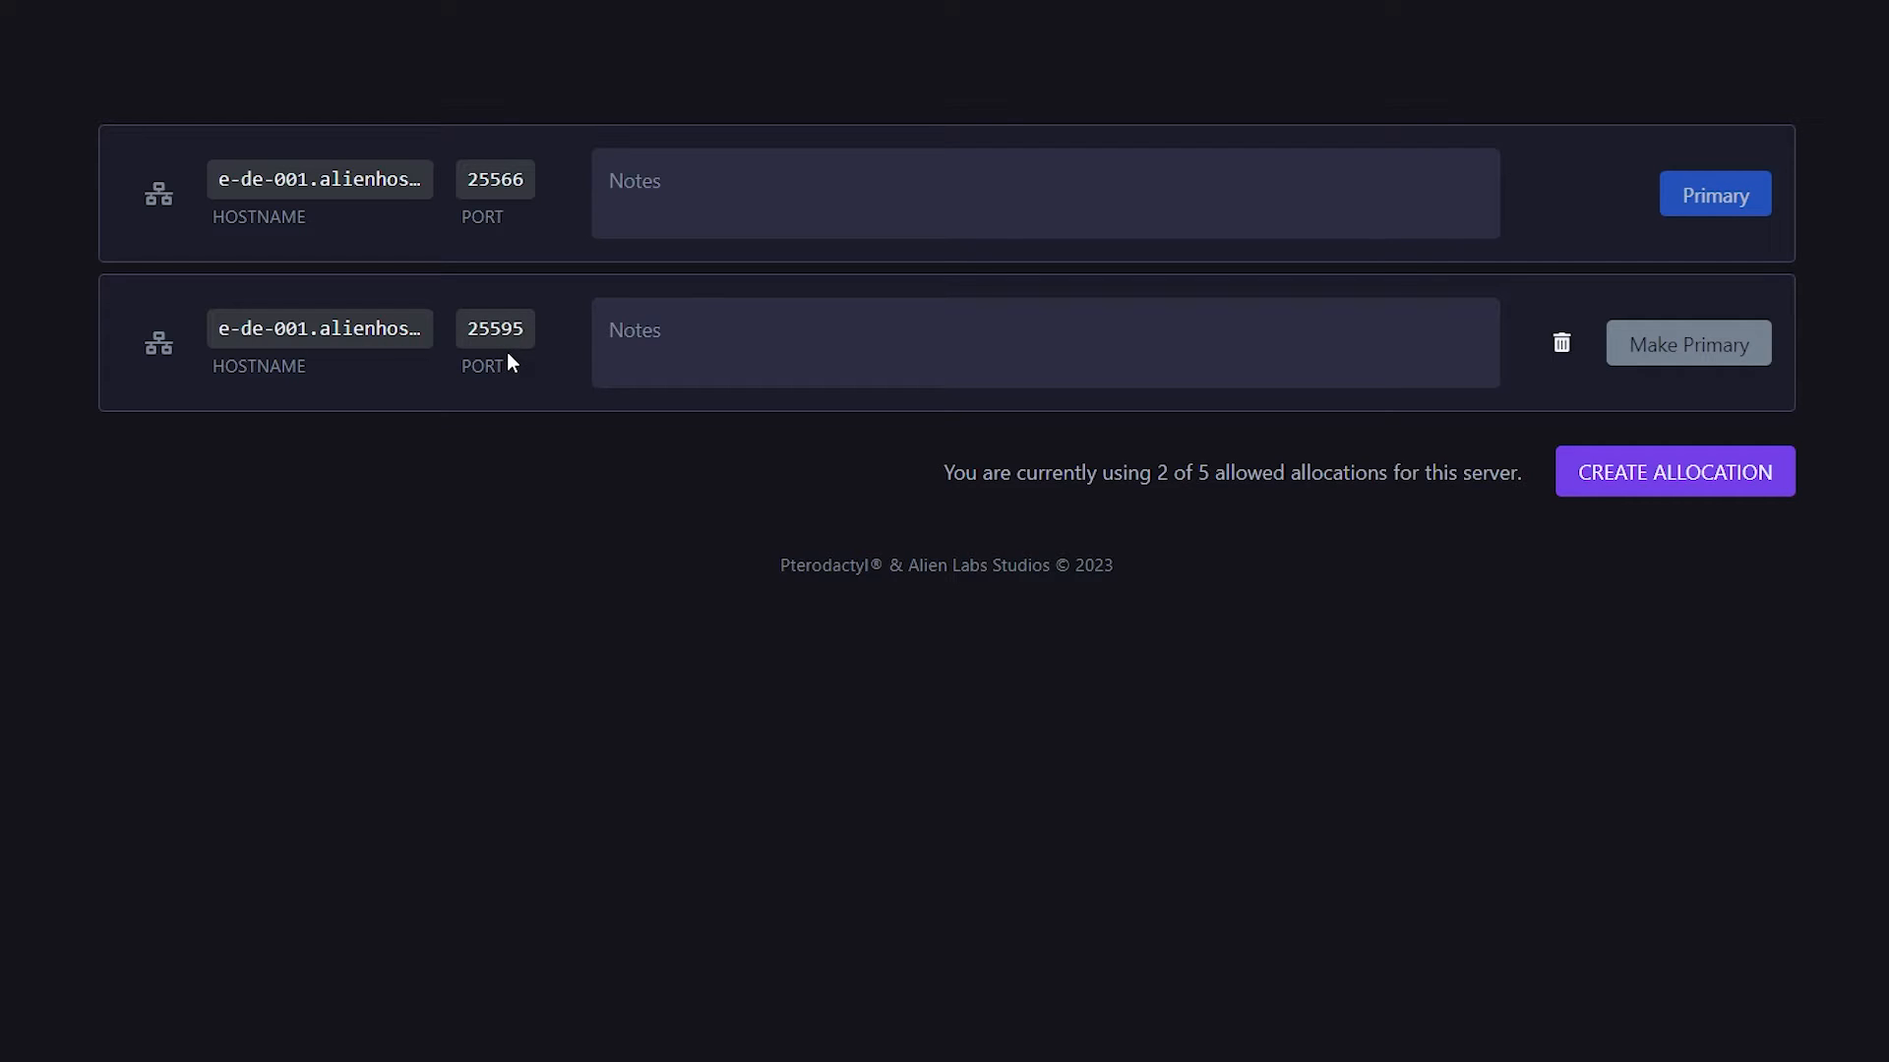
{"action": "double_click", "coordinate": [494, 179]}
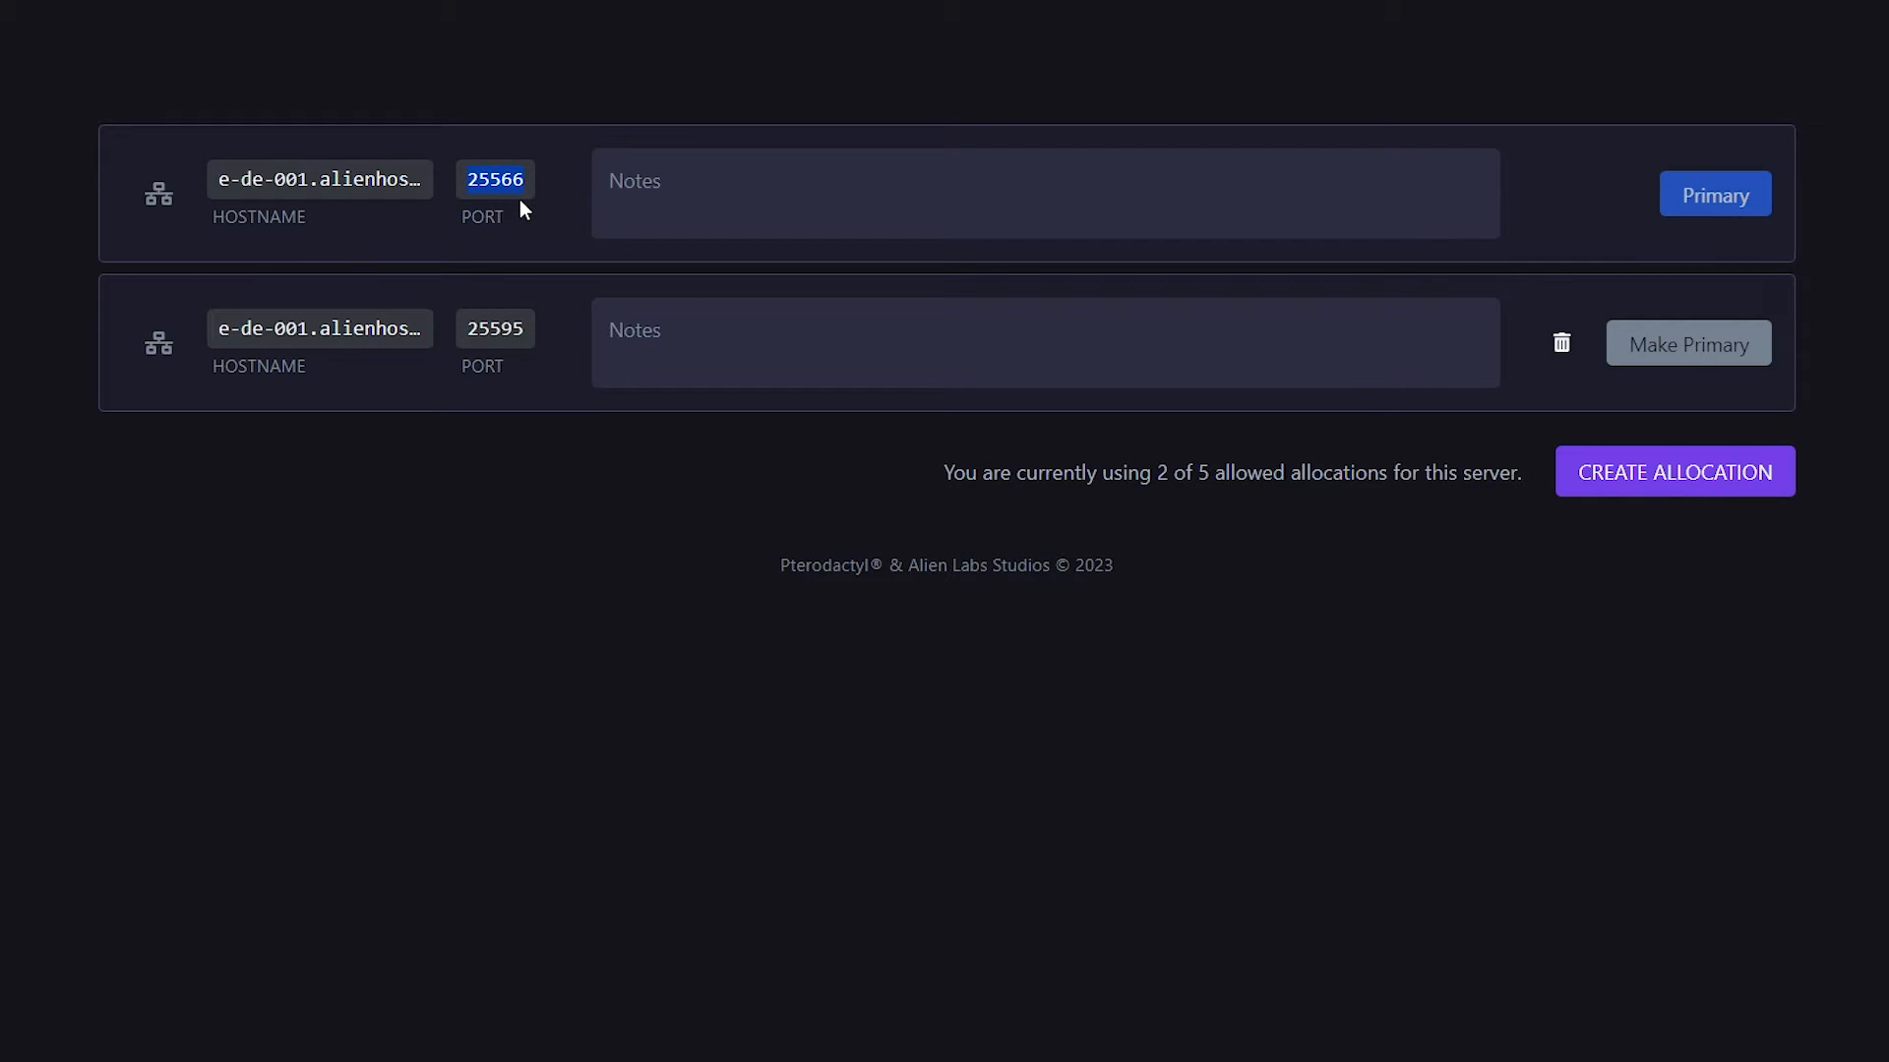
{"action": "mouse_move", "coordinate": [486, 226]}
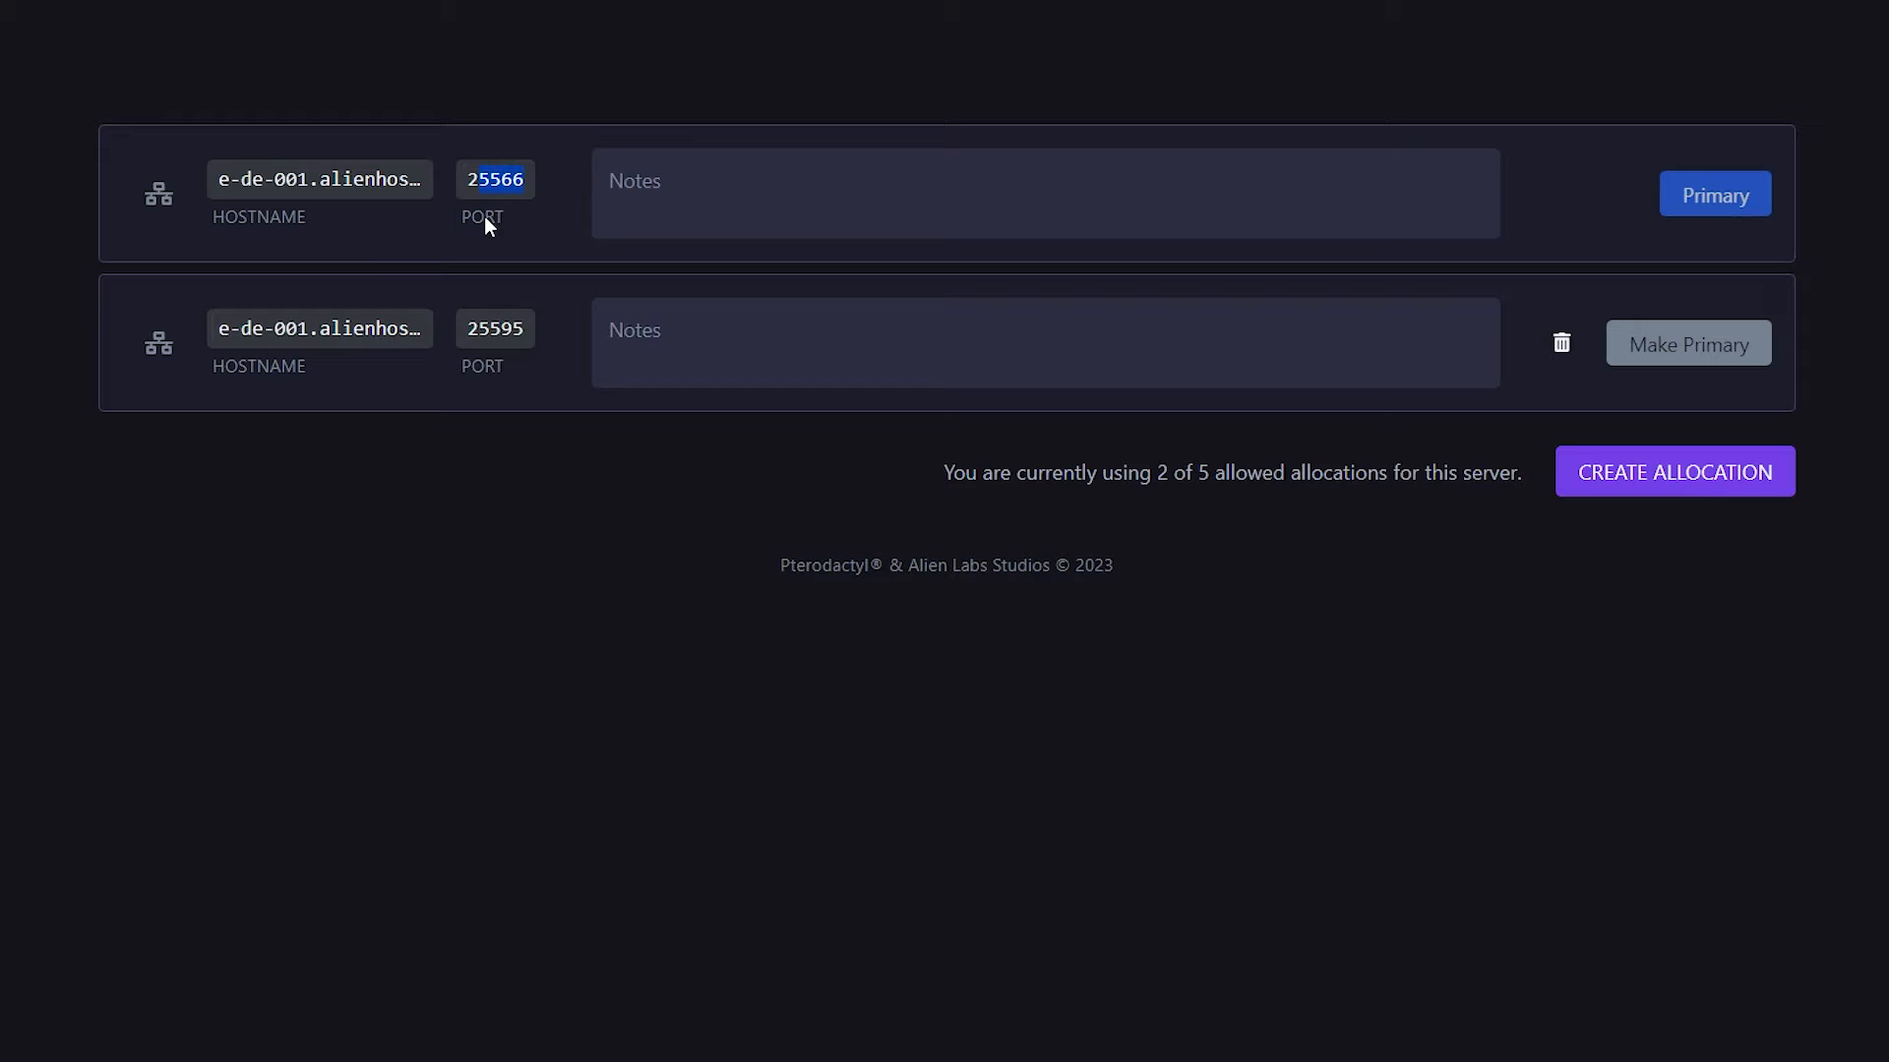
{"action": "mouse_move", "coordinate": [505, 214]}
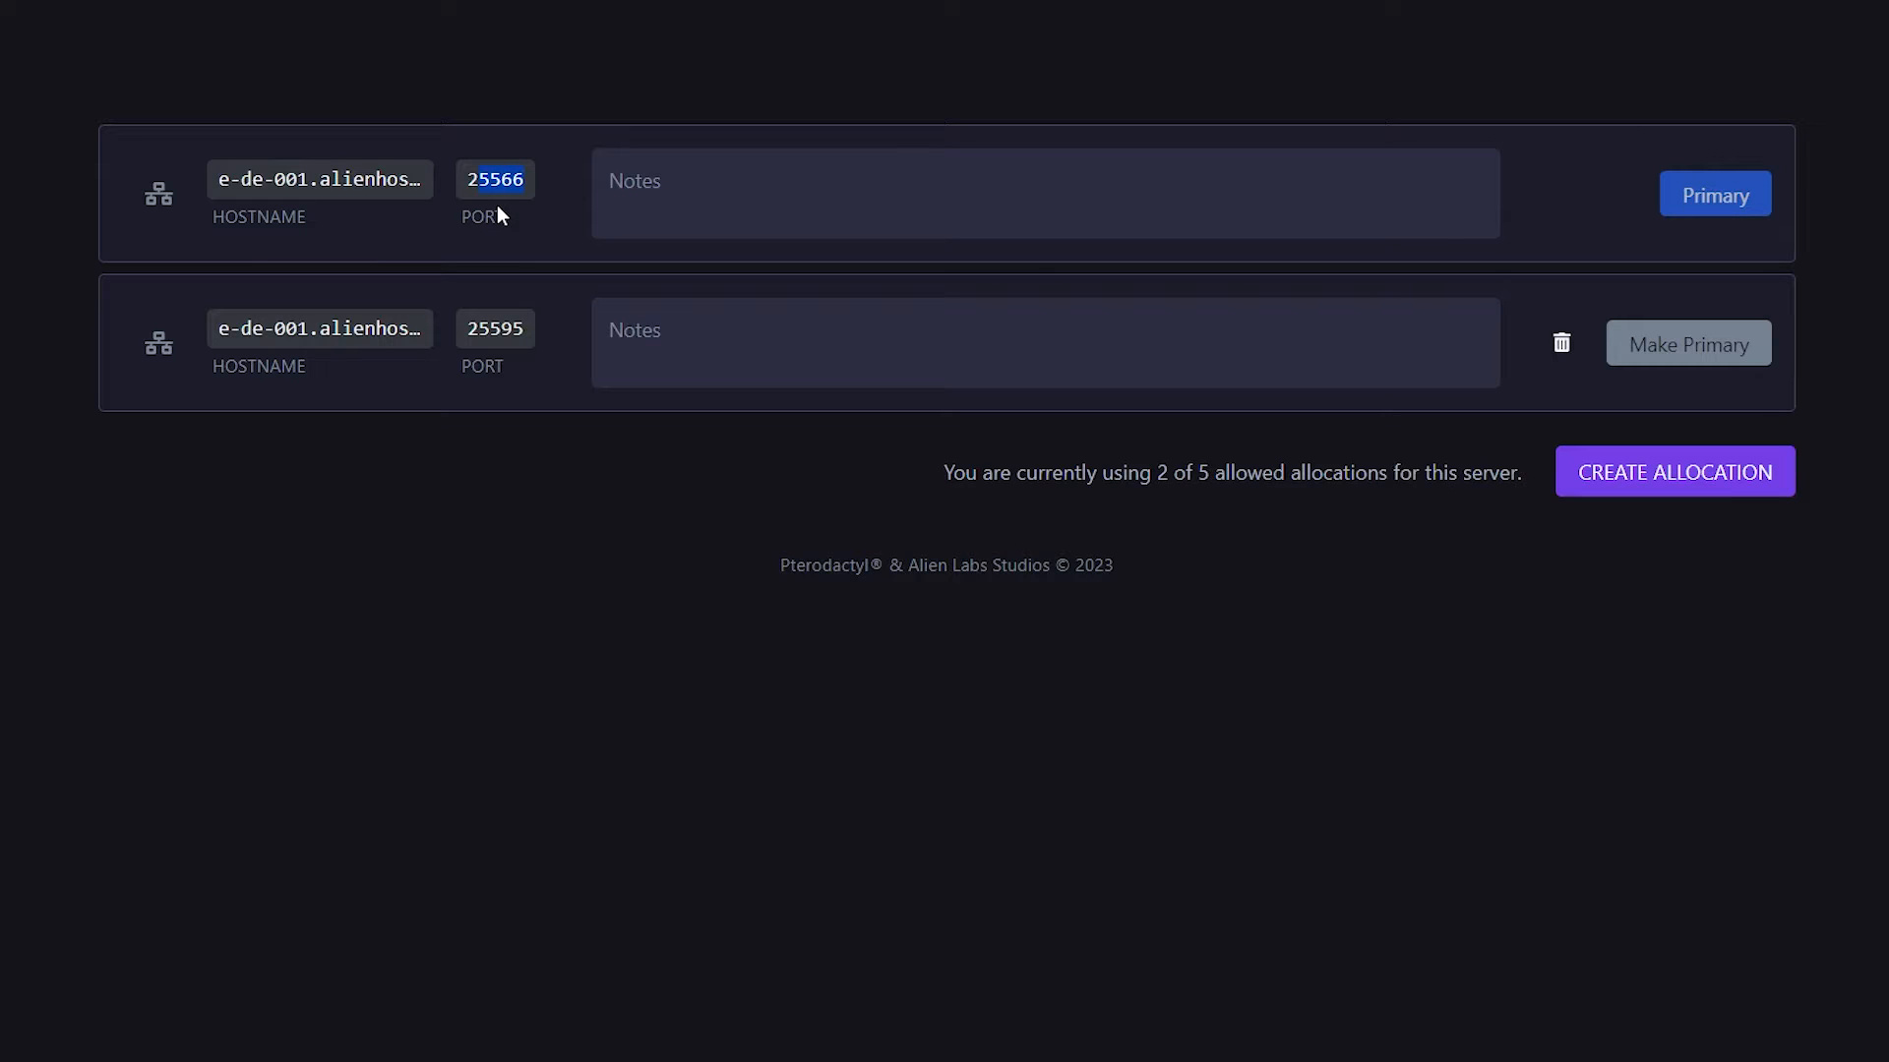
{"action": "mouse_move", "coordinate": [534, 414]}
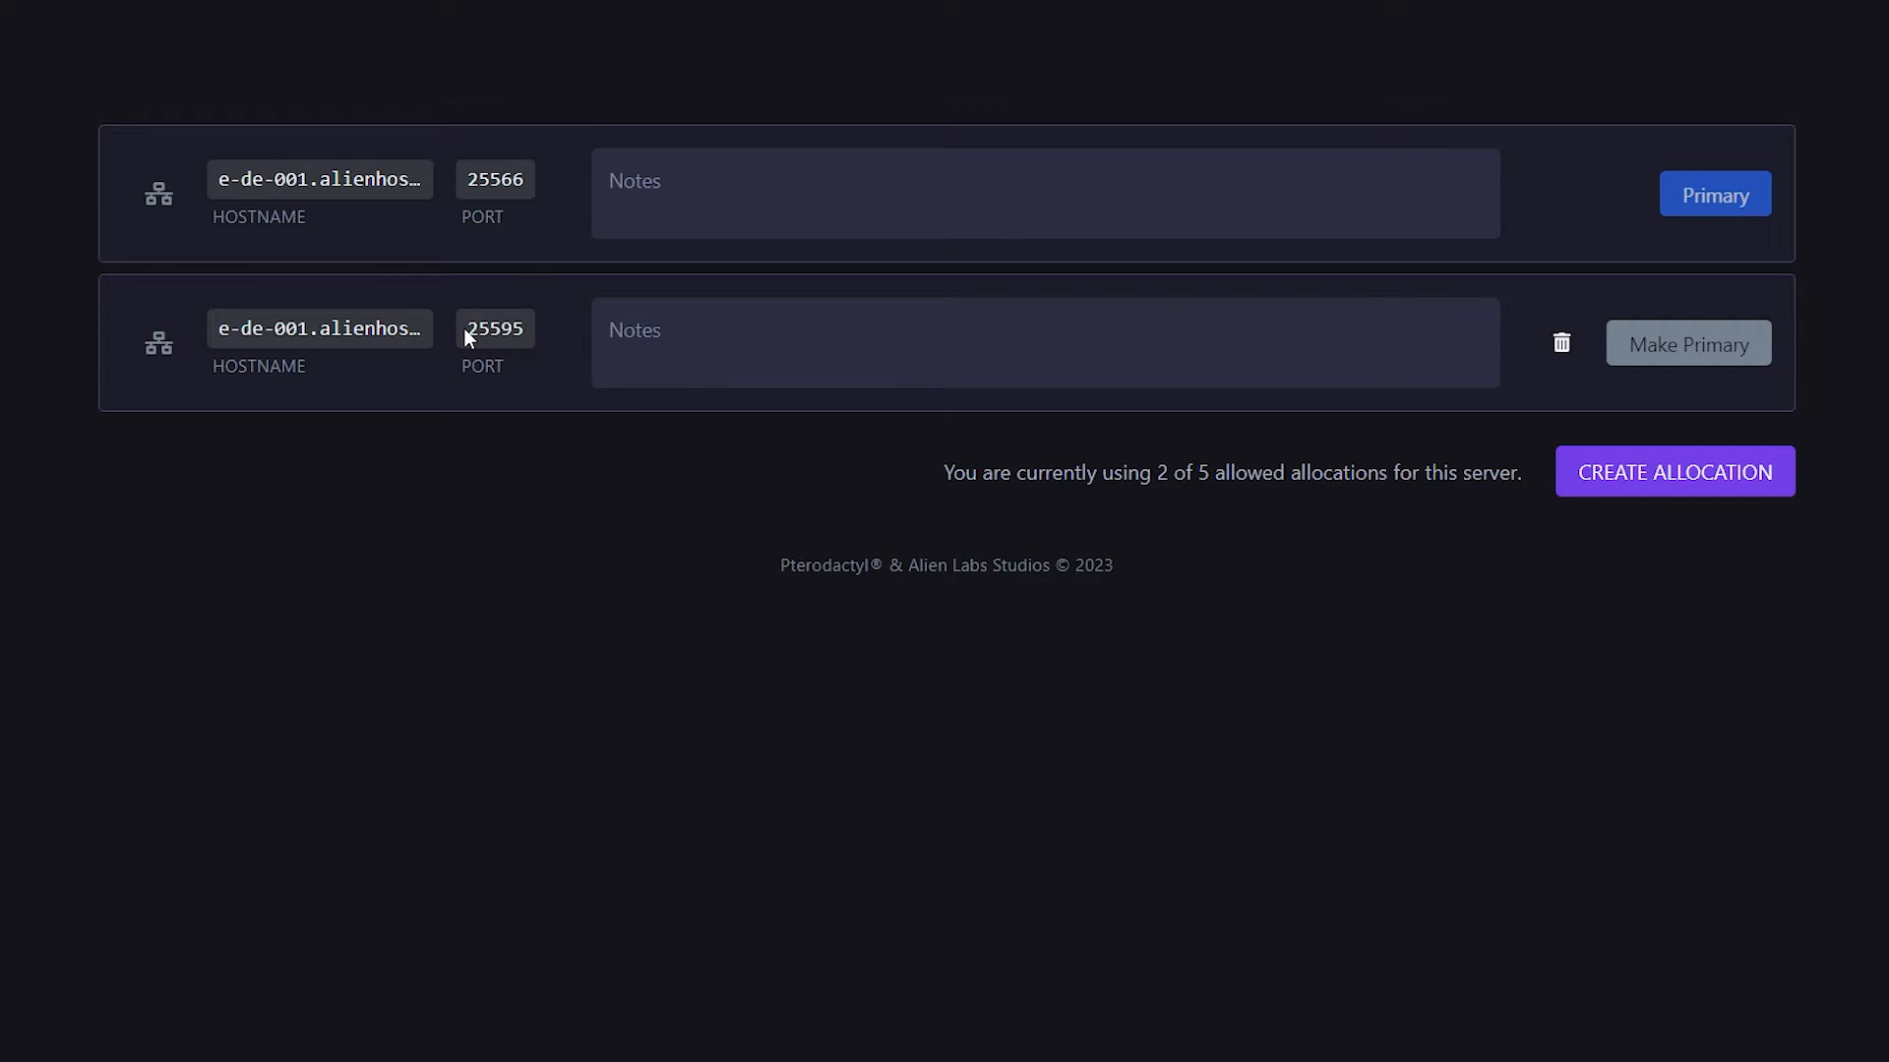
{"action": "double_click", "coordinate": [494, 328]}
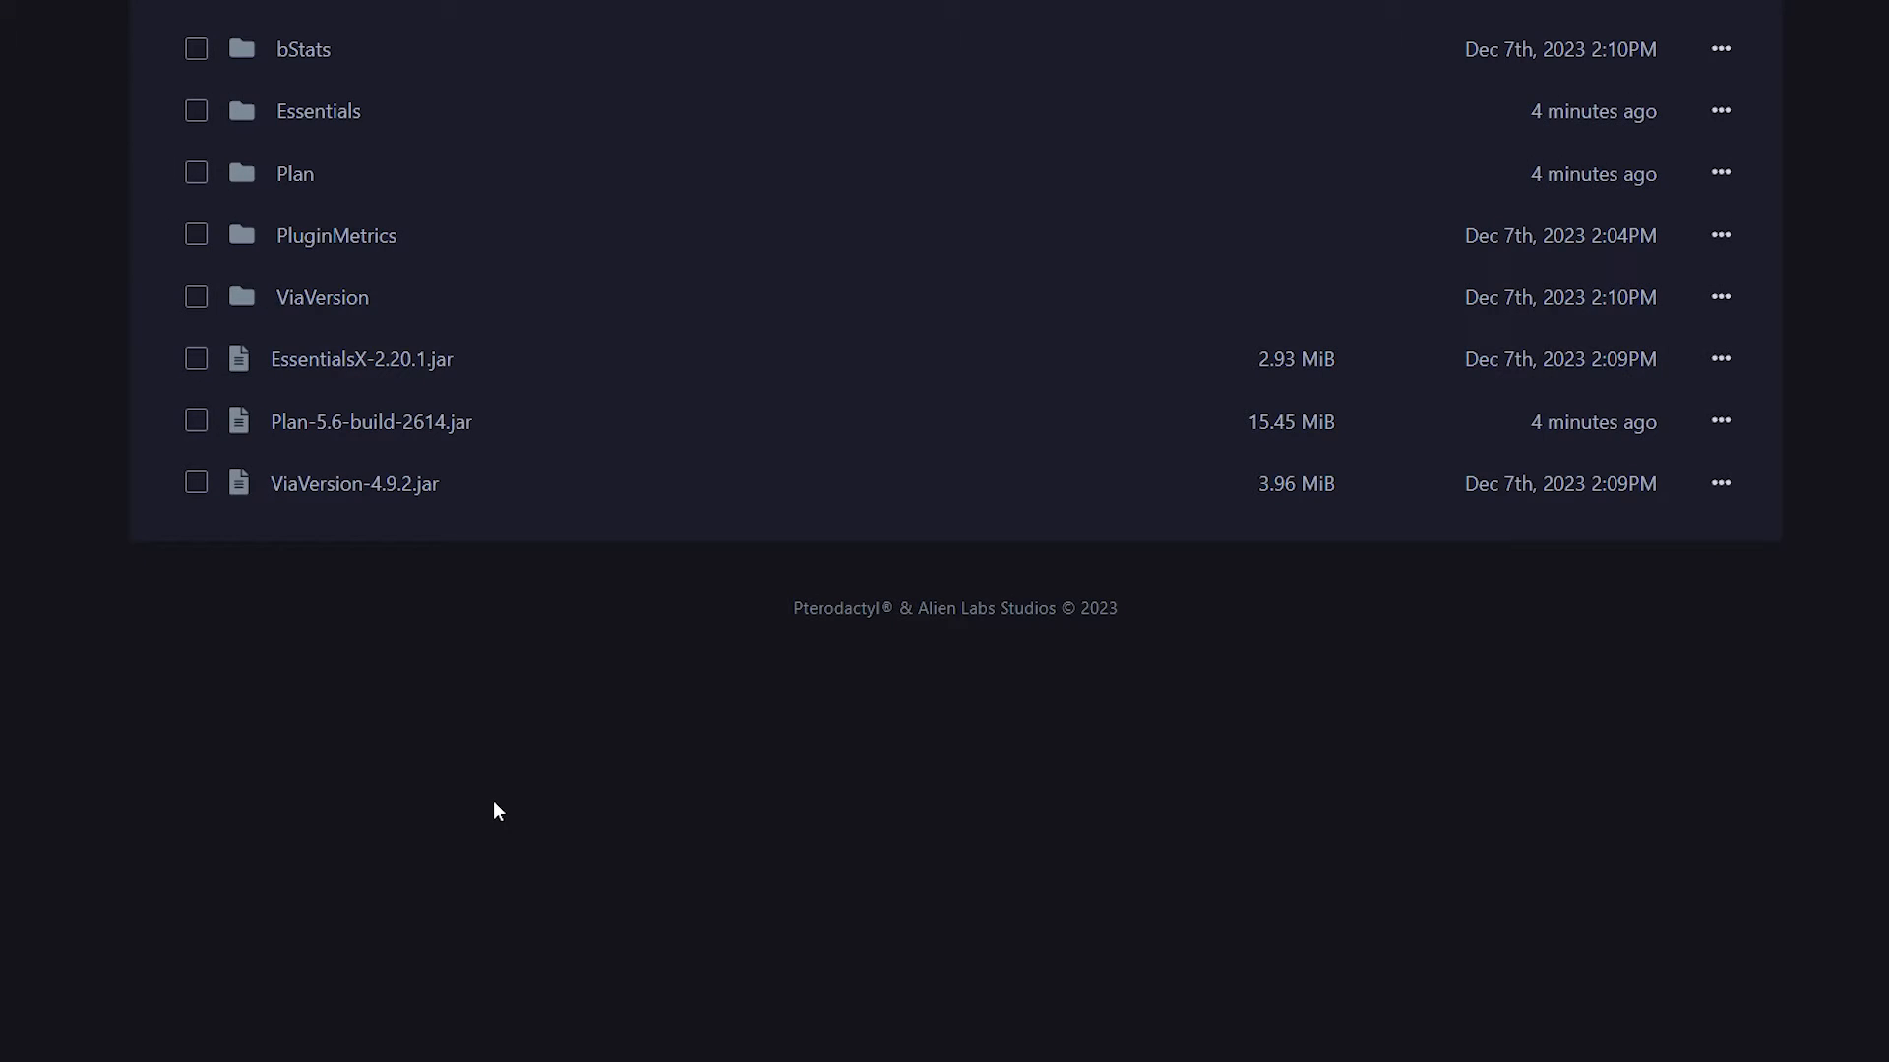
{"action": "mouse_move", "coordinate": [346, 194]}
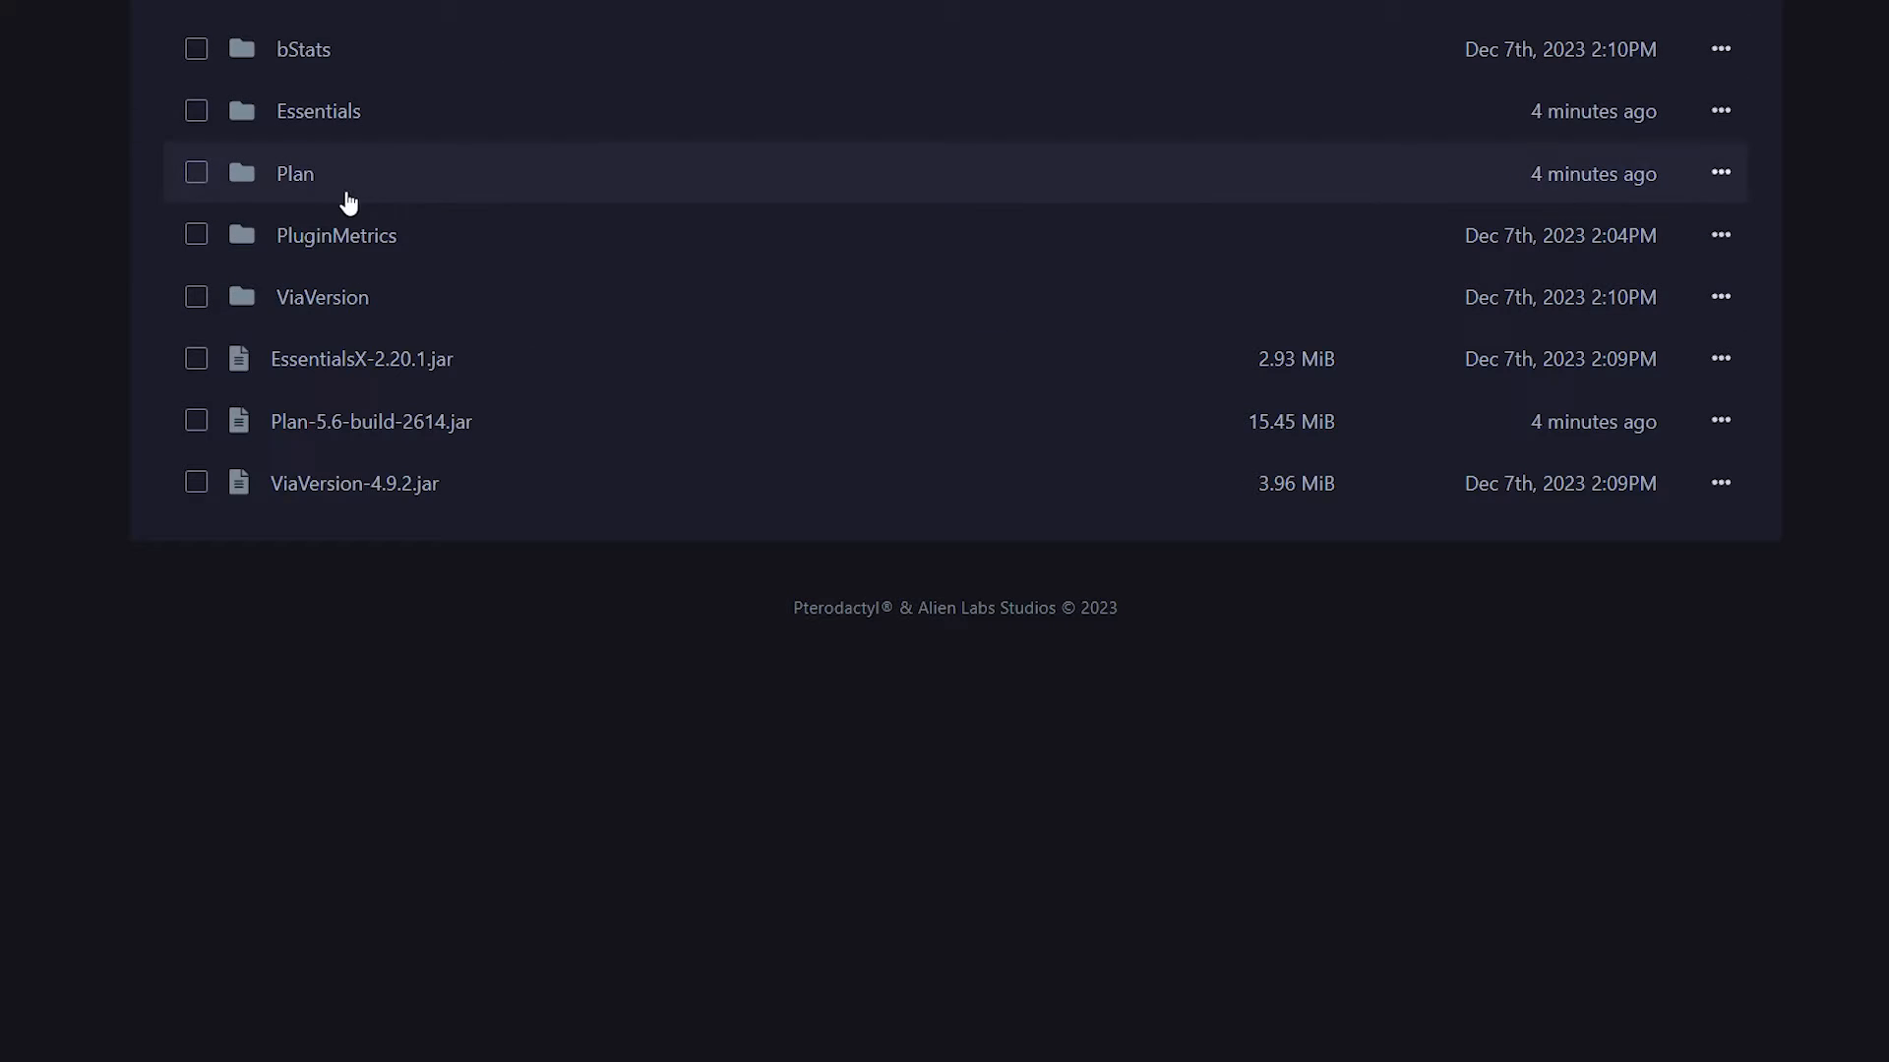
- Open the Plan folder inside the plugins directory
{"action": "left_click", "coordinate": [295, 174]}
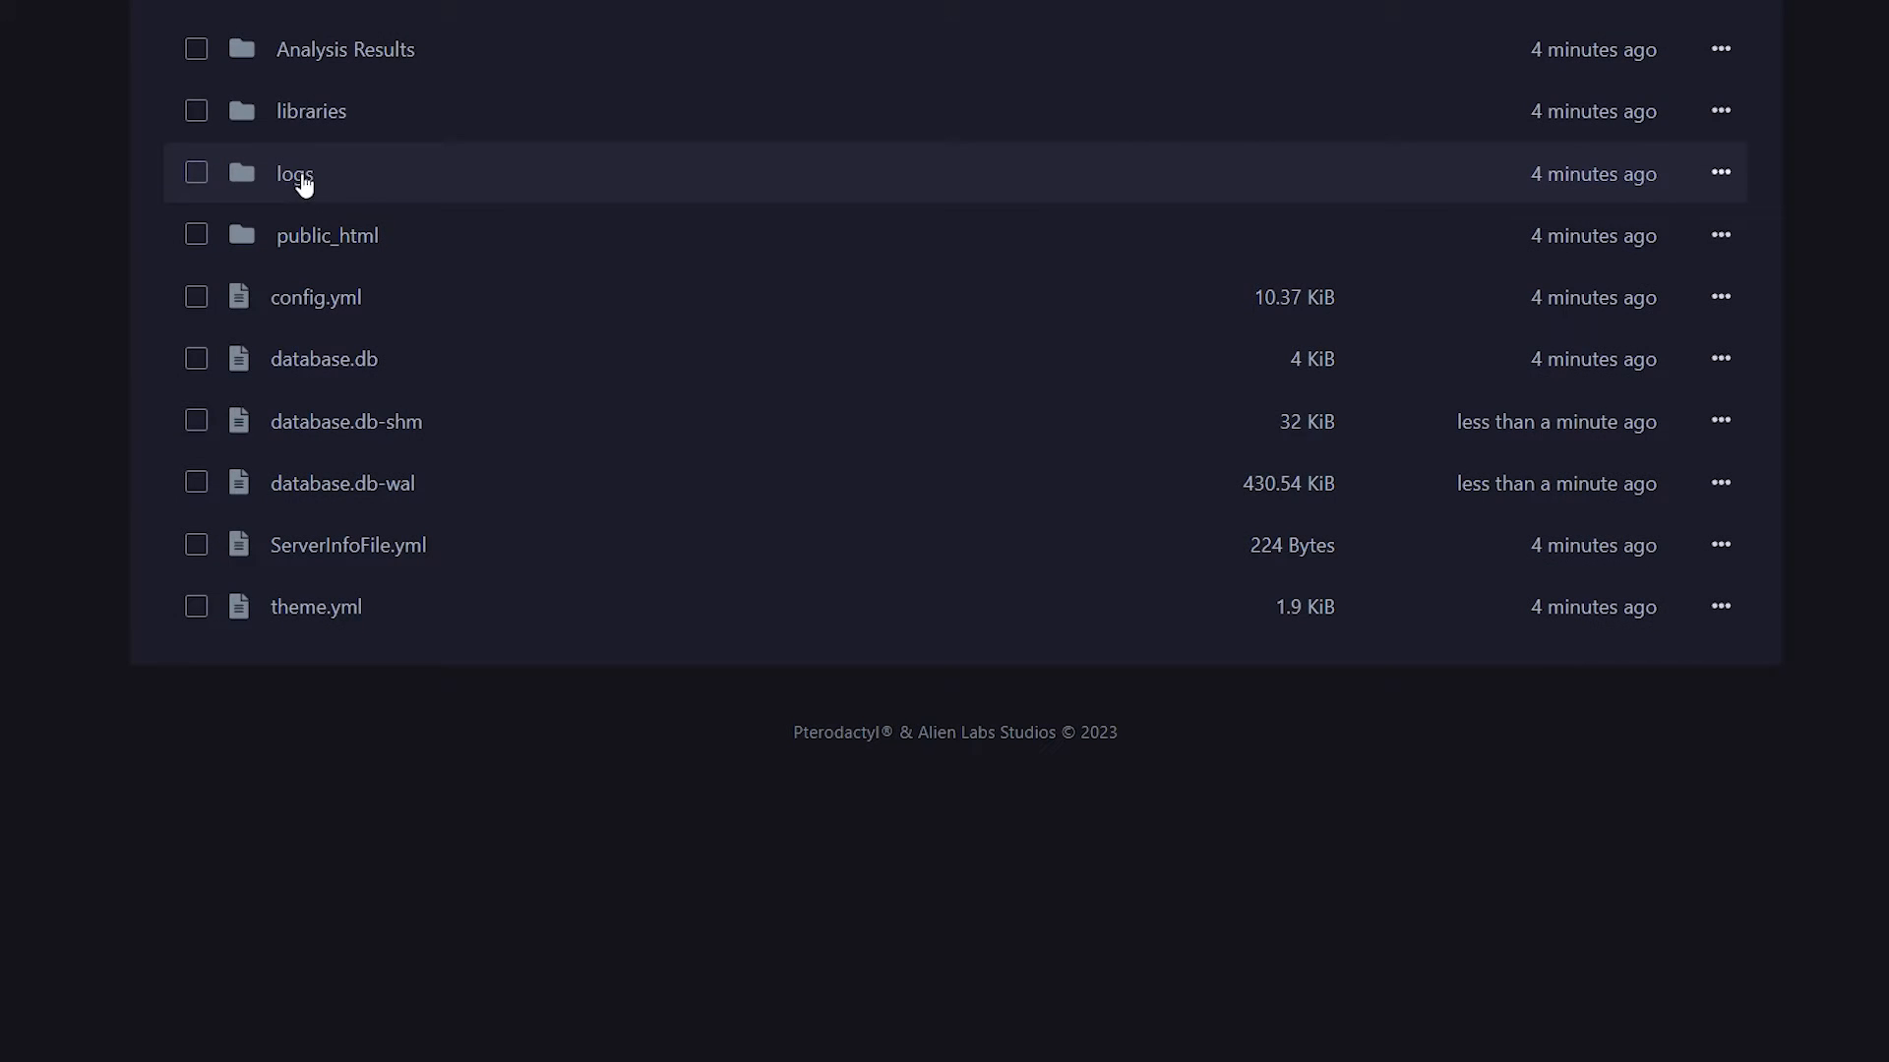
{"action": "mouse_move", "coordinate": [354, 317]}
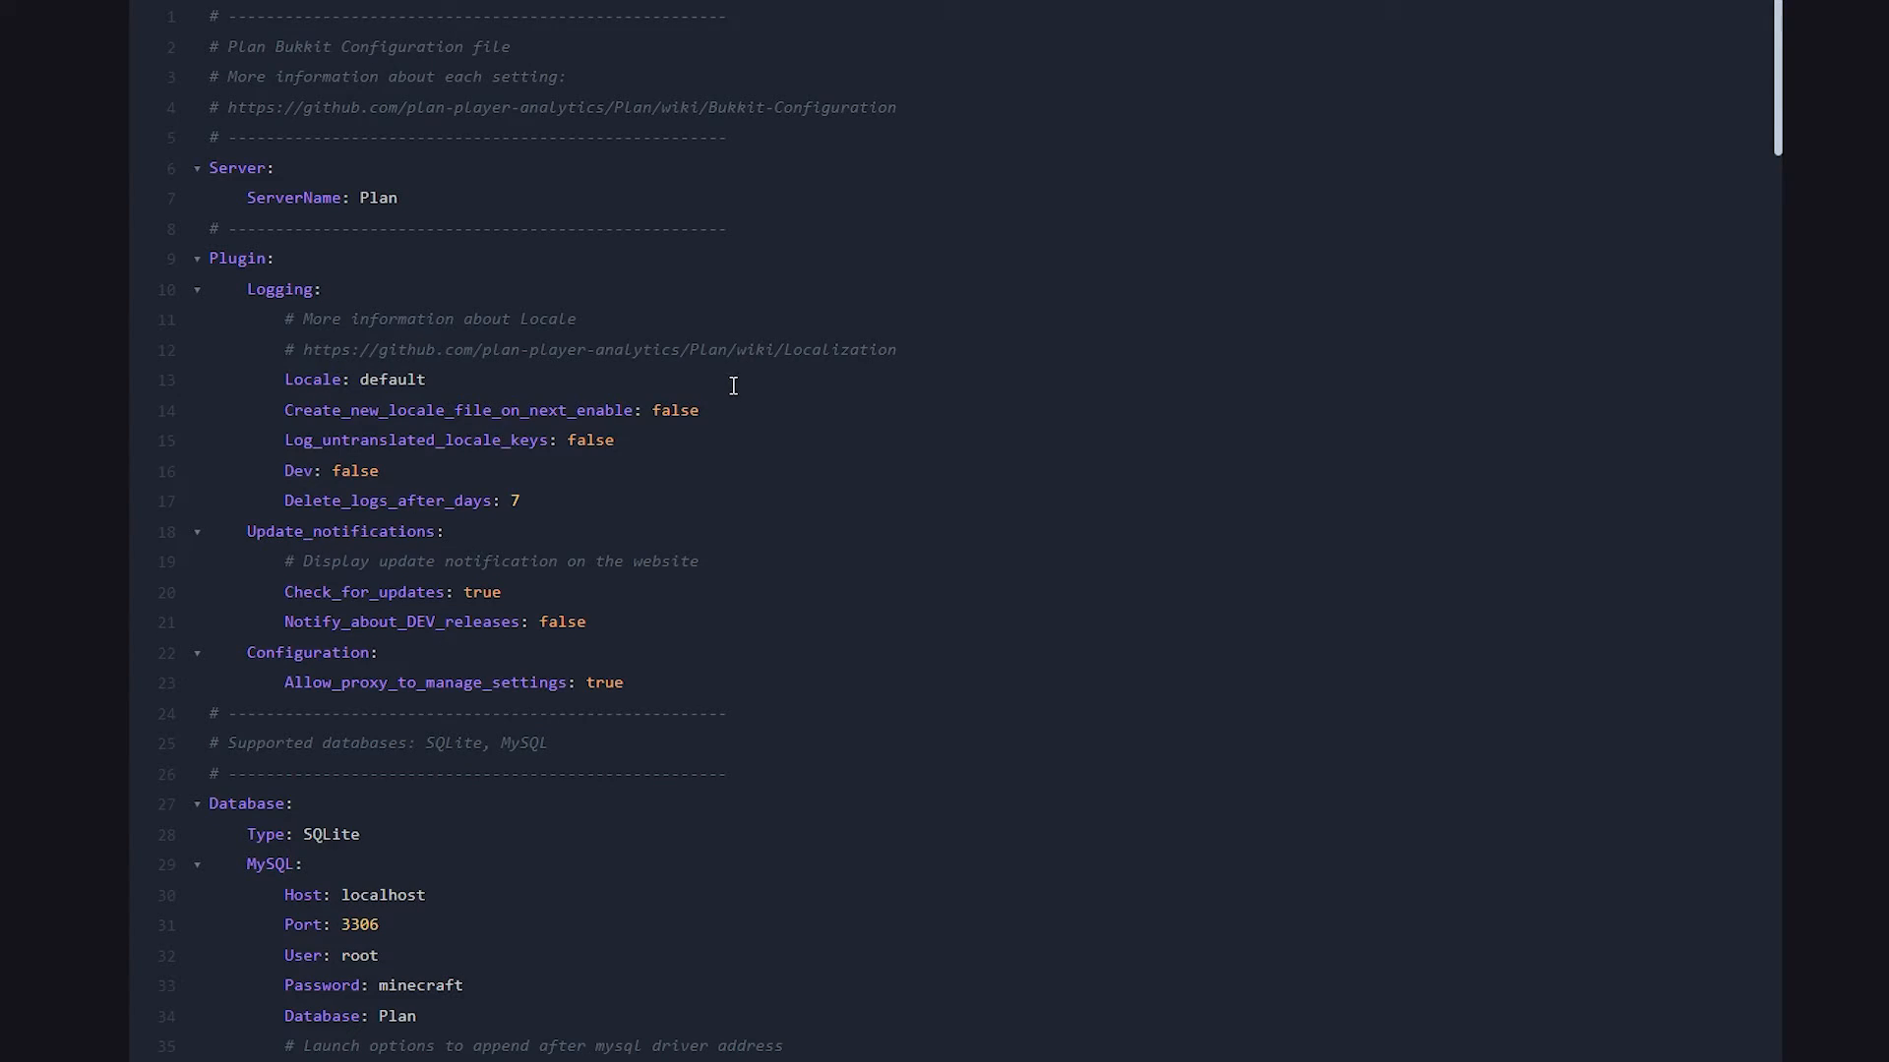
- Change the webserver Port from 8804 to 25595 and set Alternative_IP Enabled to true
{"action": "scroll", "scroll_direction": "down", "scroll_amount": 3}
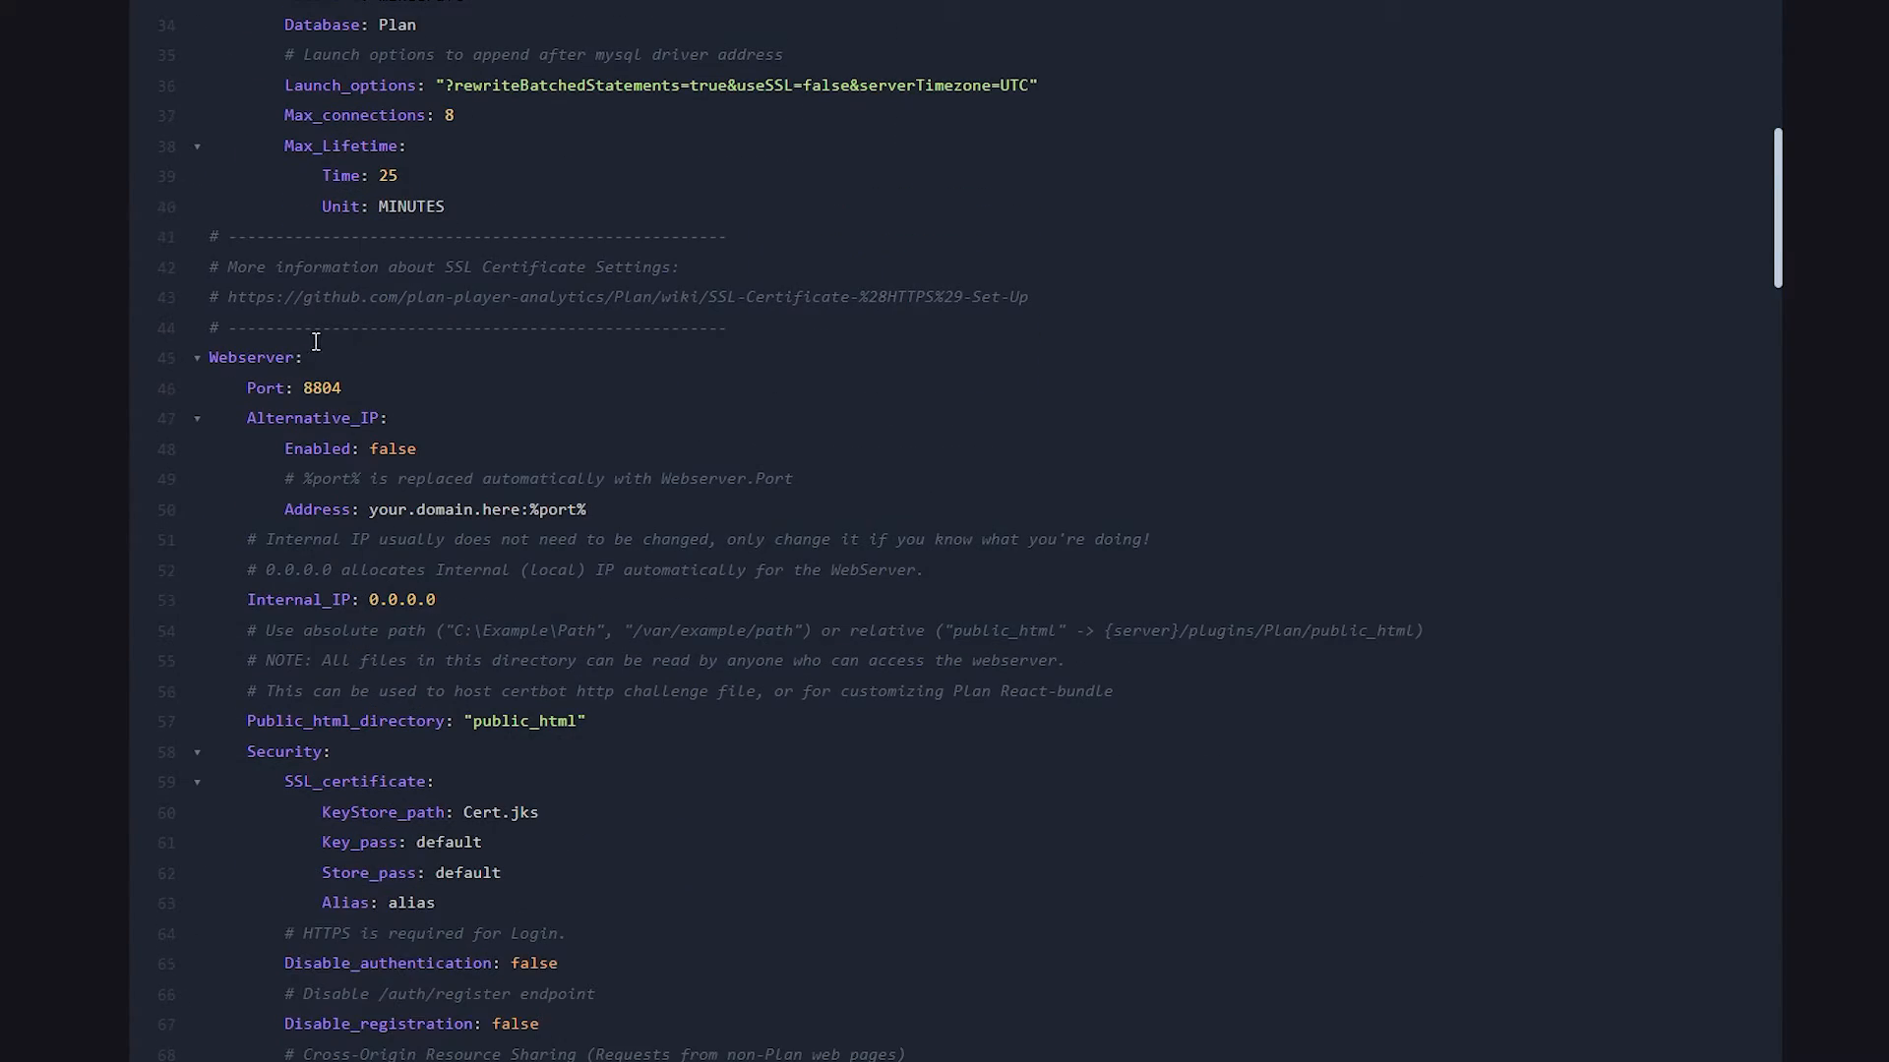
{"action": "double_click", "coordinate": [251, 357]}
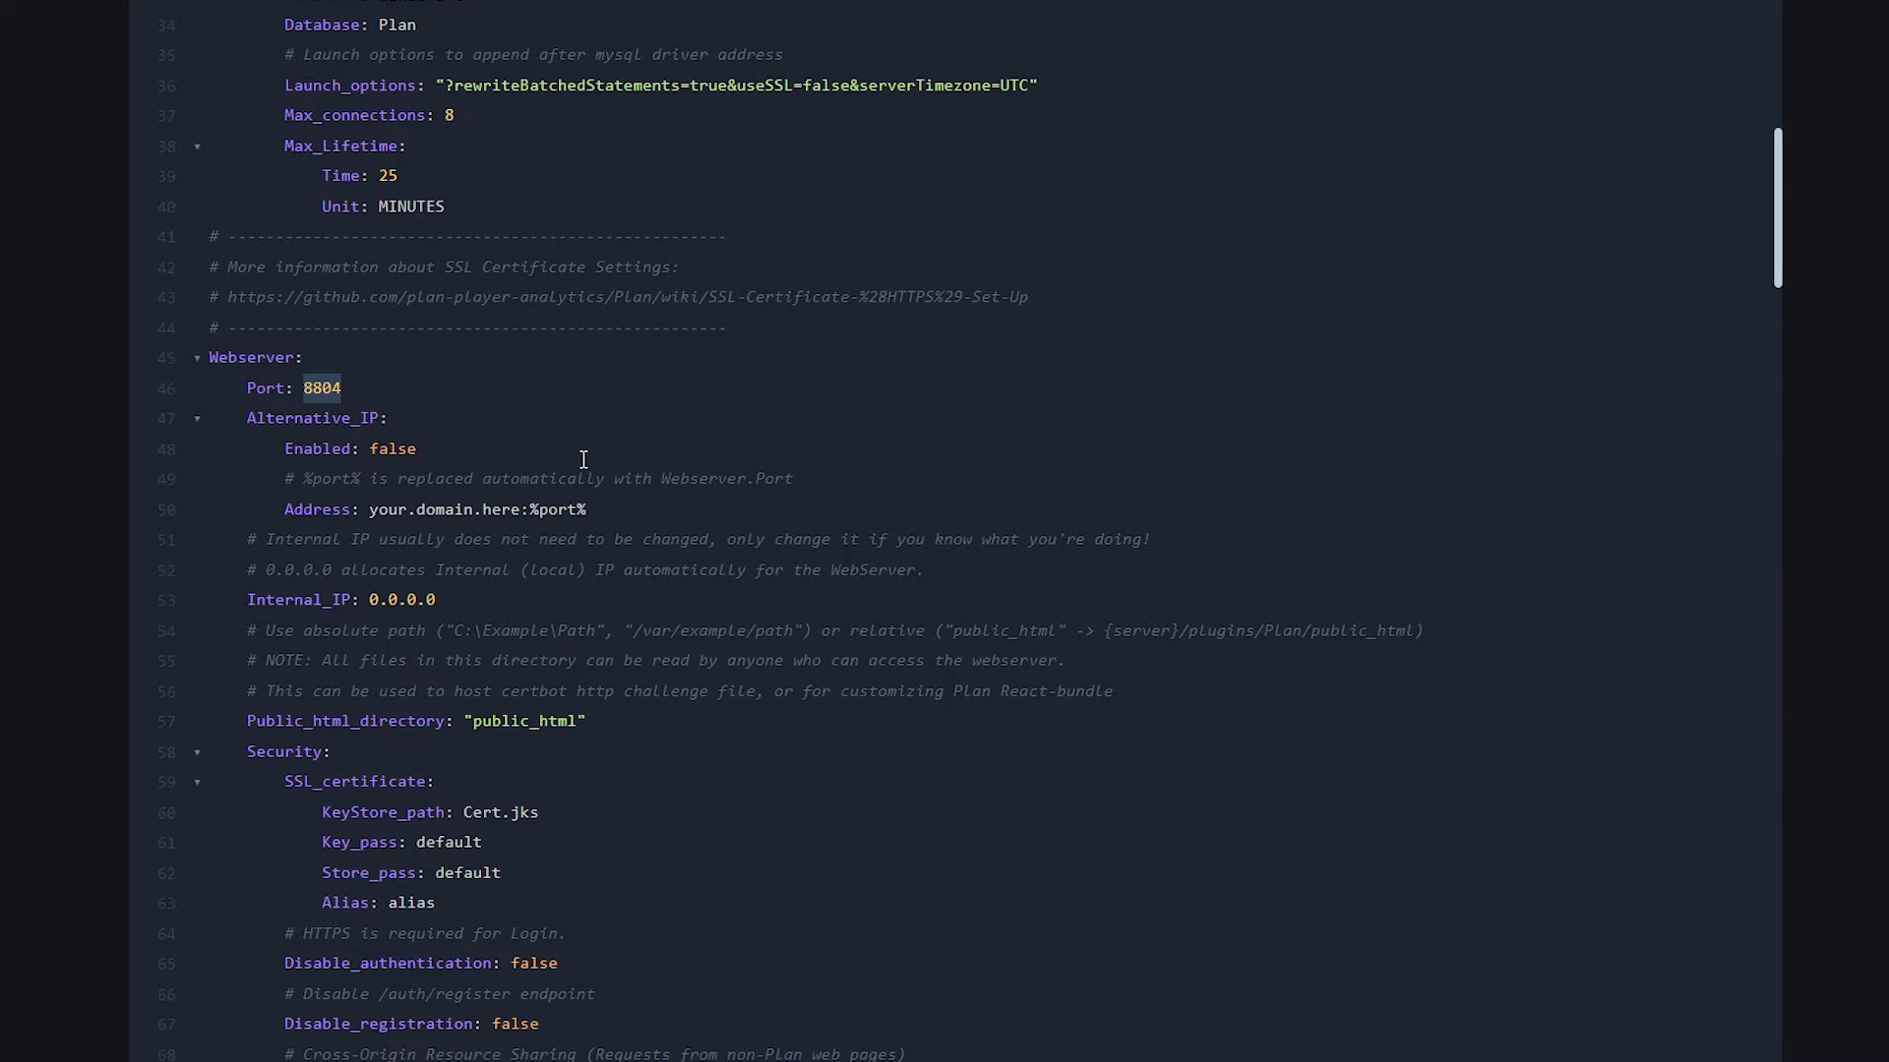
{"action": "type", "text": "25595"}
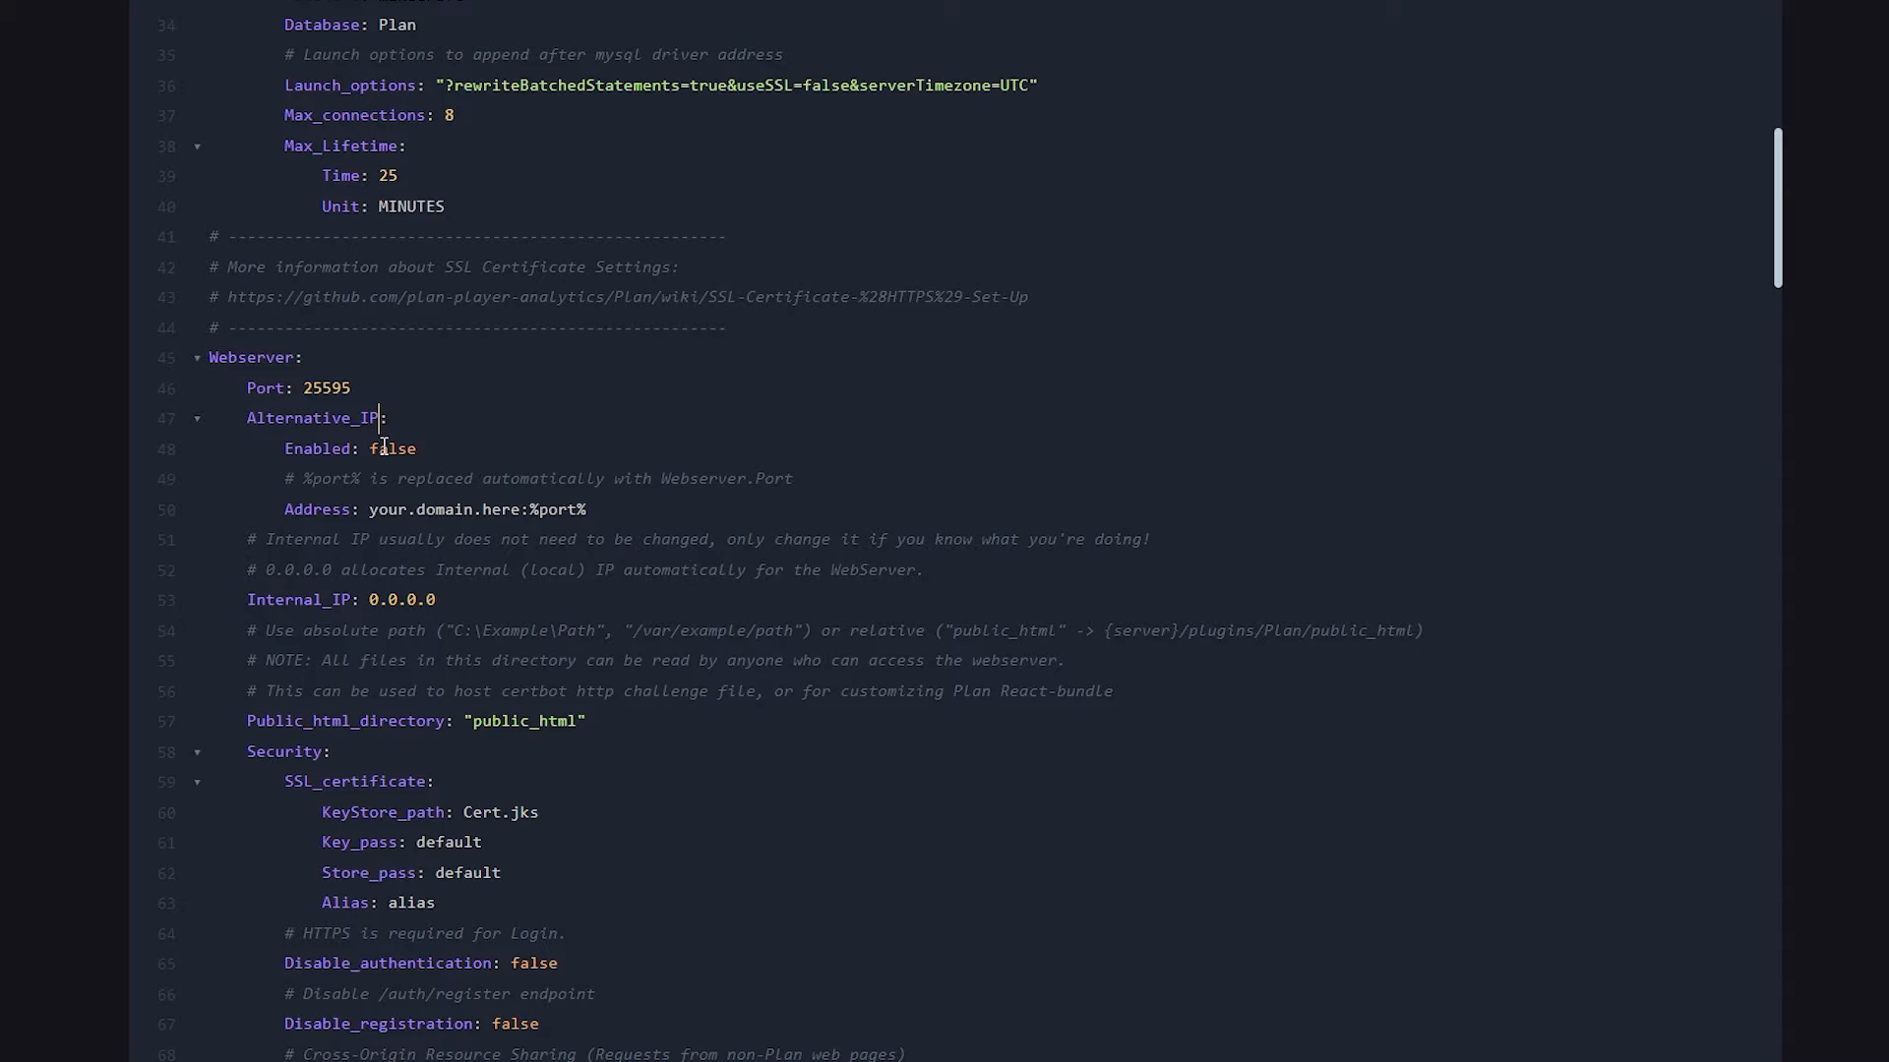
{"action": "type", "text": "true"}
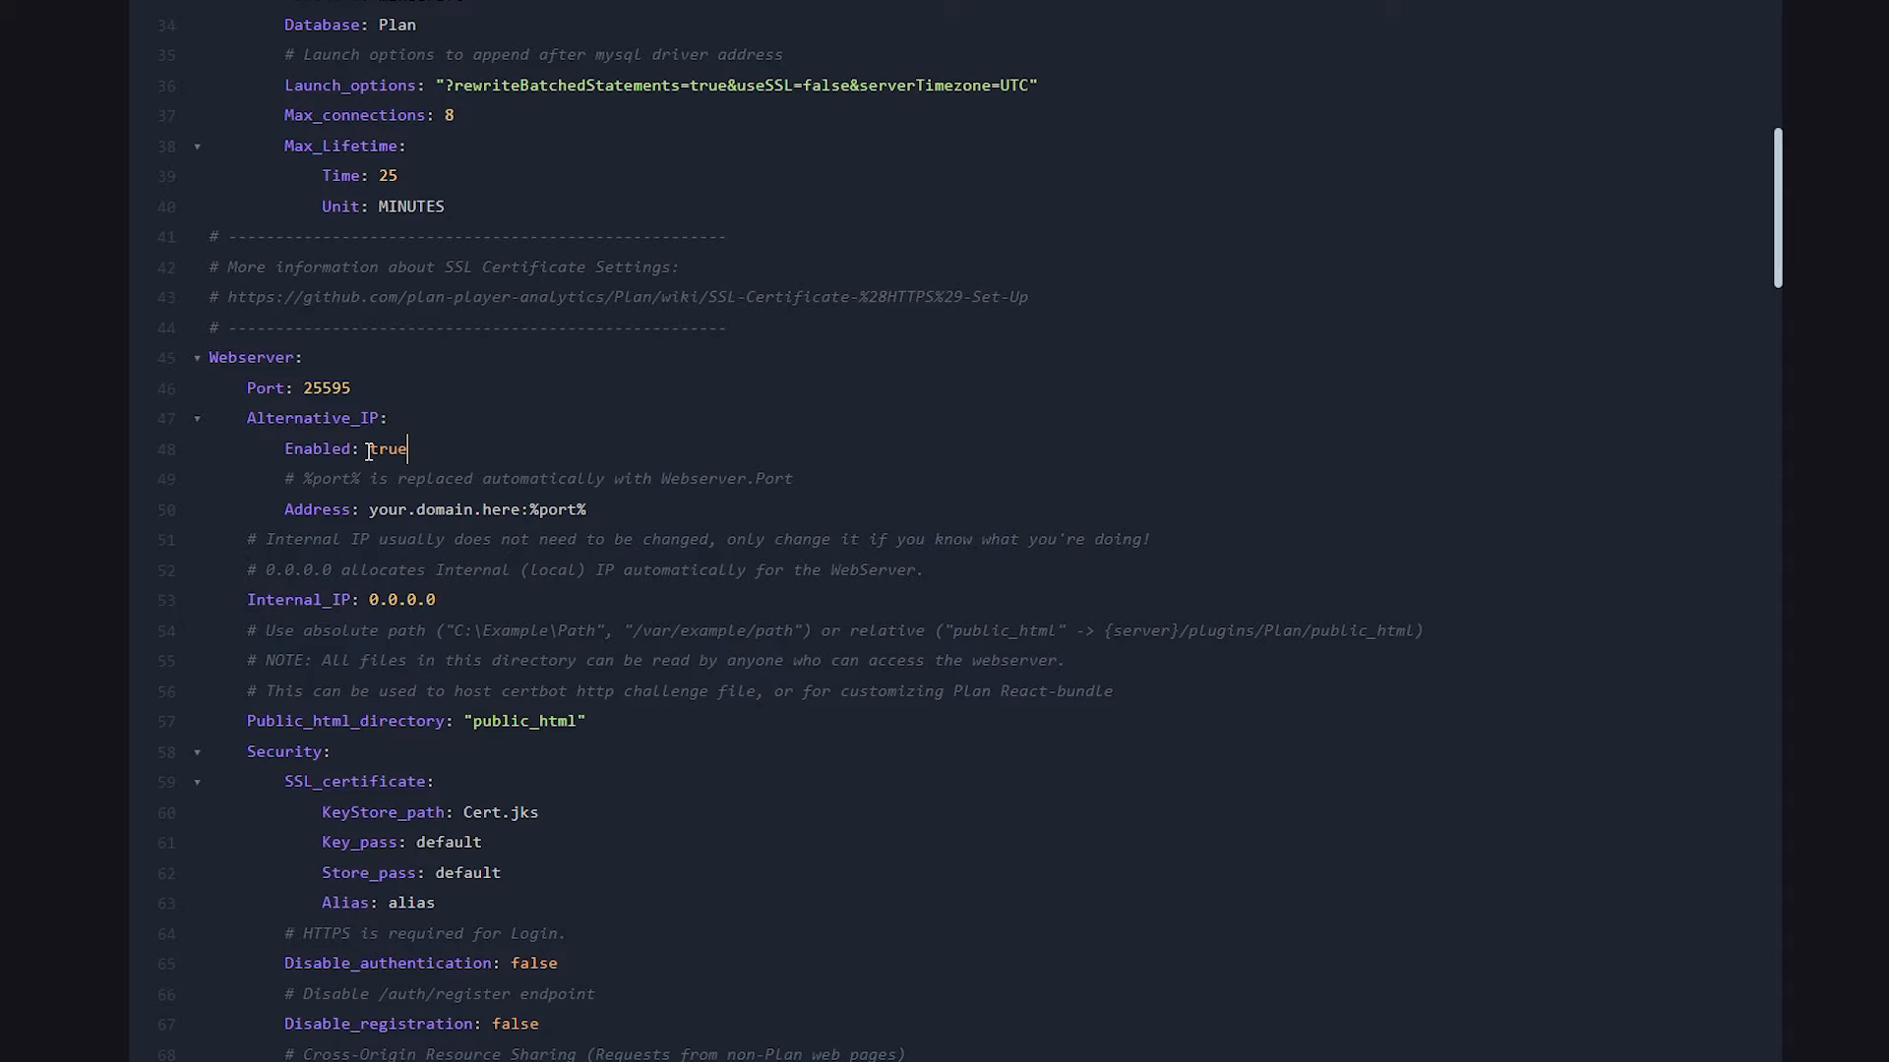
- Replace the placeholder your.domain.here address with 195.201.85.213
{"action": "double_click", "coordinate": [433, 510]}
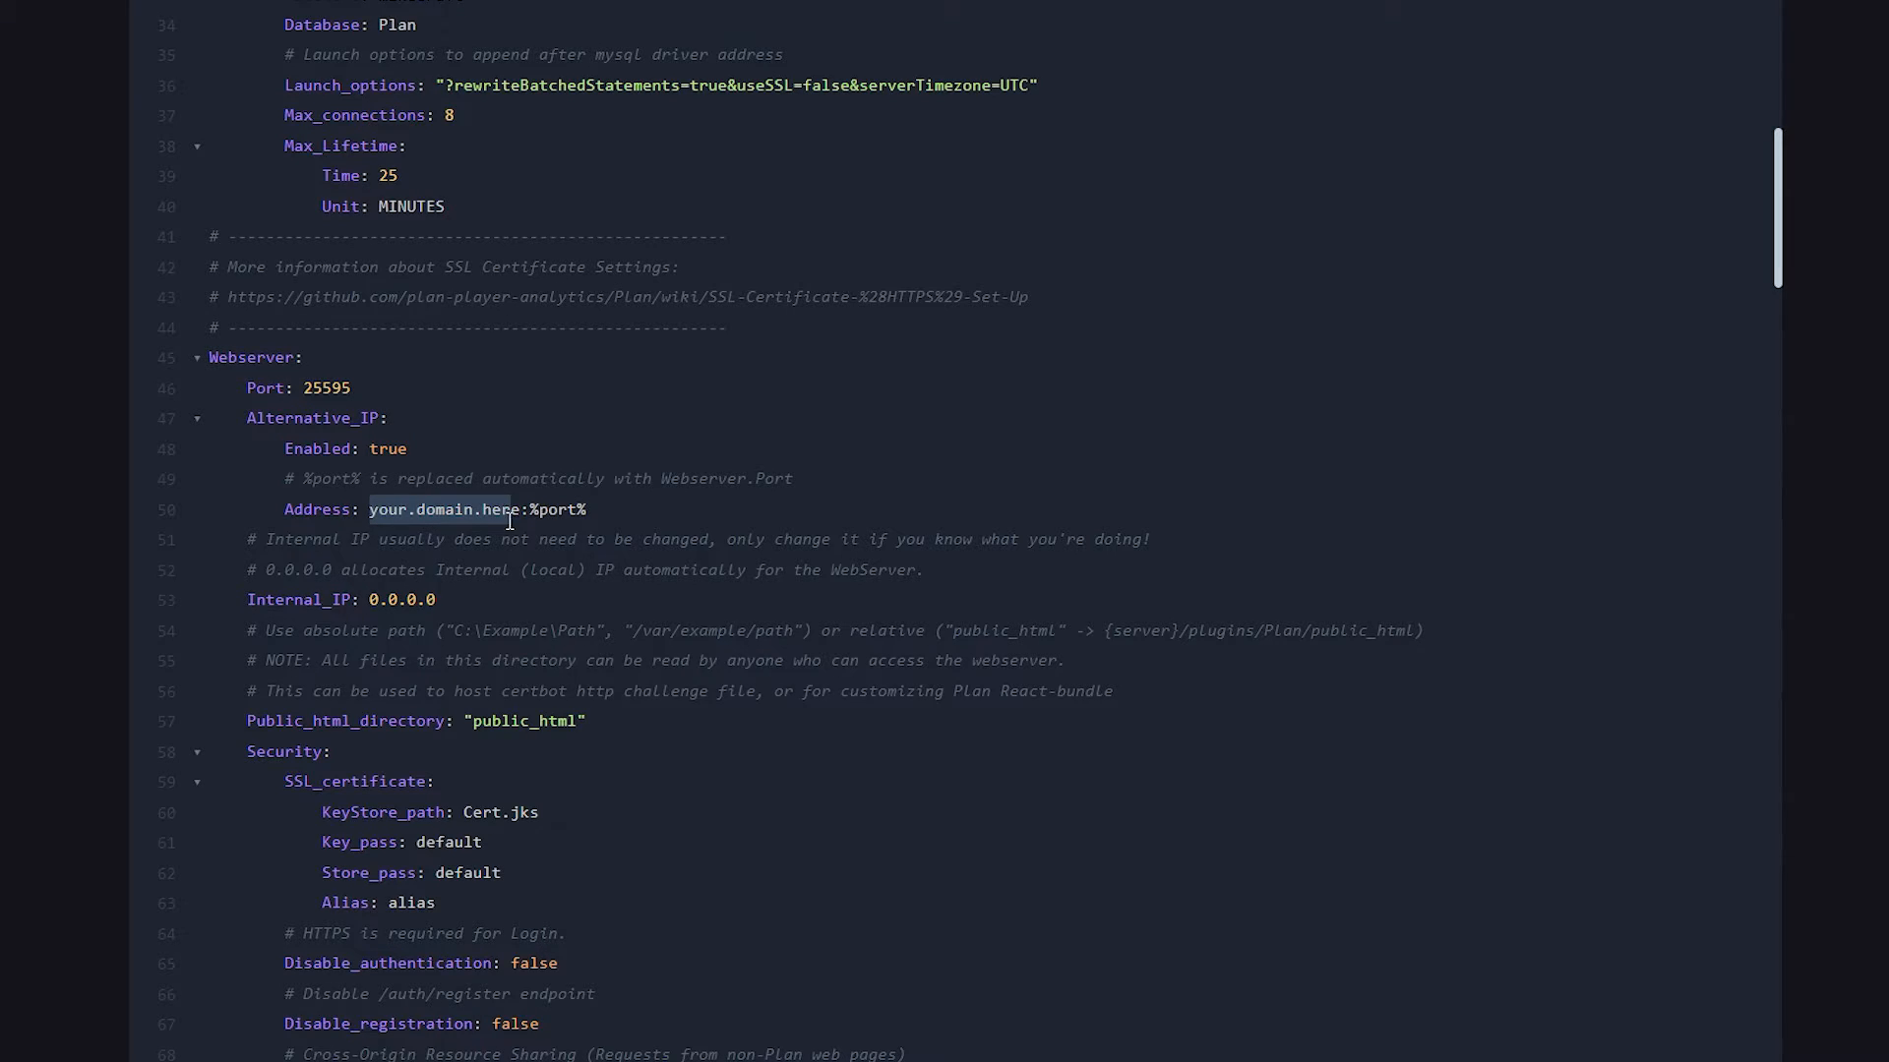
{"action": "mouse_move", "coordinate": [525, 571]}
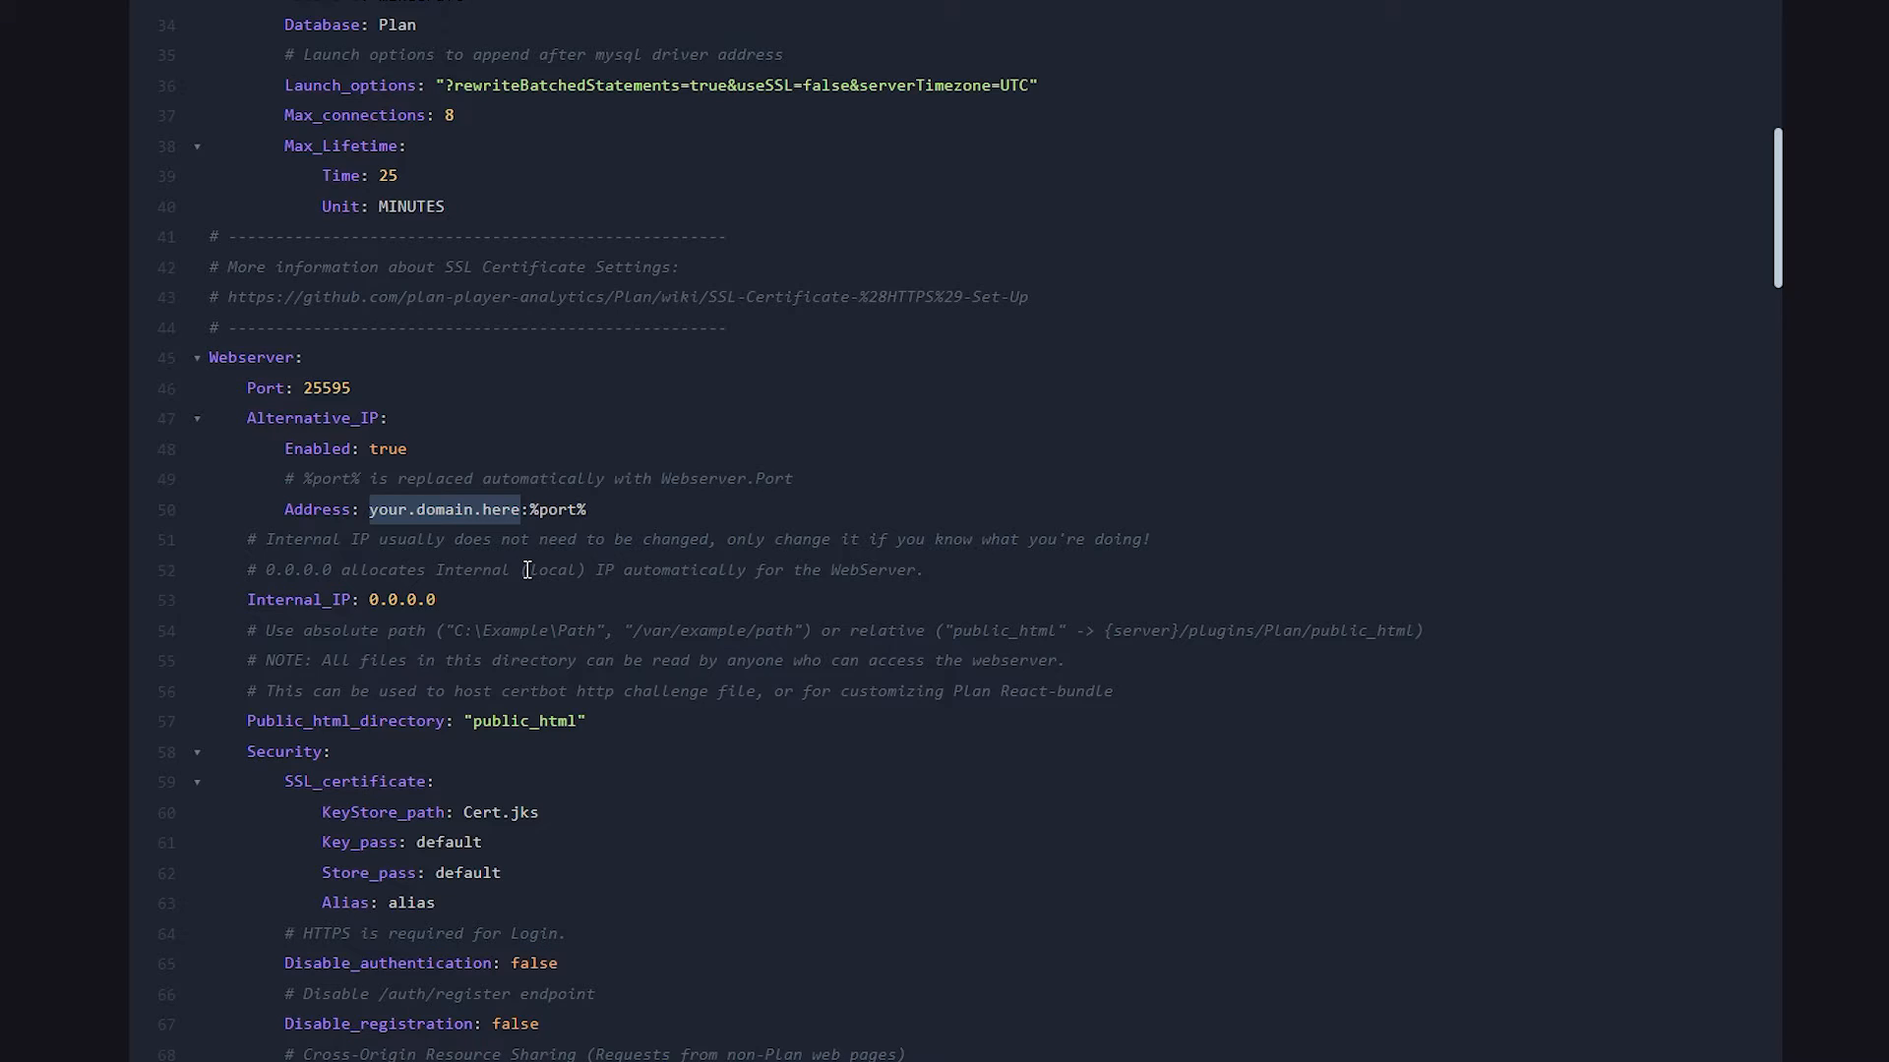
{"action": "type", "text": "195.201.85.213"}
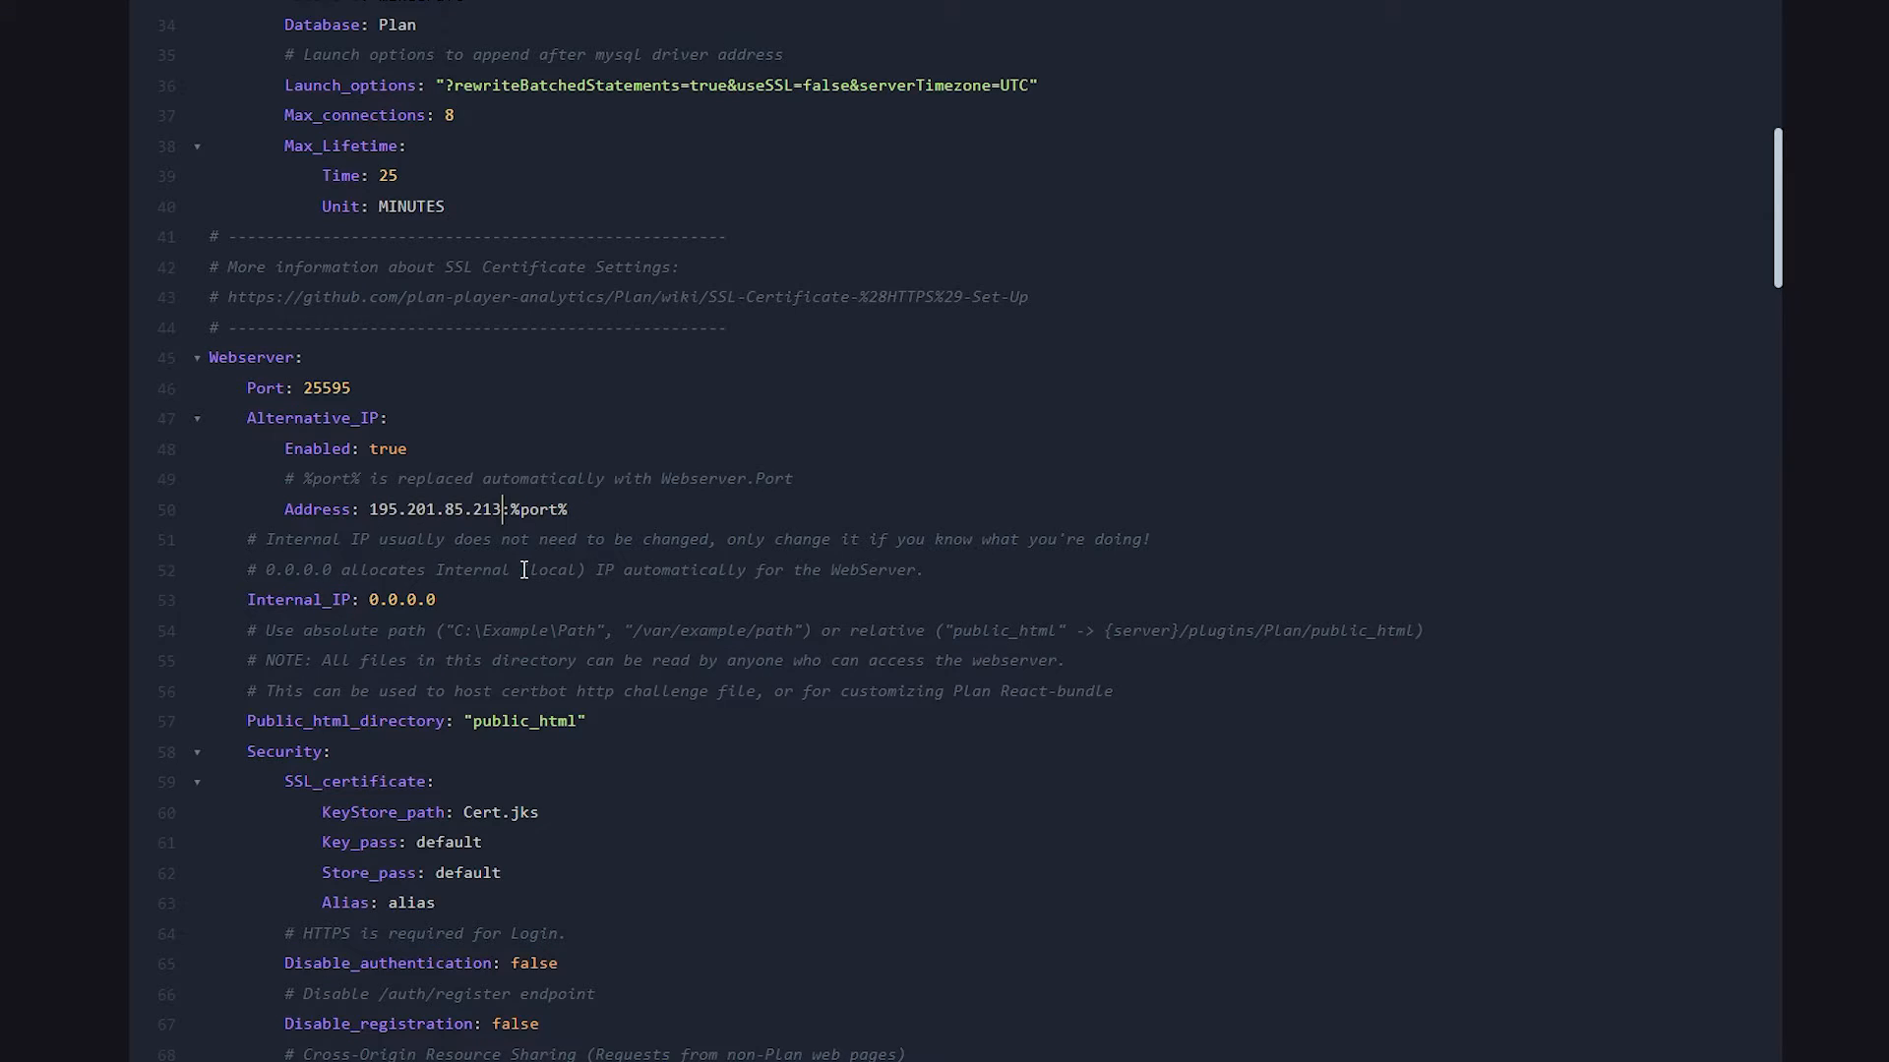
{"action": "left_click", "coordinate": [578, 510]}
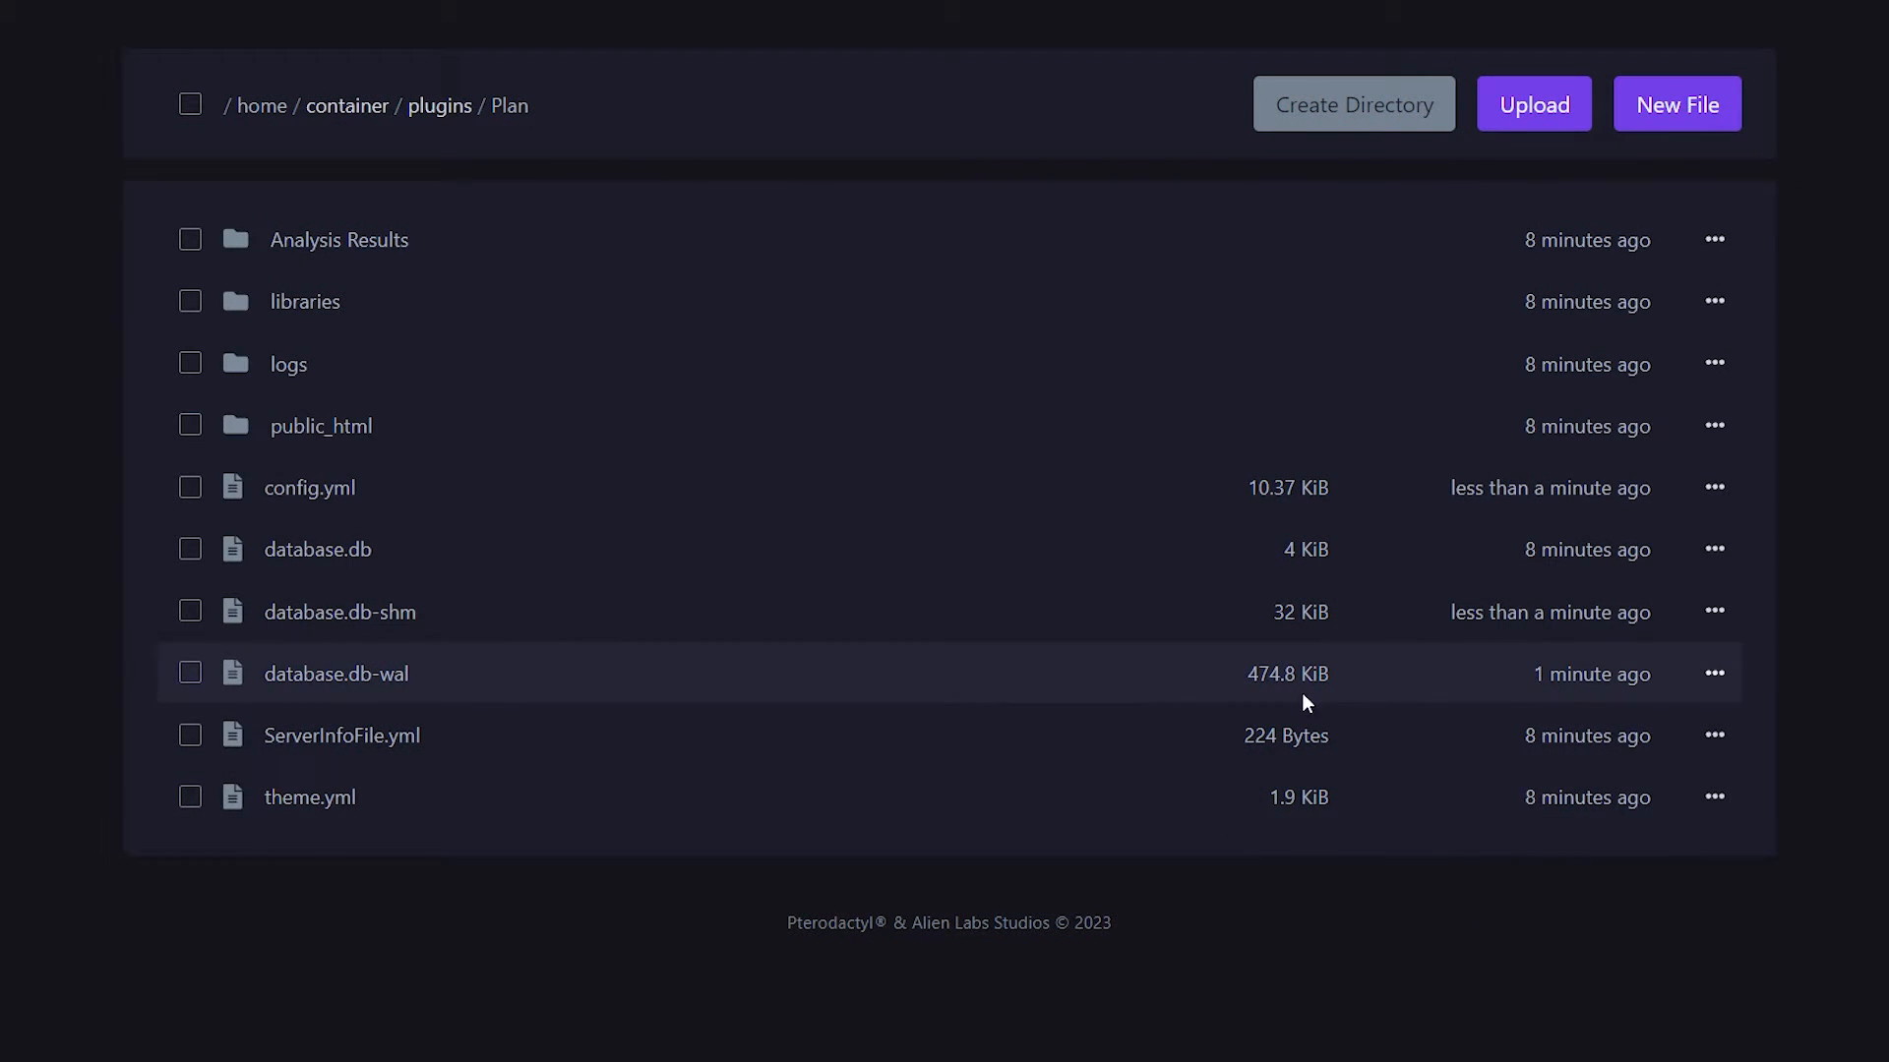
{"action": "mouse_move", "coordinate": [1040, 954]}
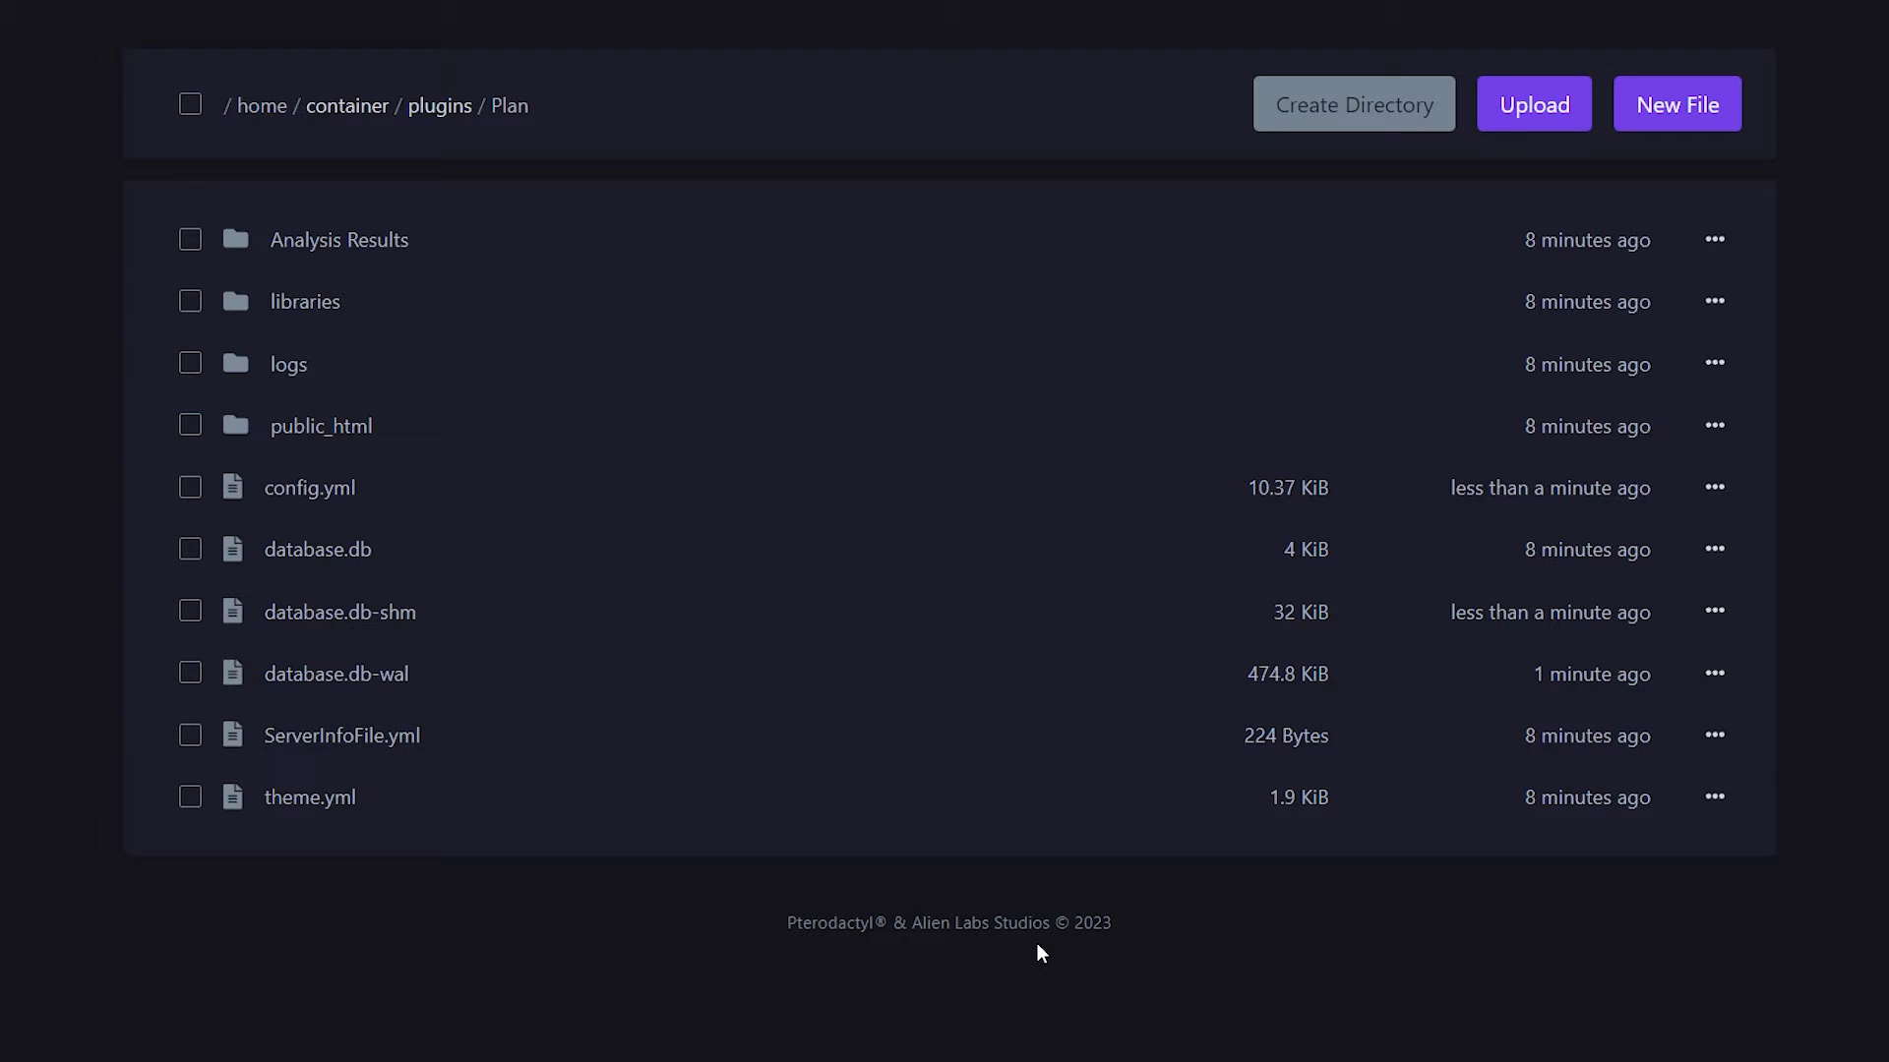
{"action": "mouse_move", "coordinate": [258, 748]}
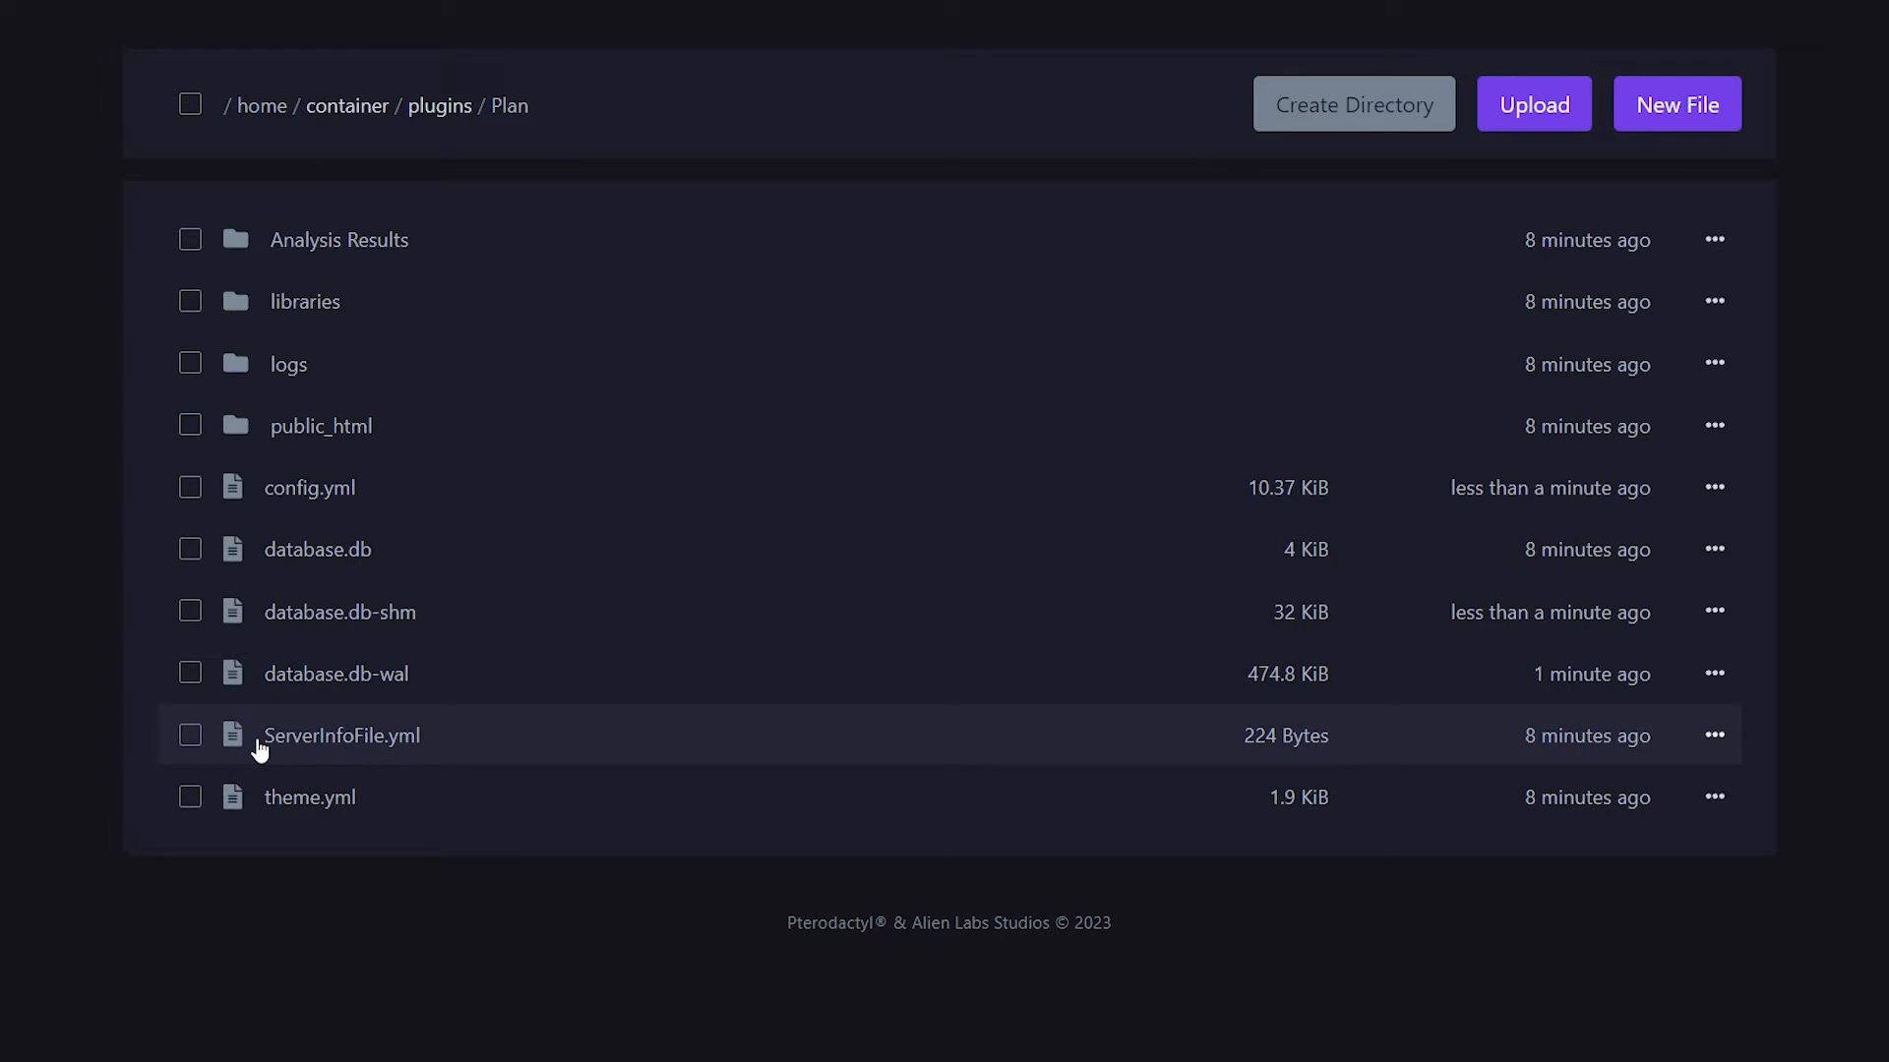
{"action": "mouse_move", "coordinate": [441, 753]}
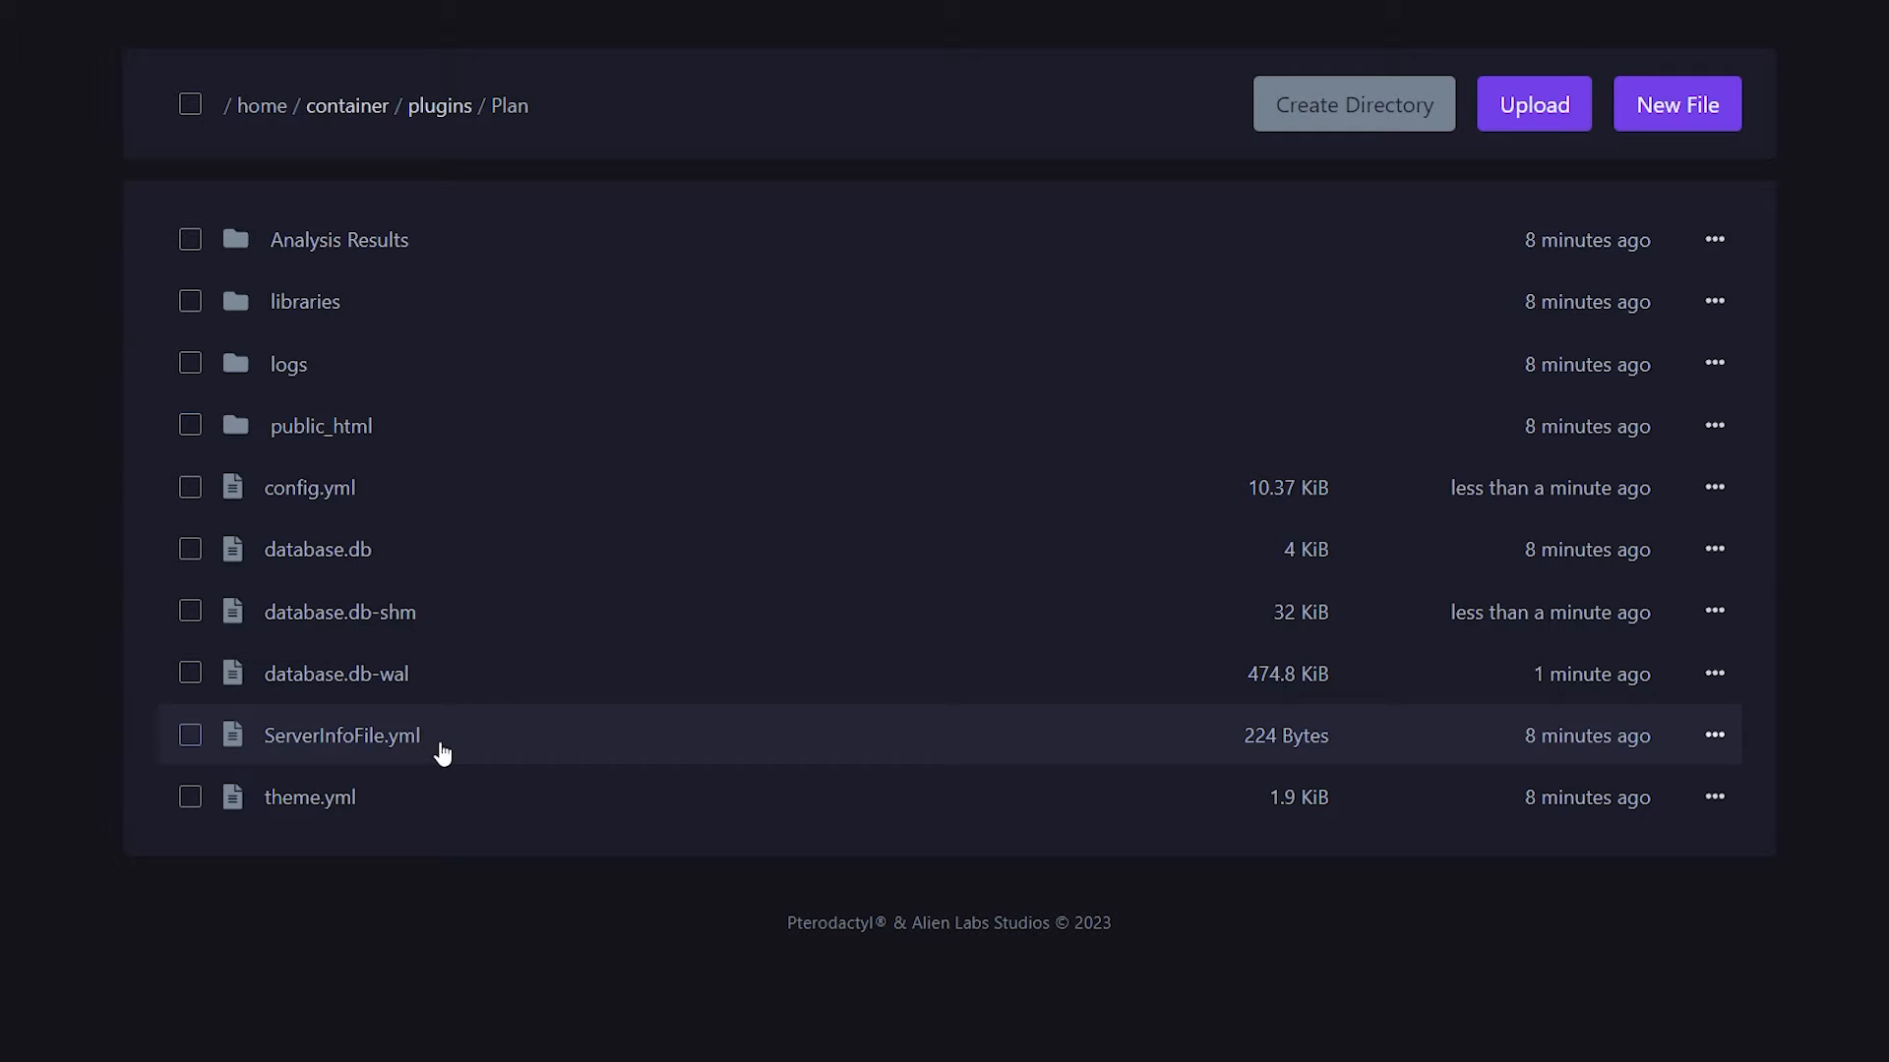
- Save the edited Plan config.yml with Save Content
{"action": "left_click", "coordinate": [1714, 736]}
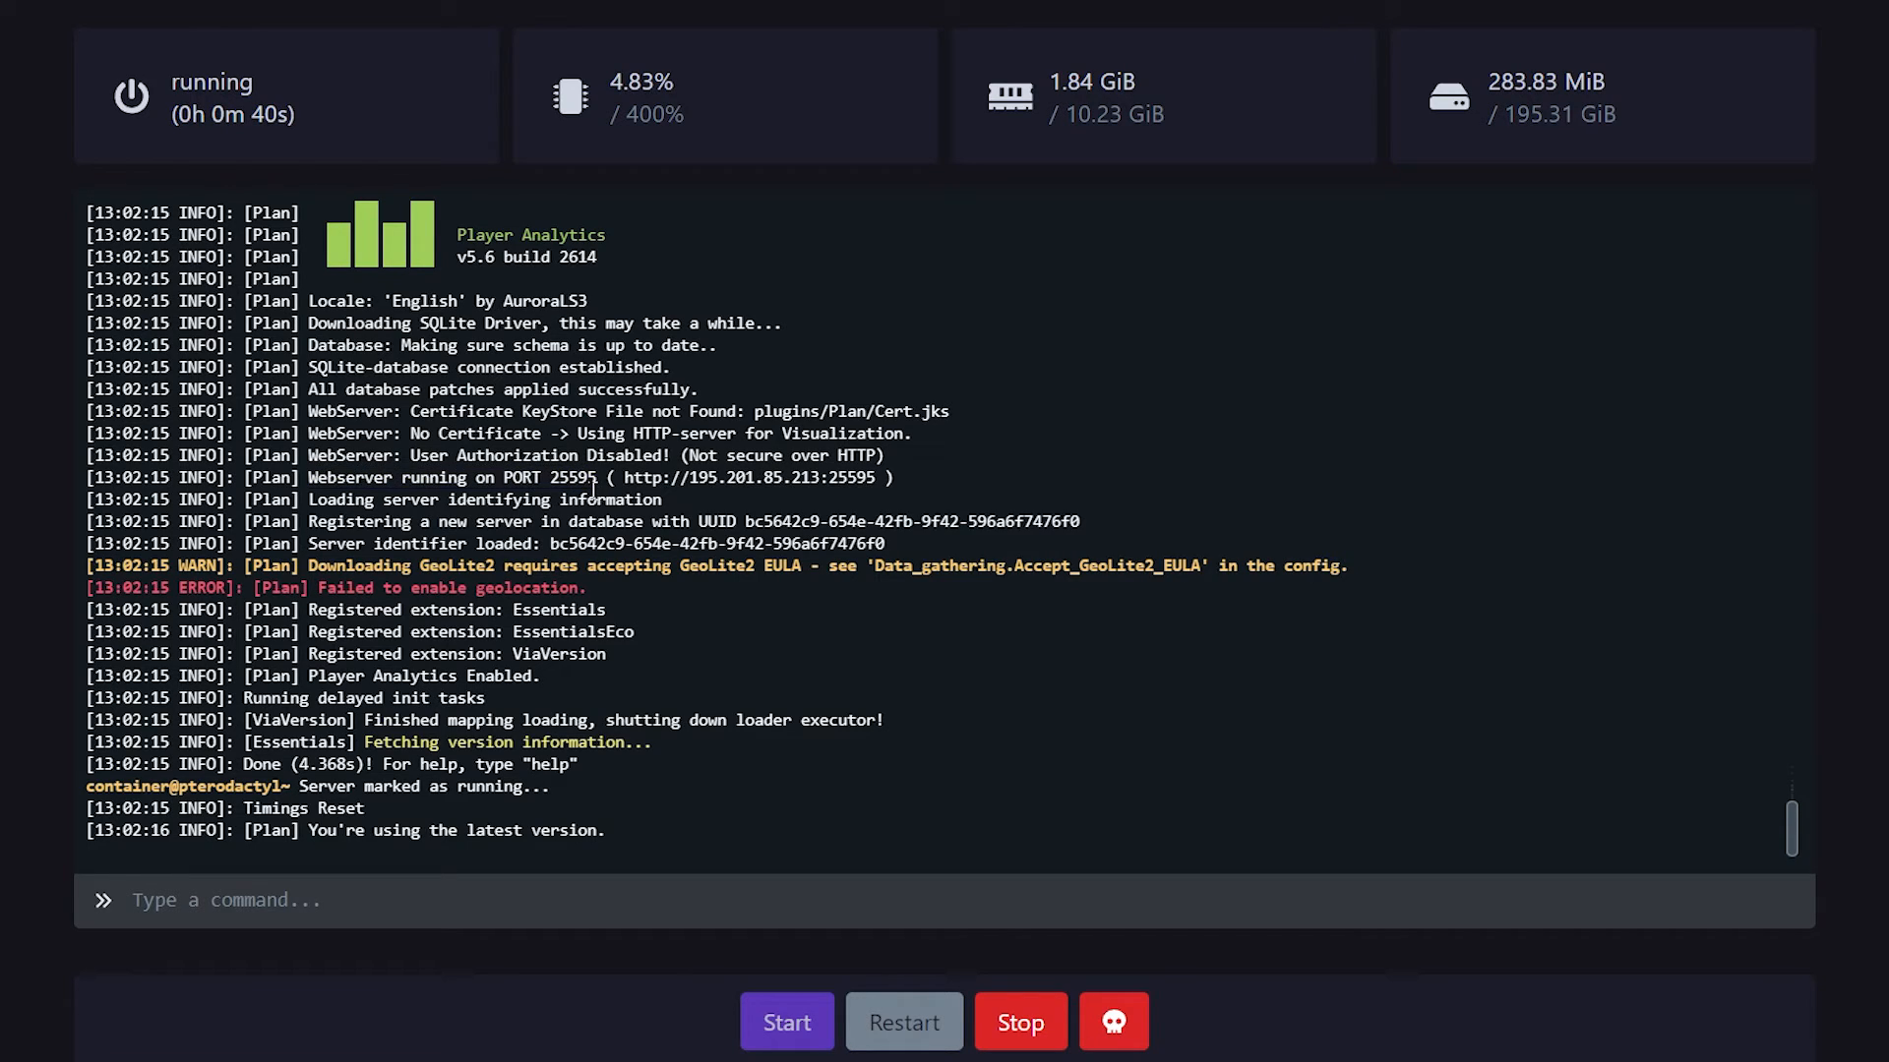
{"action": "mouse_move", "coordinate": [810, 493]}
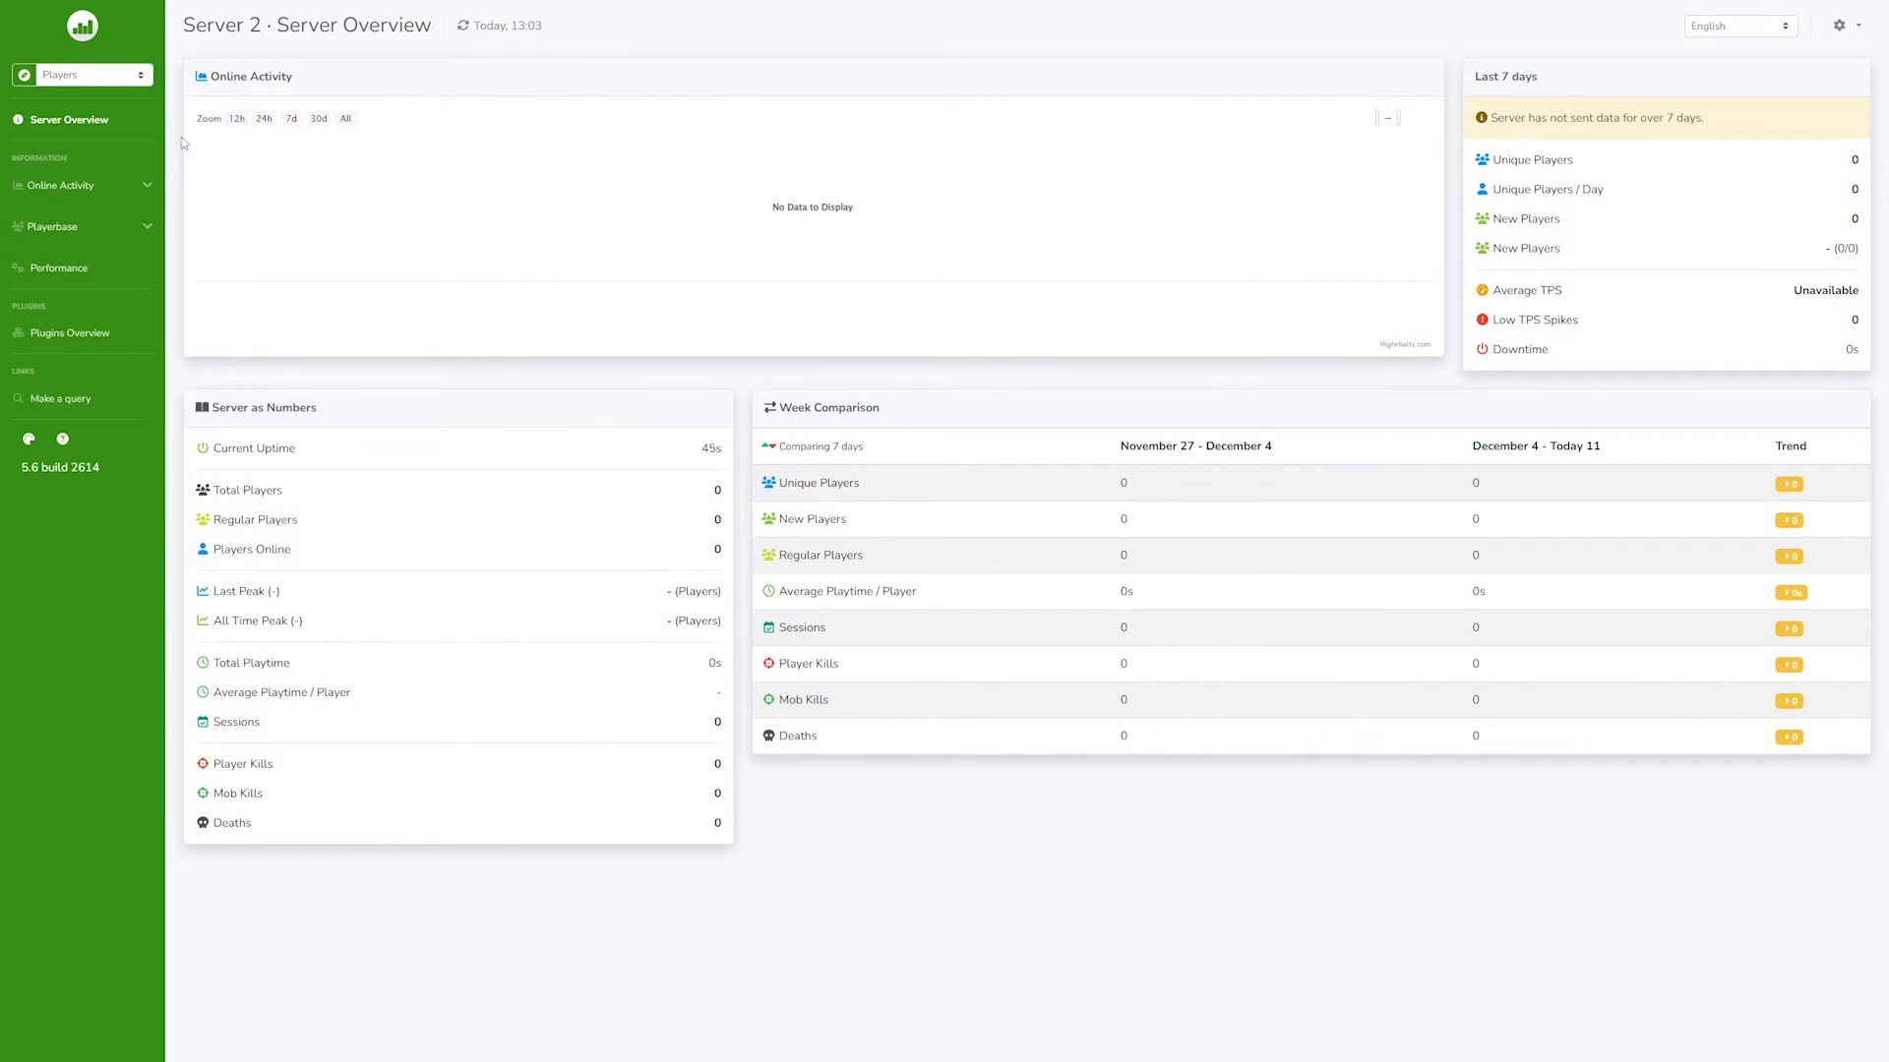
{"action": "mouse_move", "coordinate": [545, 344]}
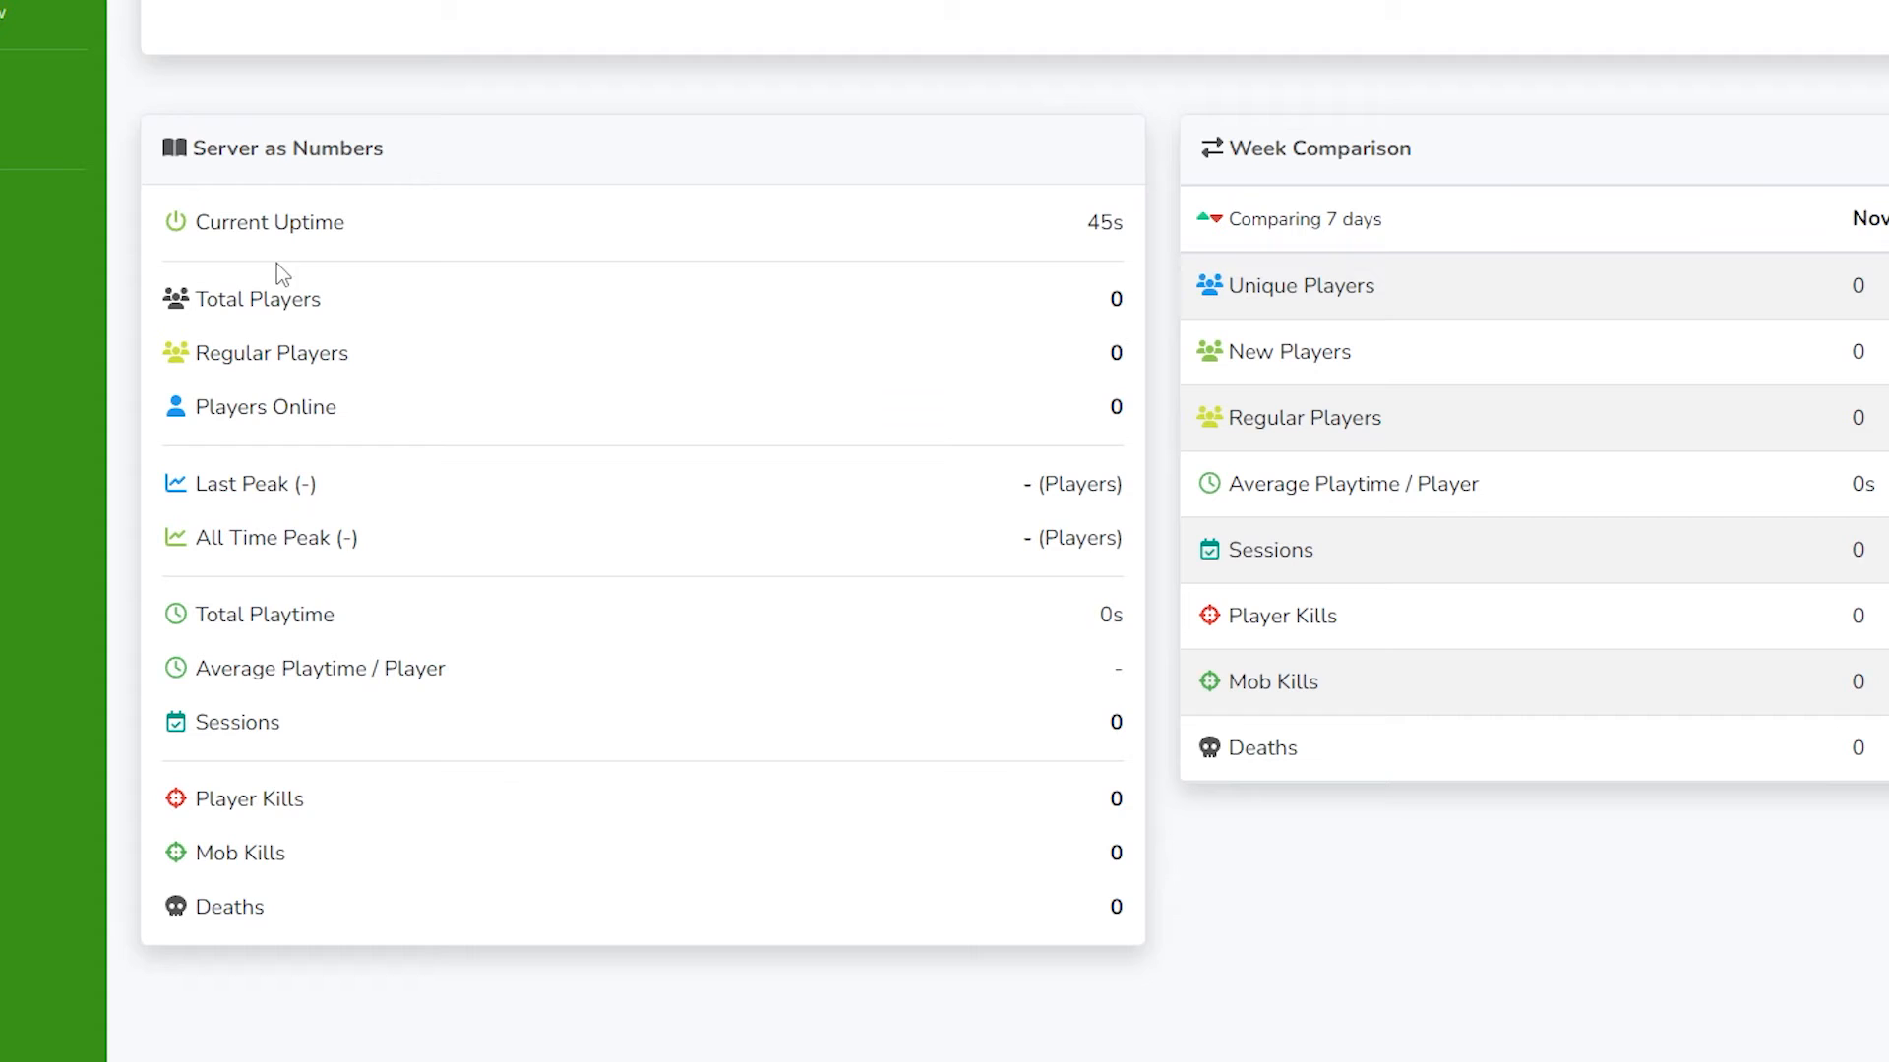
- Review the Server as Numbers statistics on Plan's Server Overview, including Player Kills
{"action": "double_click", "coordinate": [265, 354]}
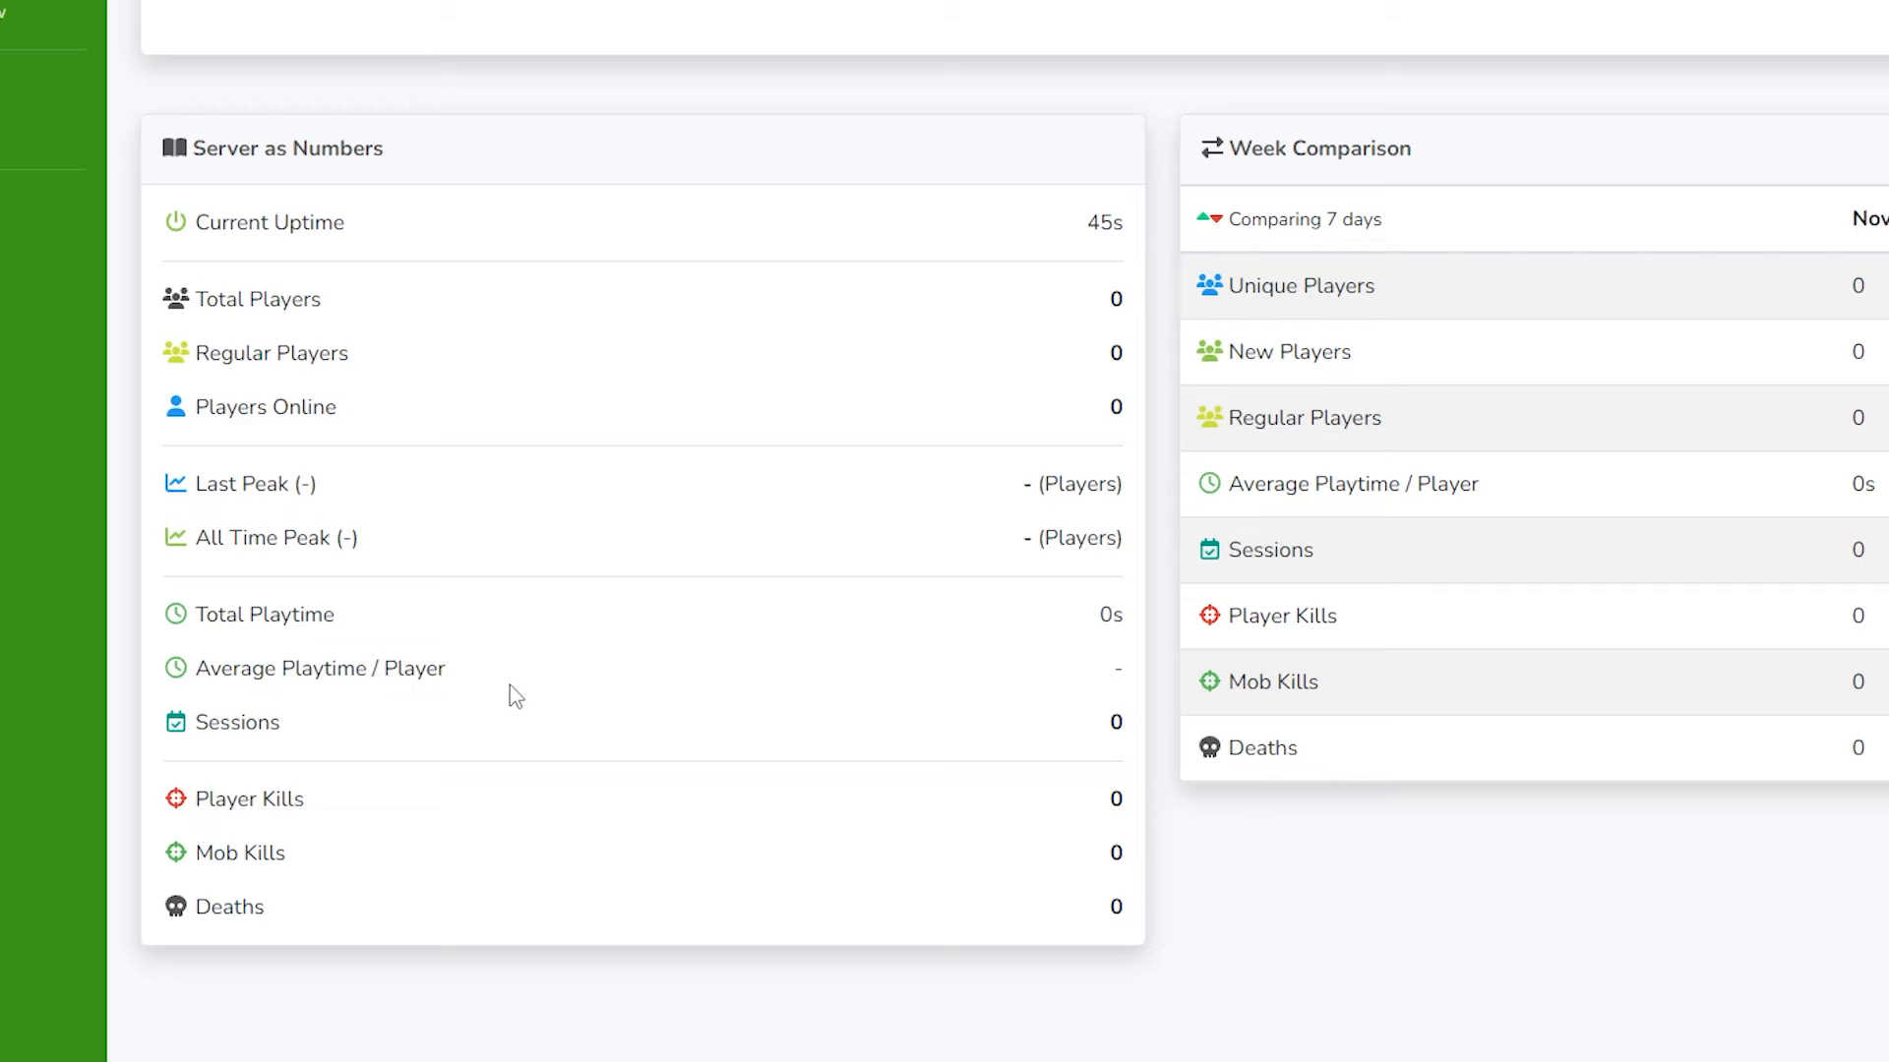
{"action": "double_click", "coordinate": [250, 799]}
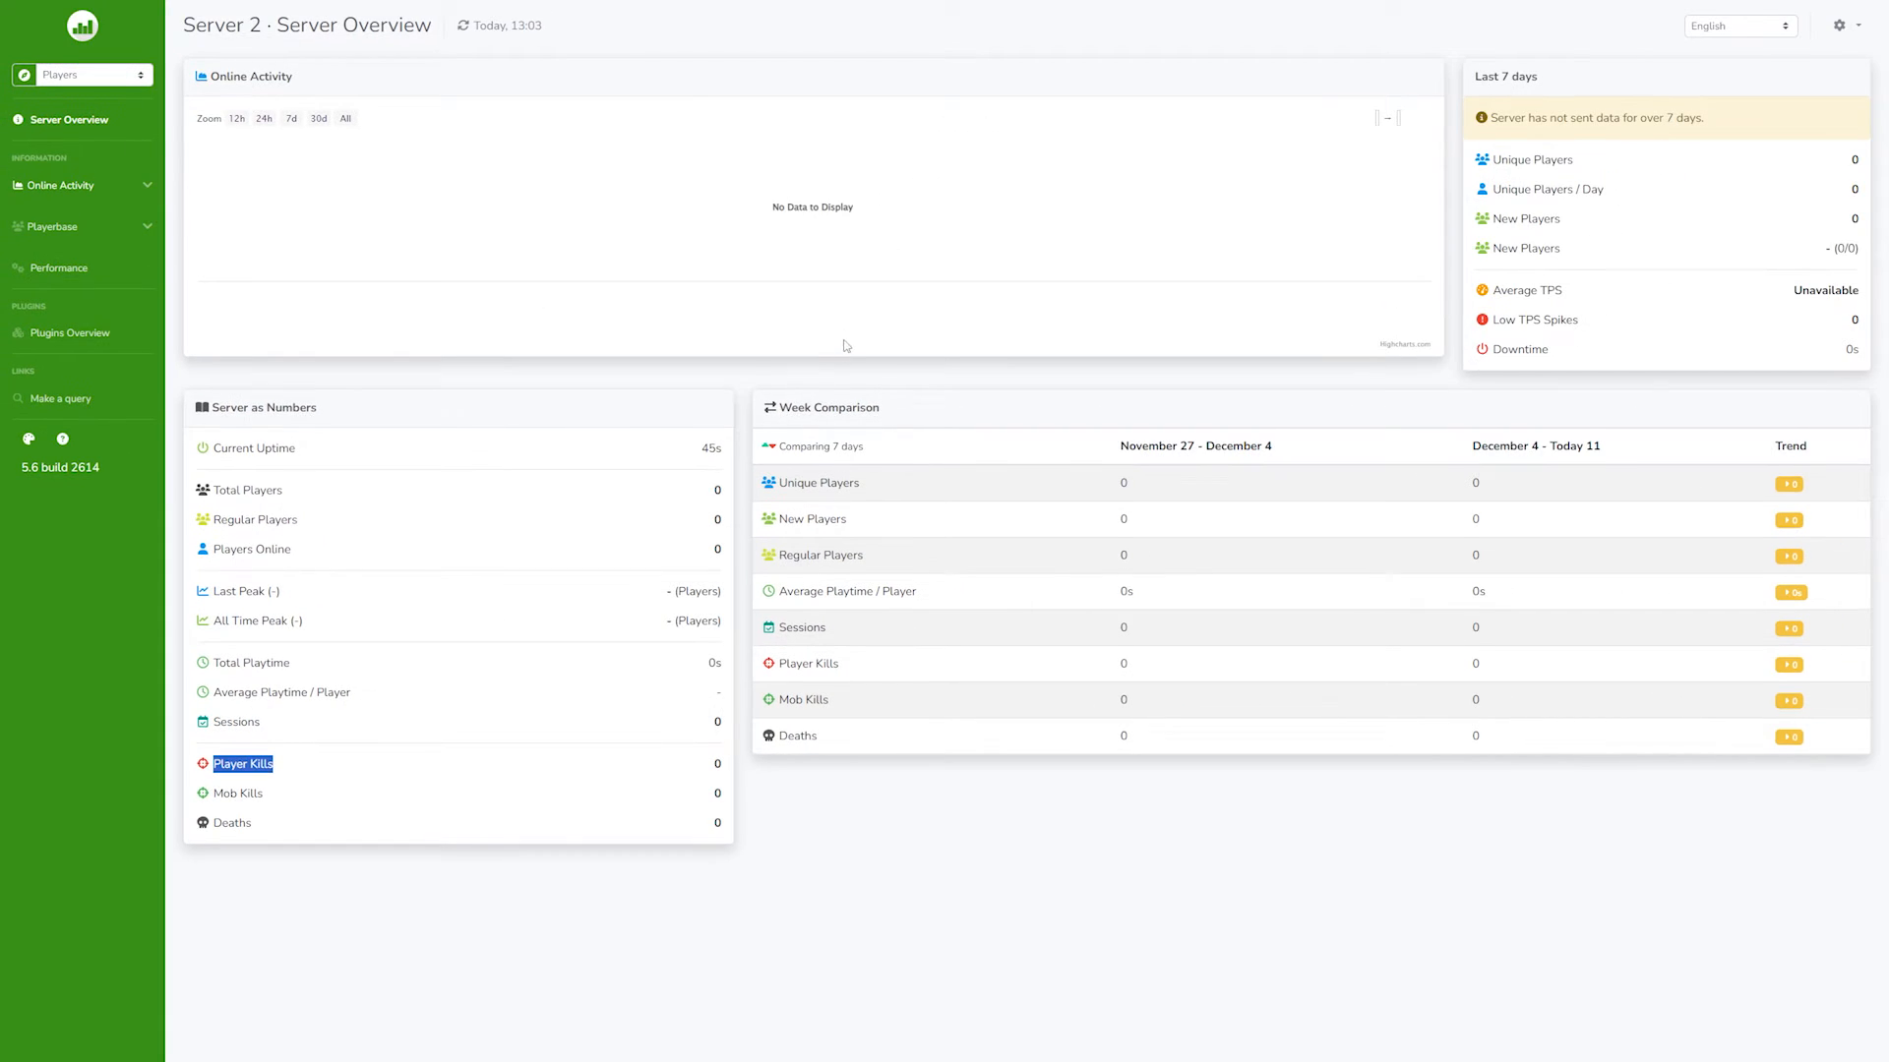
{"action": "mouse_move", "coordinate": [1105, 573]}
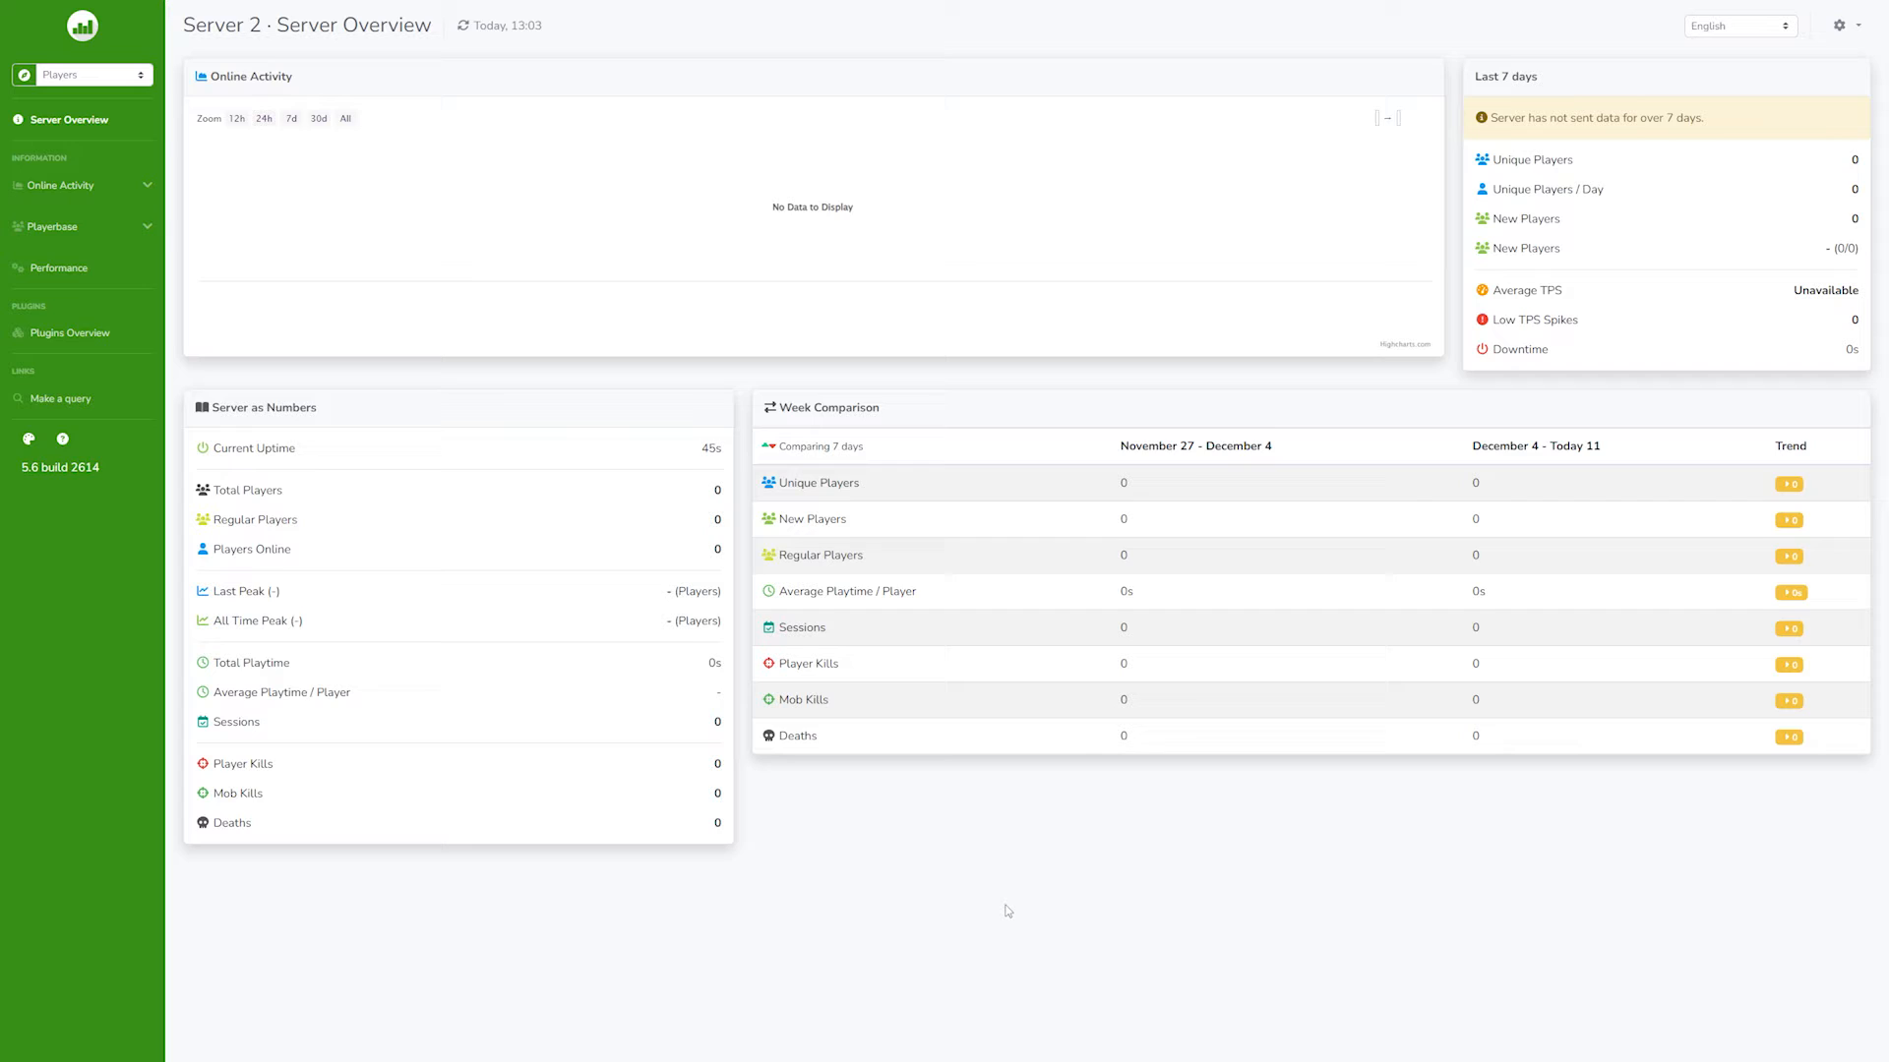
{"action": "mouse_move", "coordinate": [795, 360]}
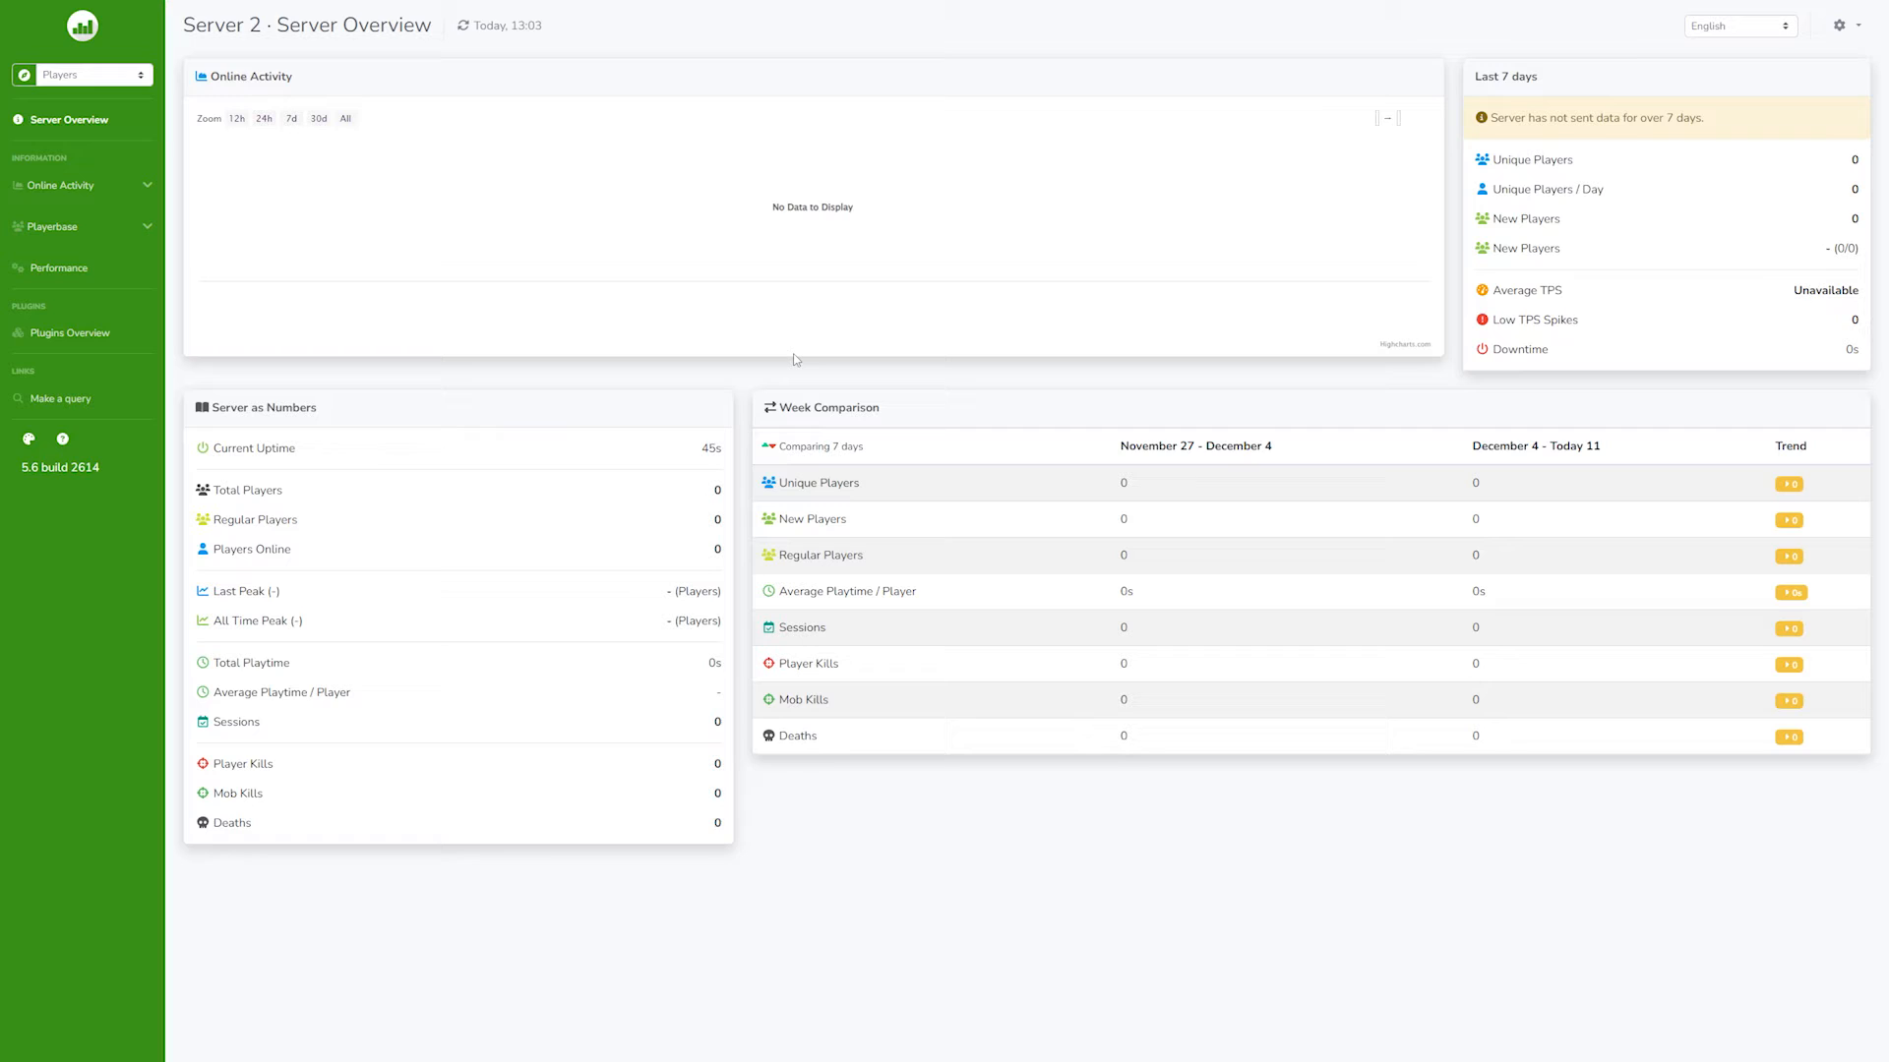
{"action": "mouse_move", "coordinate": [766, 333]}
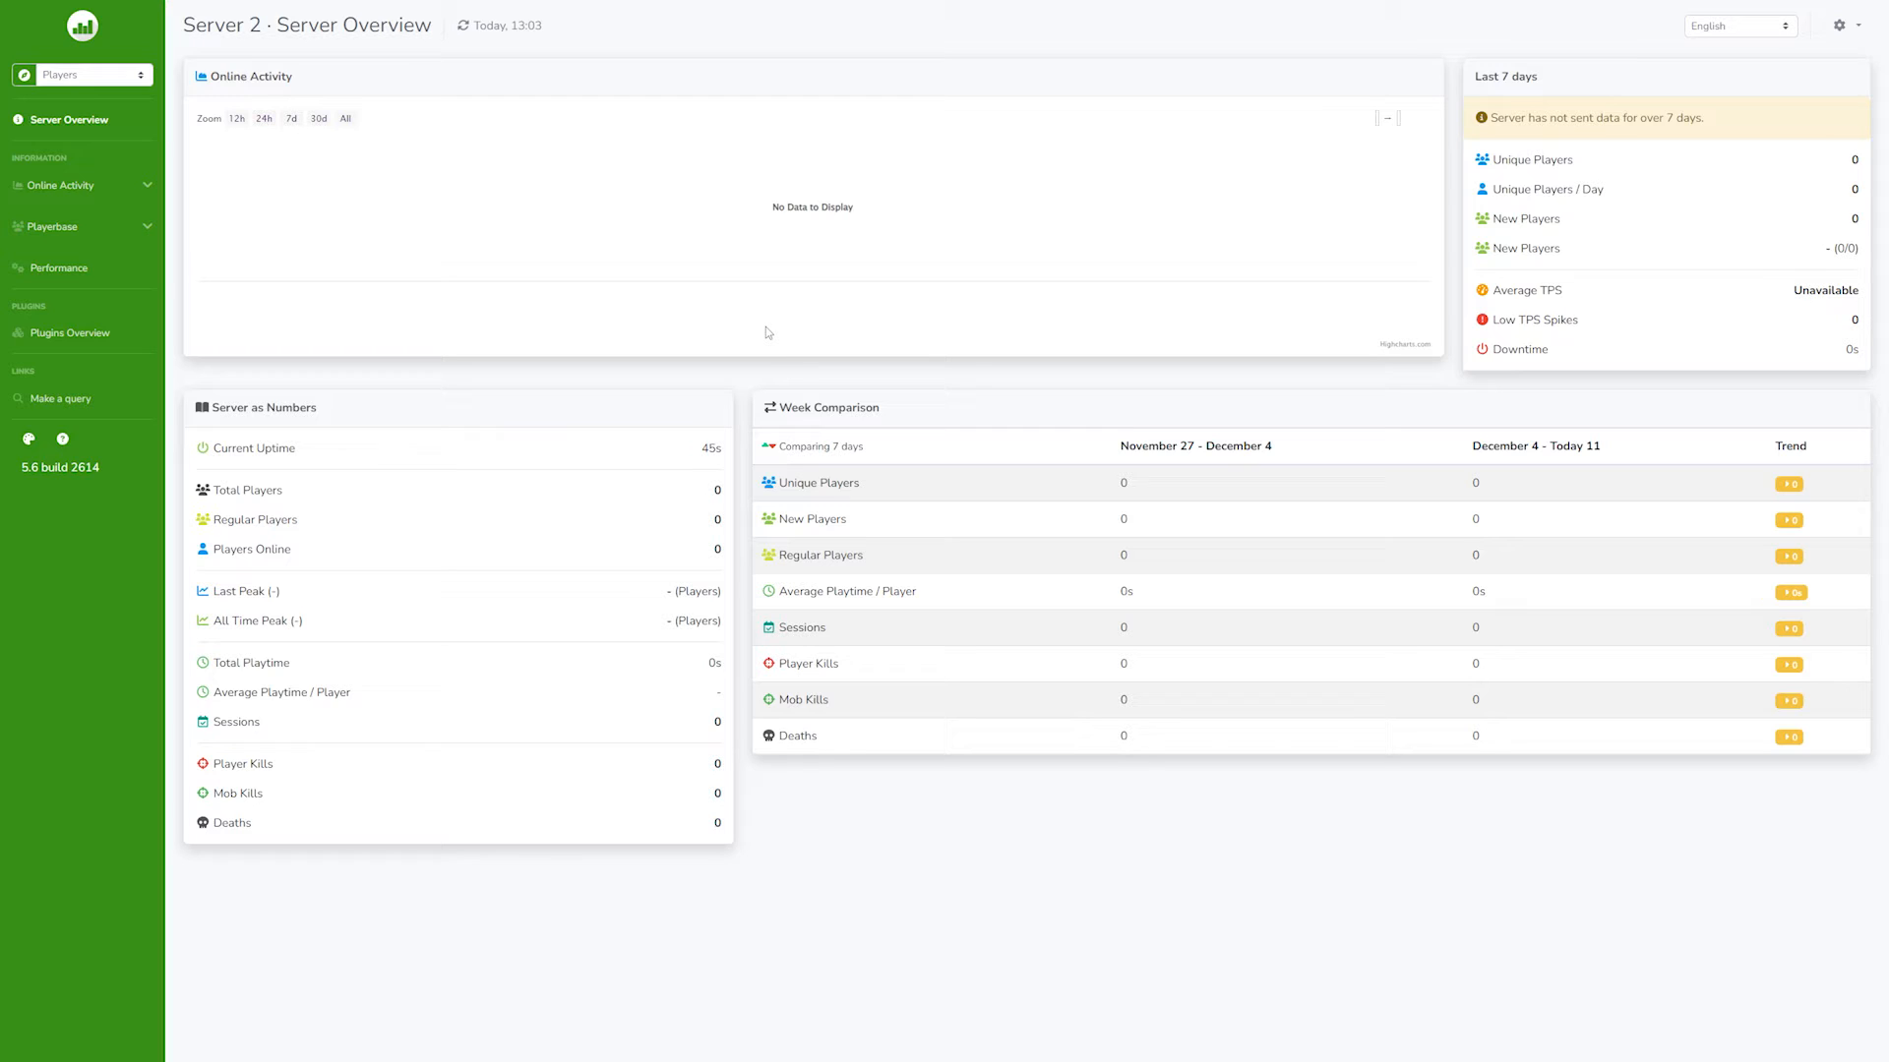
{"action": "mouse_move", "coordinate": [705, 391]}
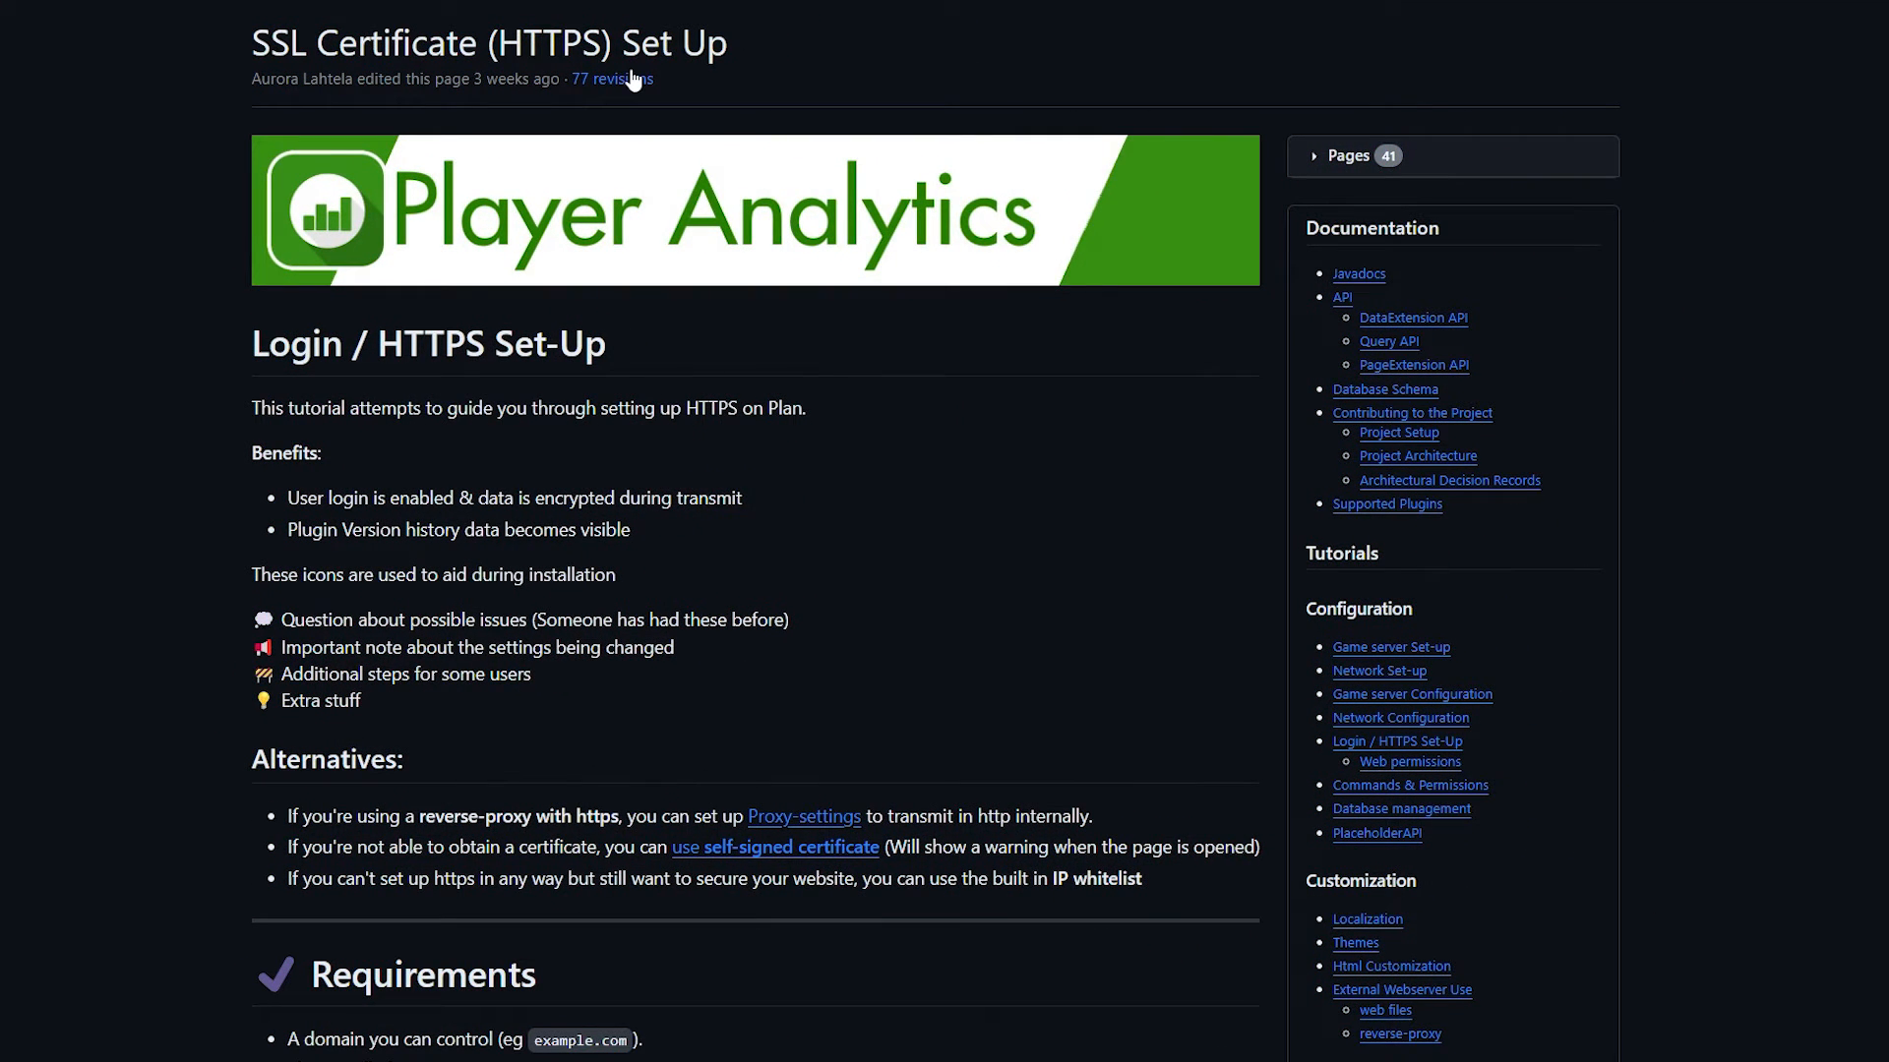
{"action": "mouse_move", "coordinate": [602, 54]}
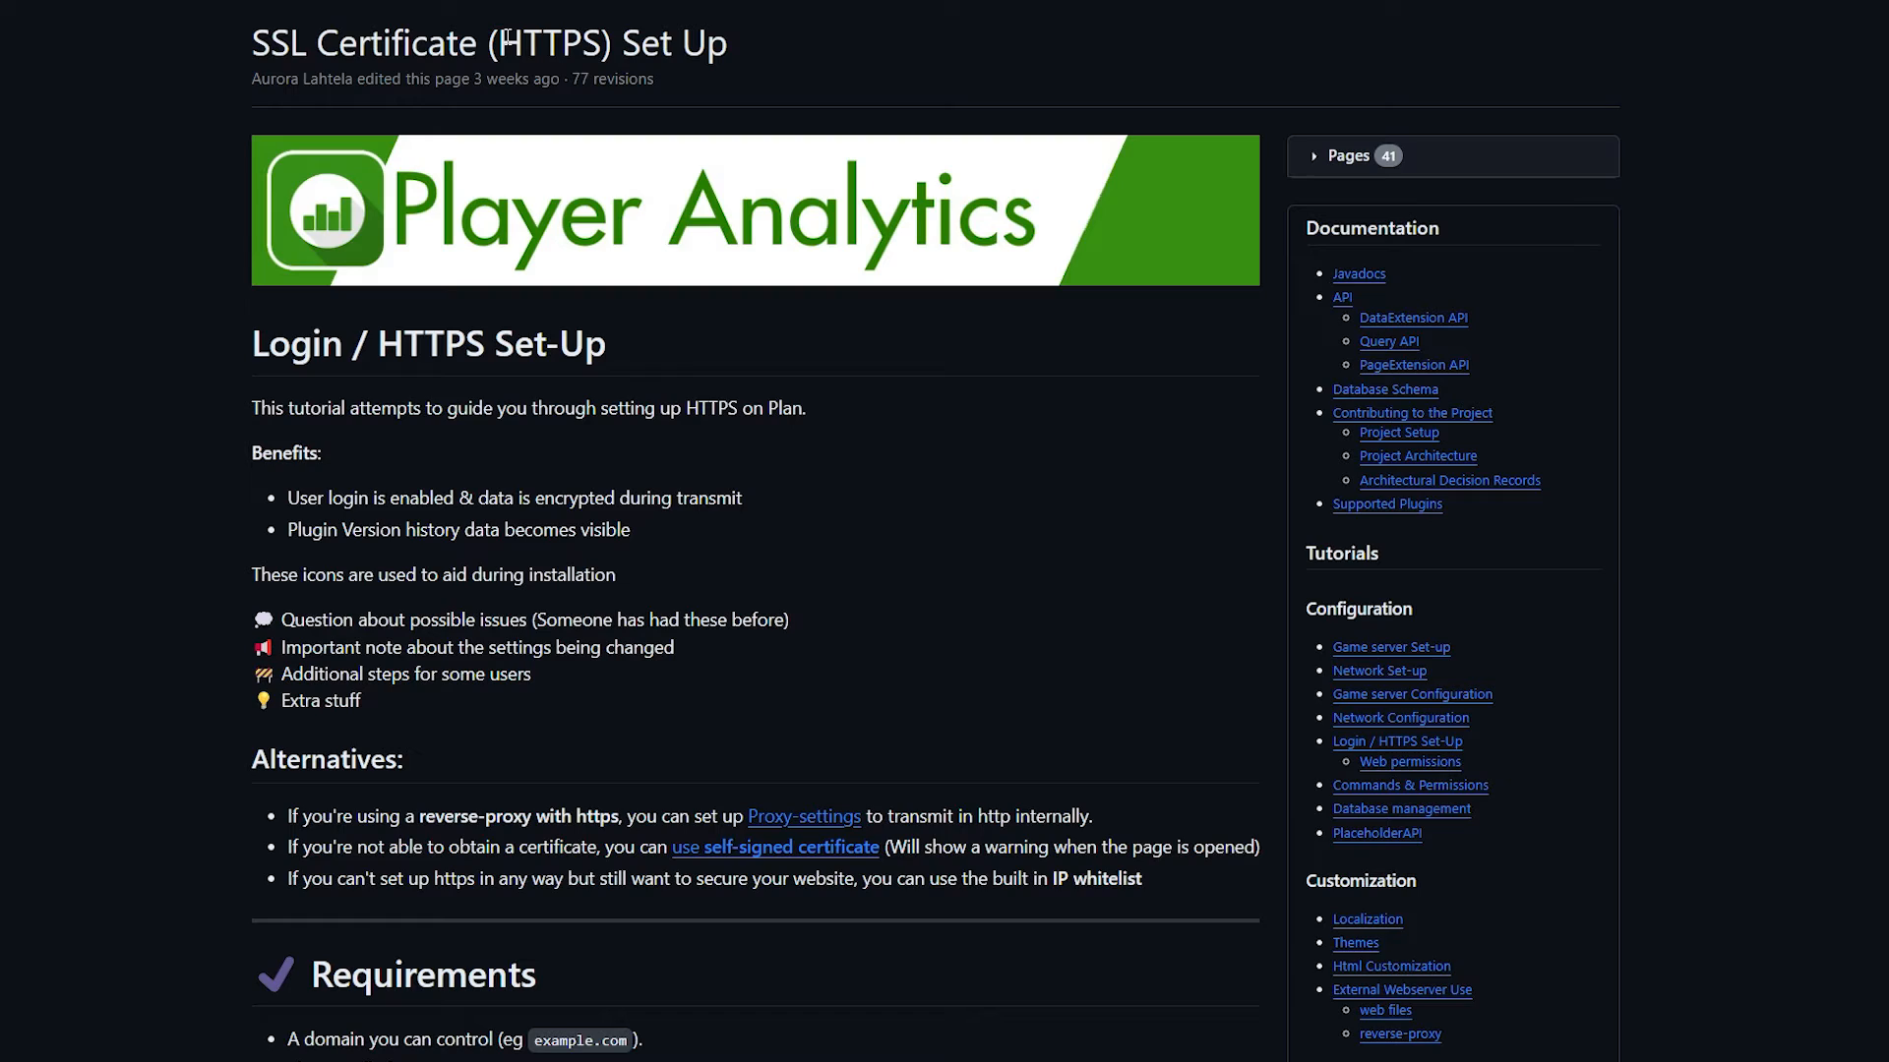
- Read the 'SSL Certificate (HTTPS) Set Up' wiki page, scrolling down to later steps
{"action": "double_click", "coordinate": [554, 43]}
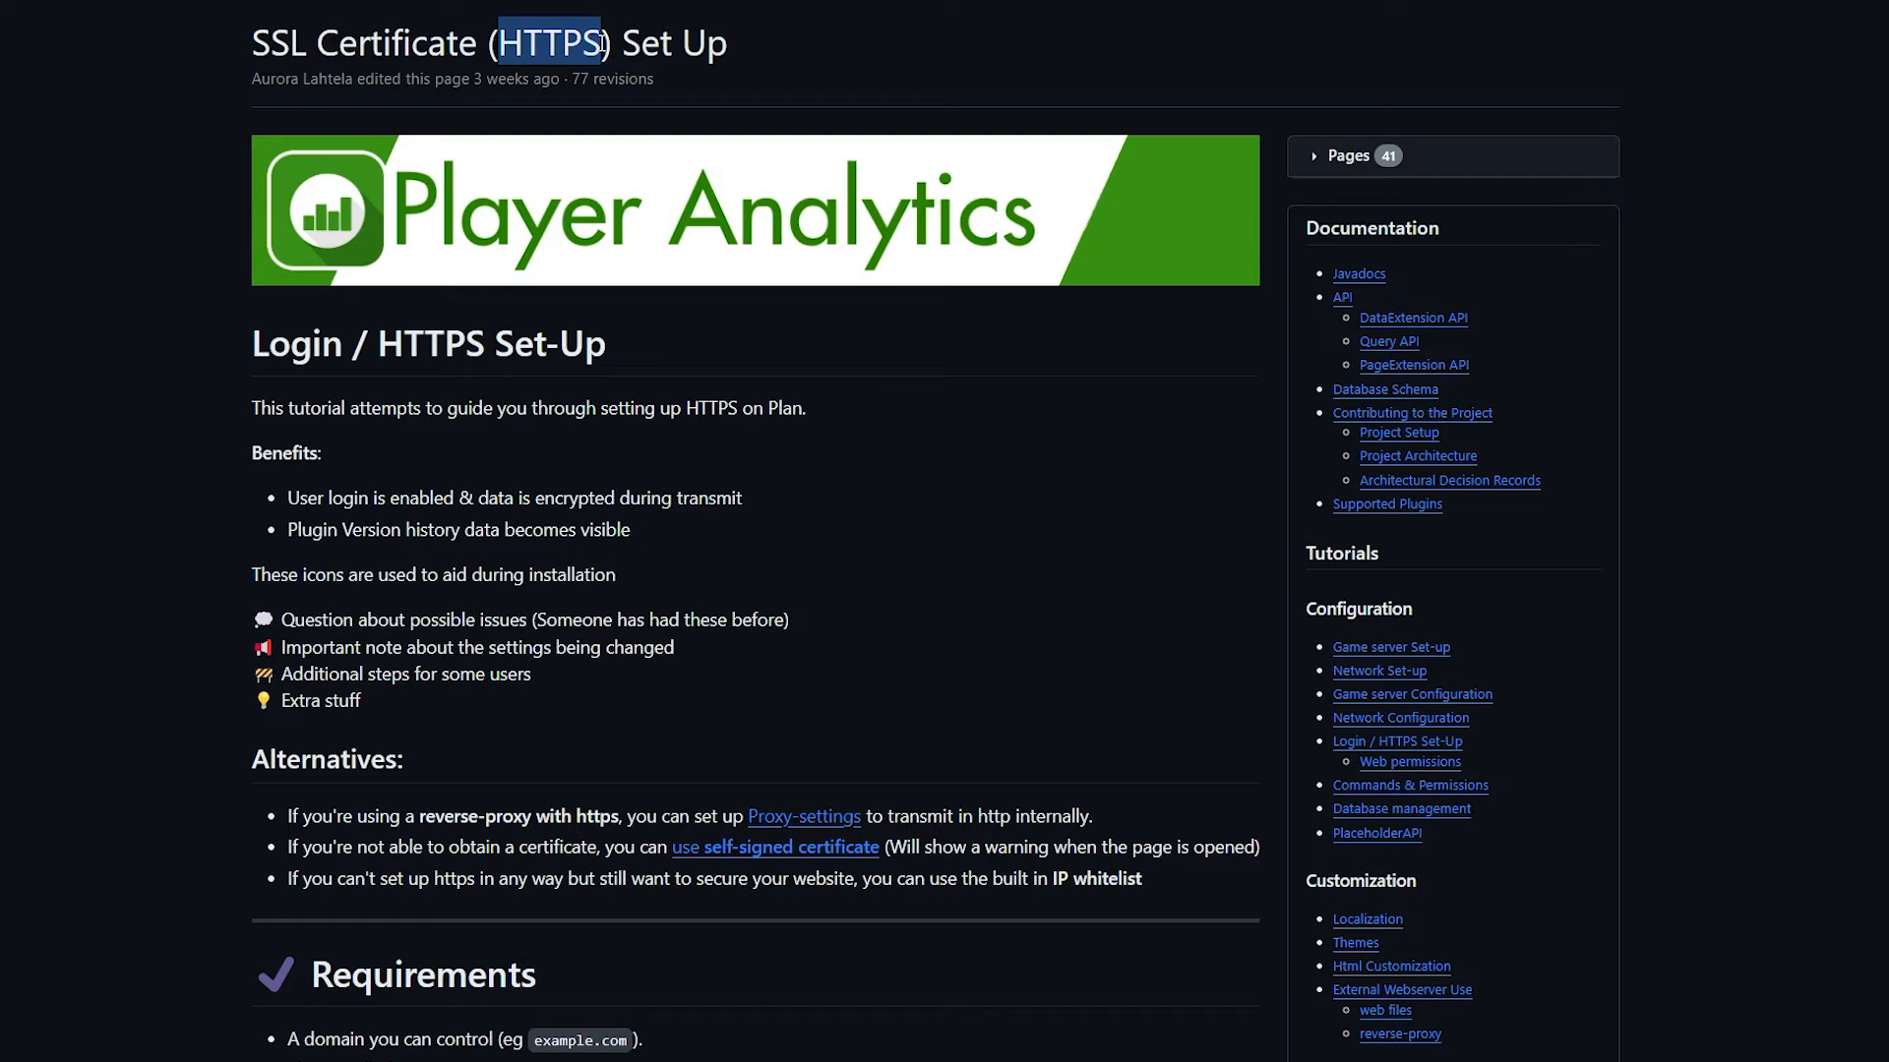
{"action": "left_click", "coordinate": [223, 57]}
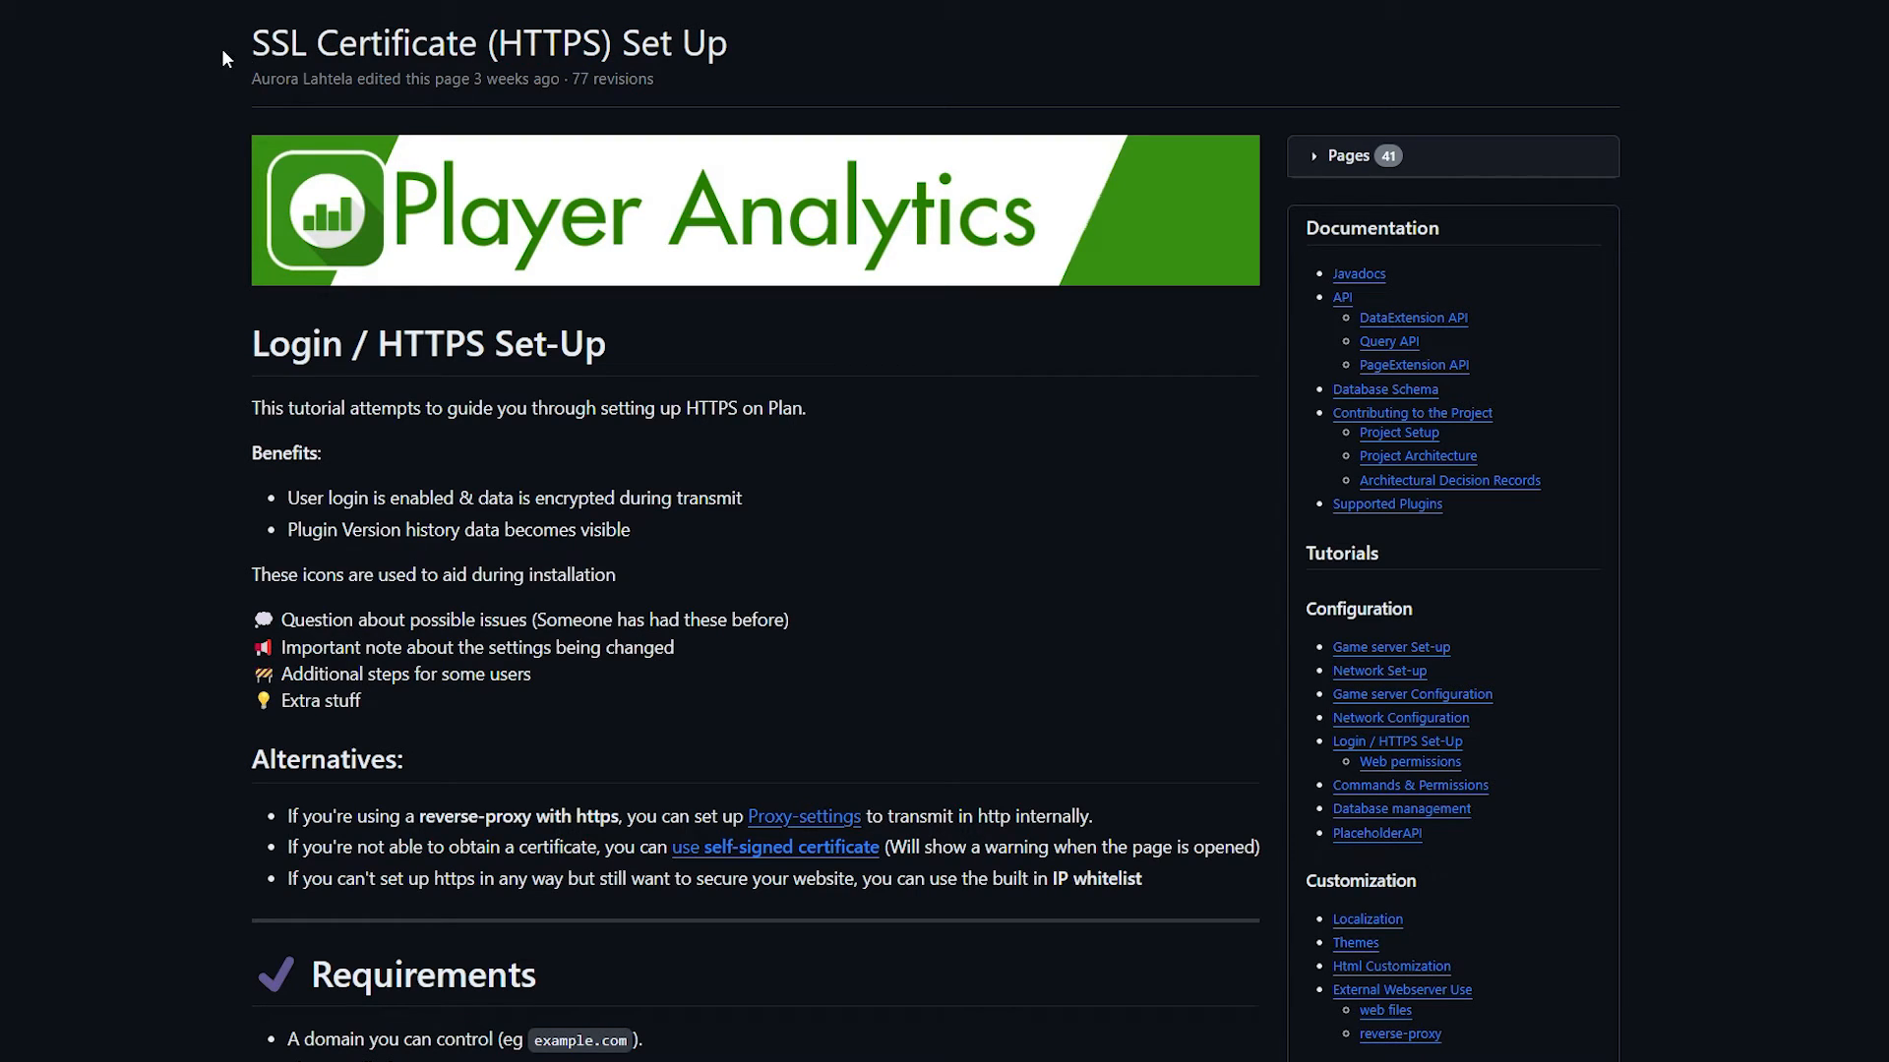
{"action": "mouse_move", "coordinate": [451, 521]}
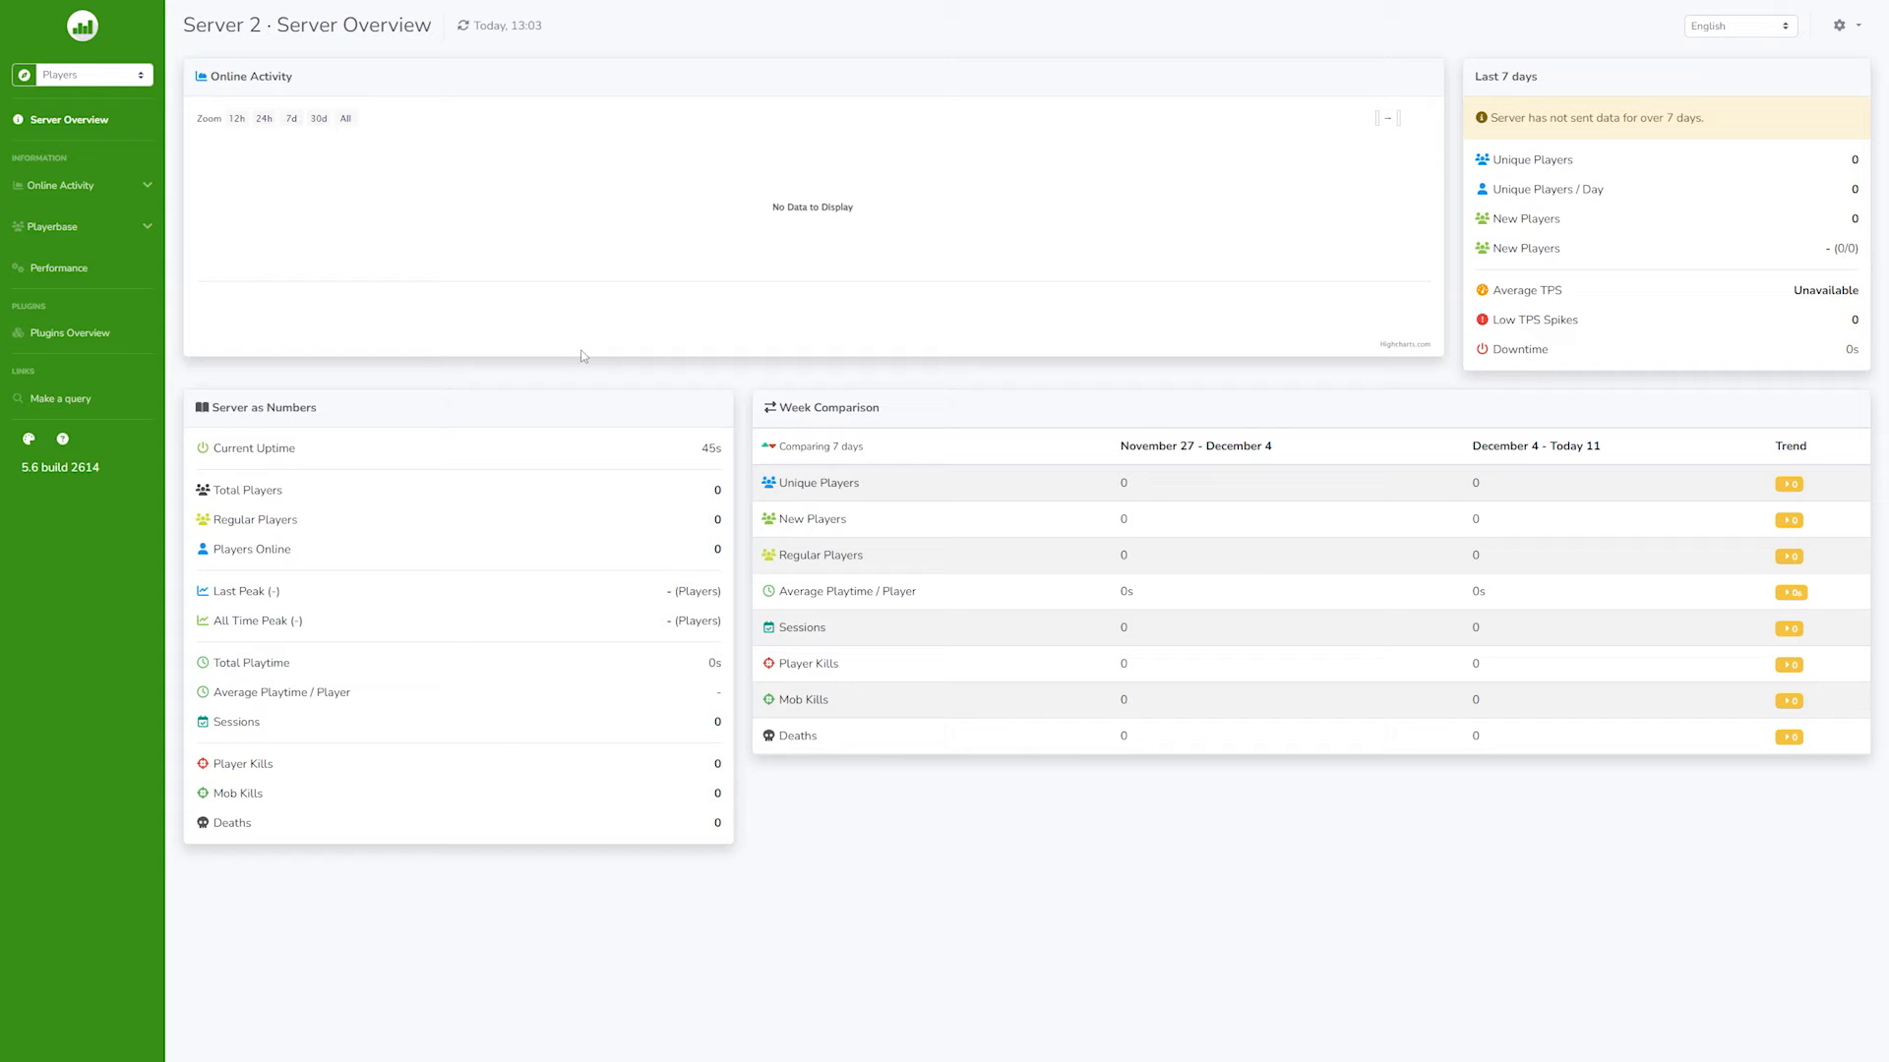
{"action": "mouse_move", "coordinate": [945, 521]}
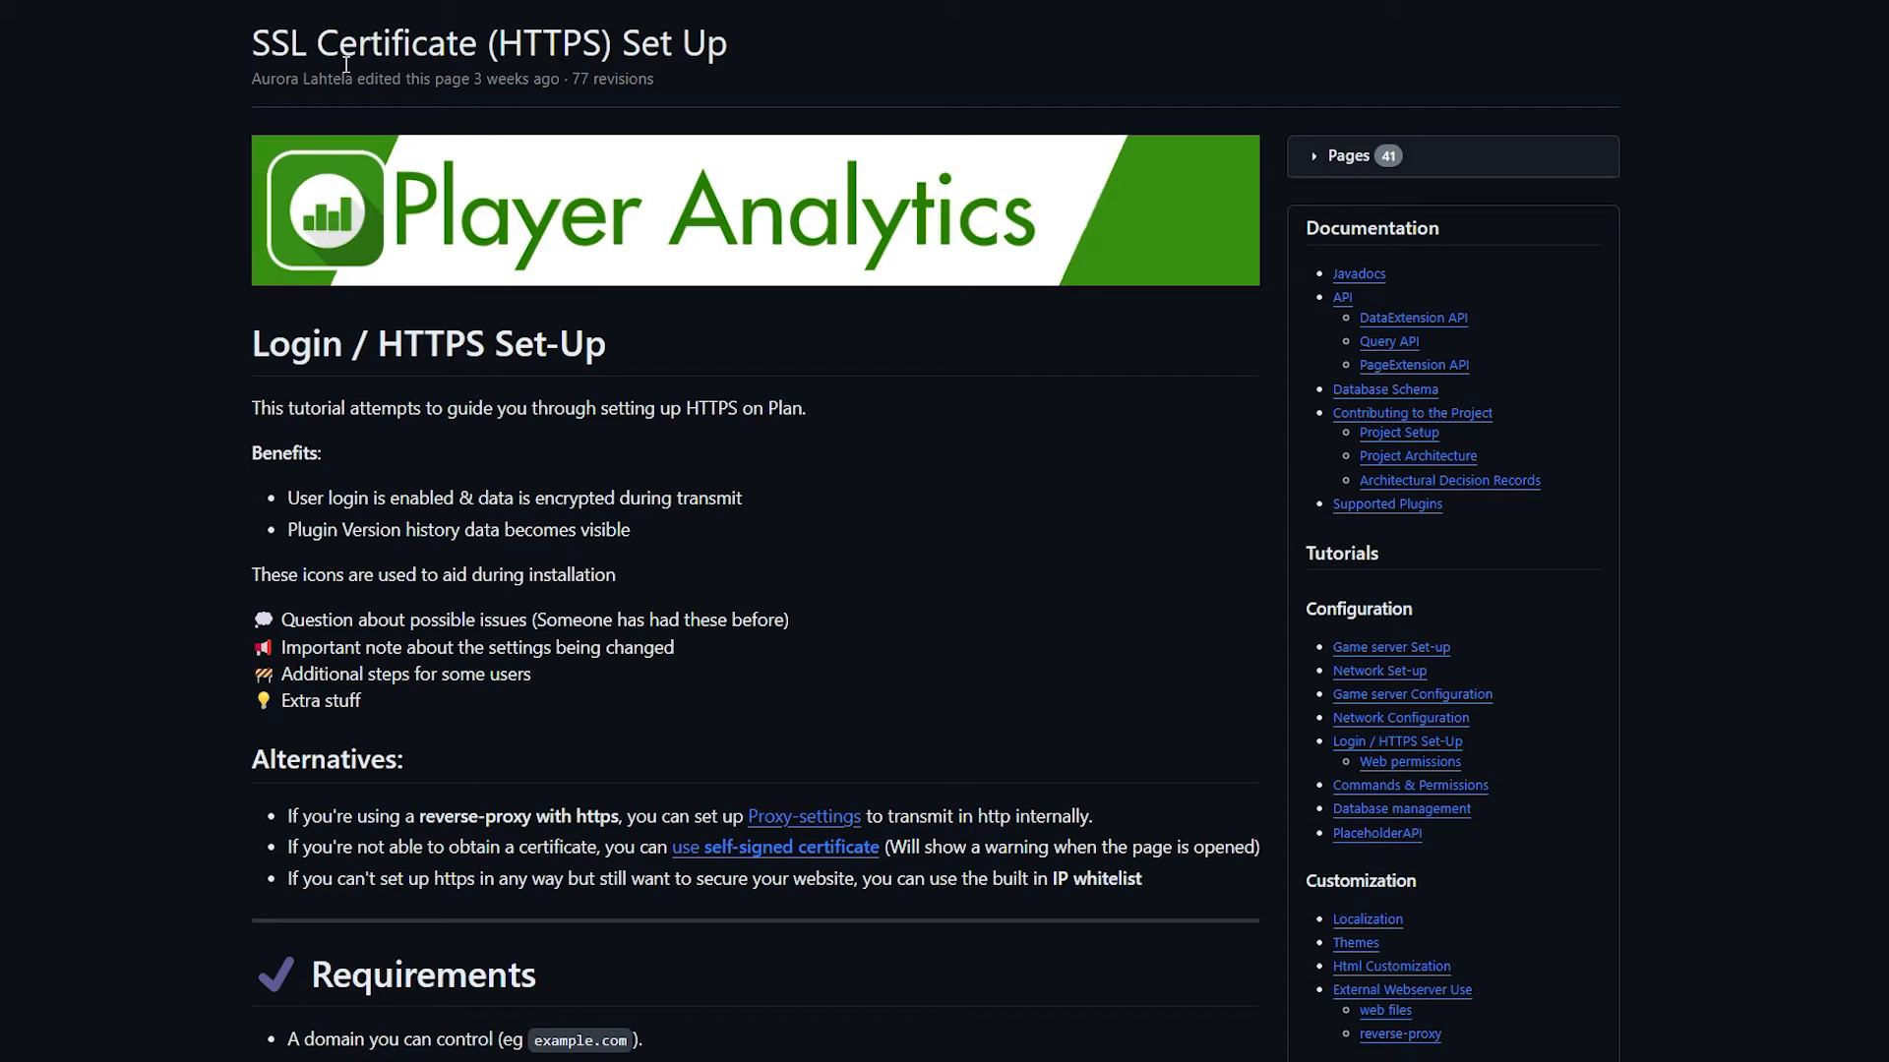
{"action": "mouse_move", "coordinate": [261, 136]}
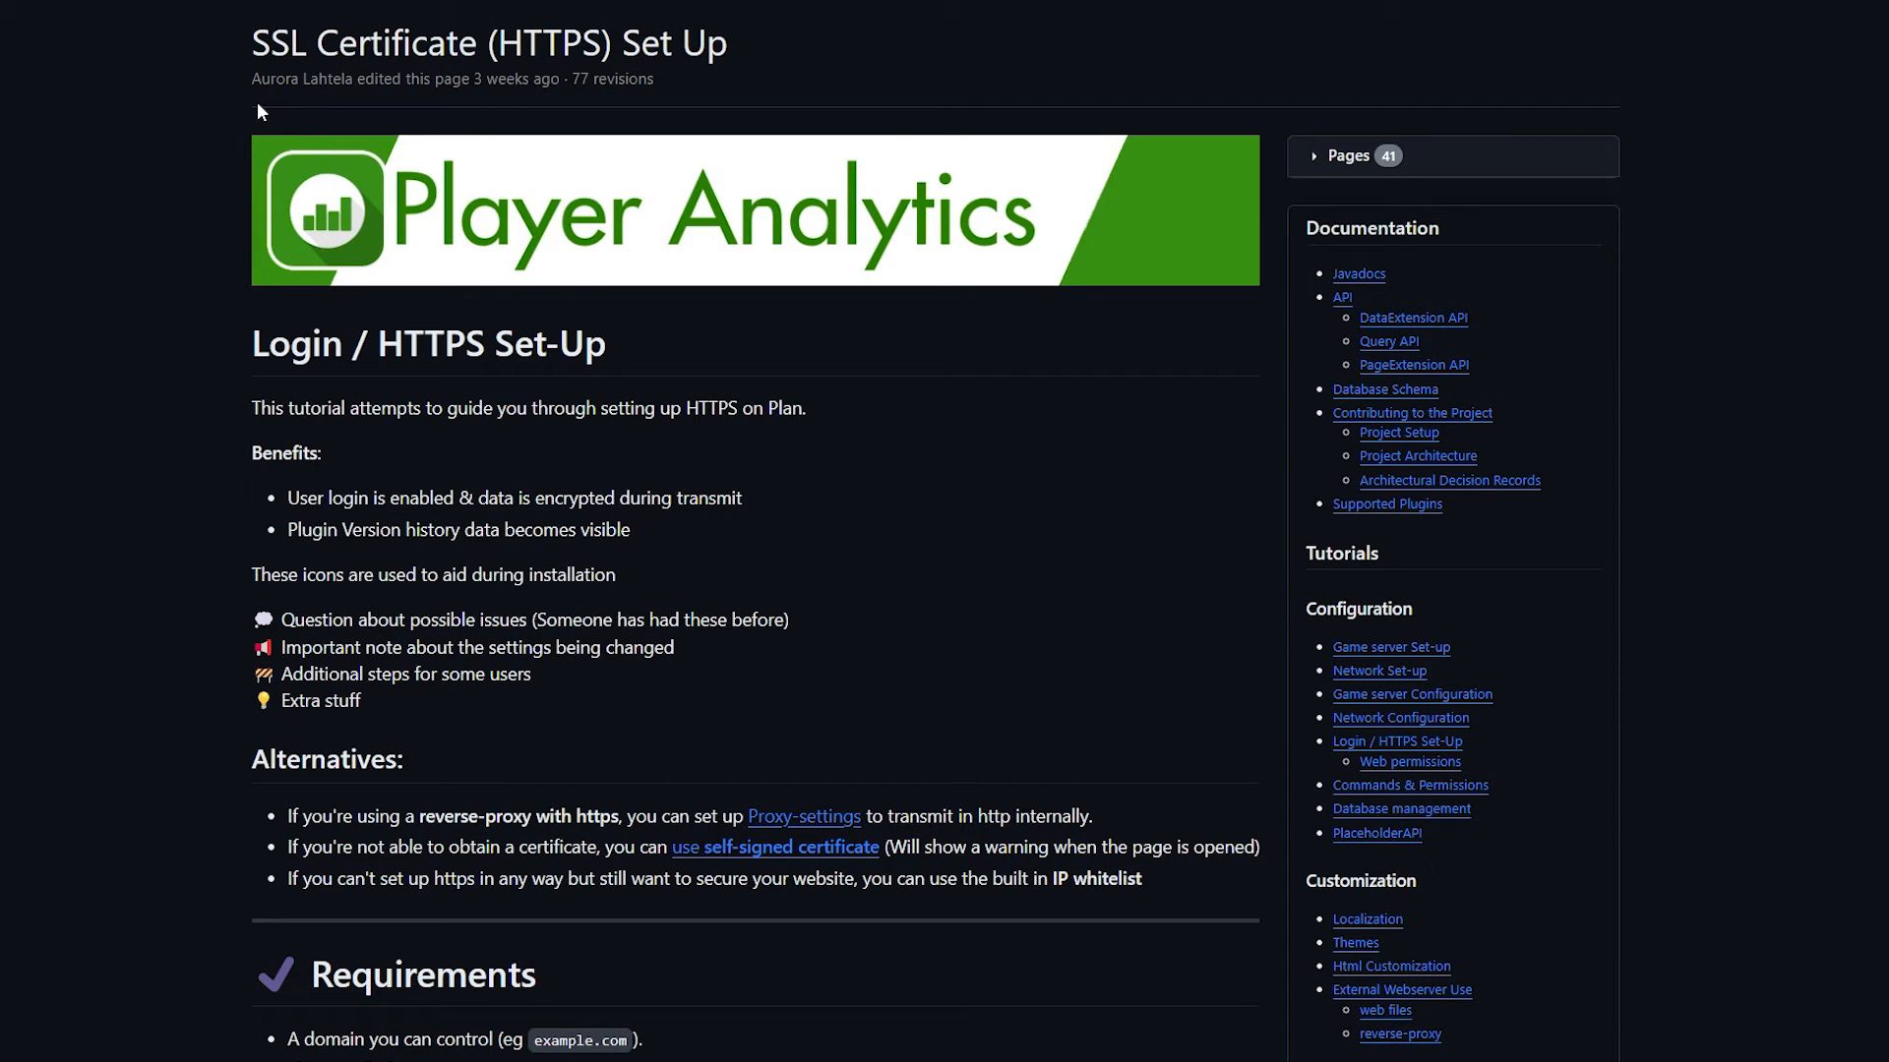
{"action": "scroll", "scroll_direction": "down", "scroll_amount": 3}
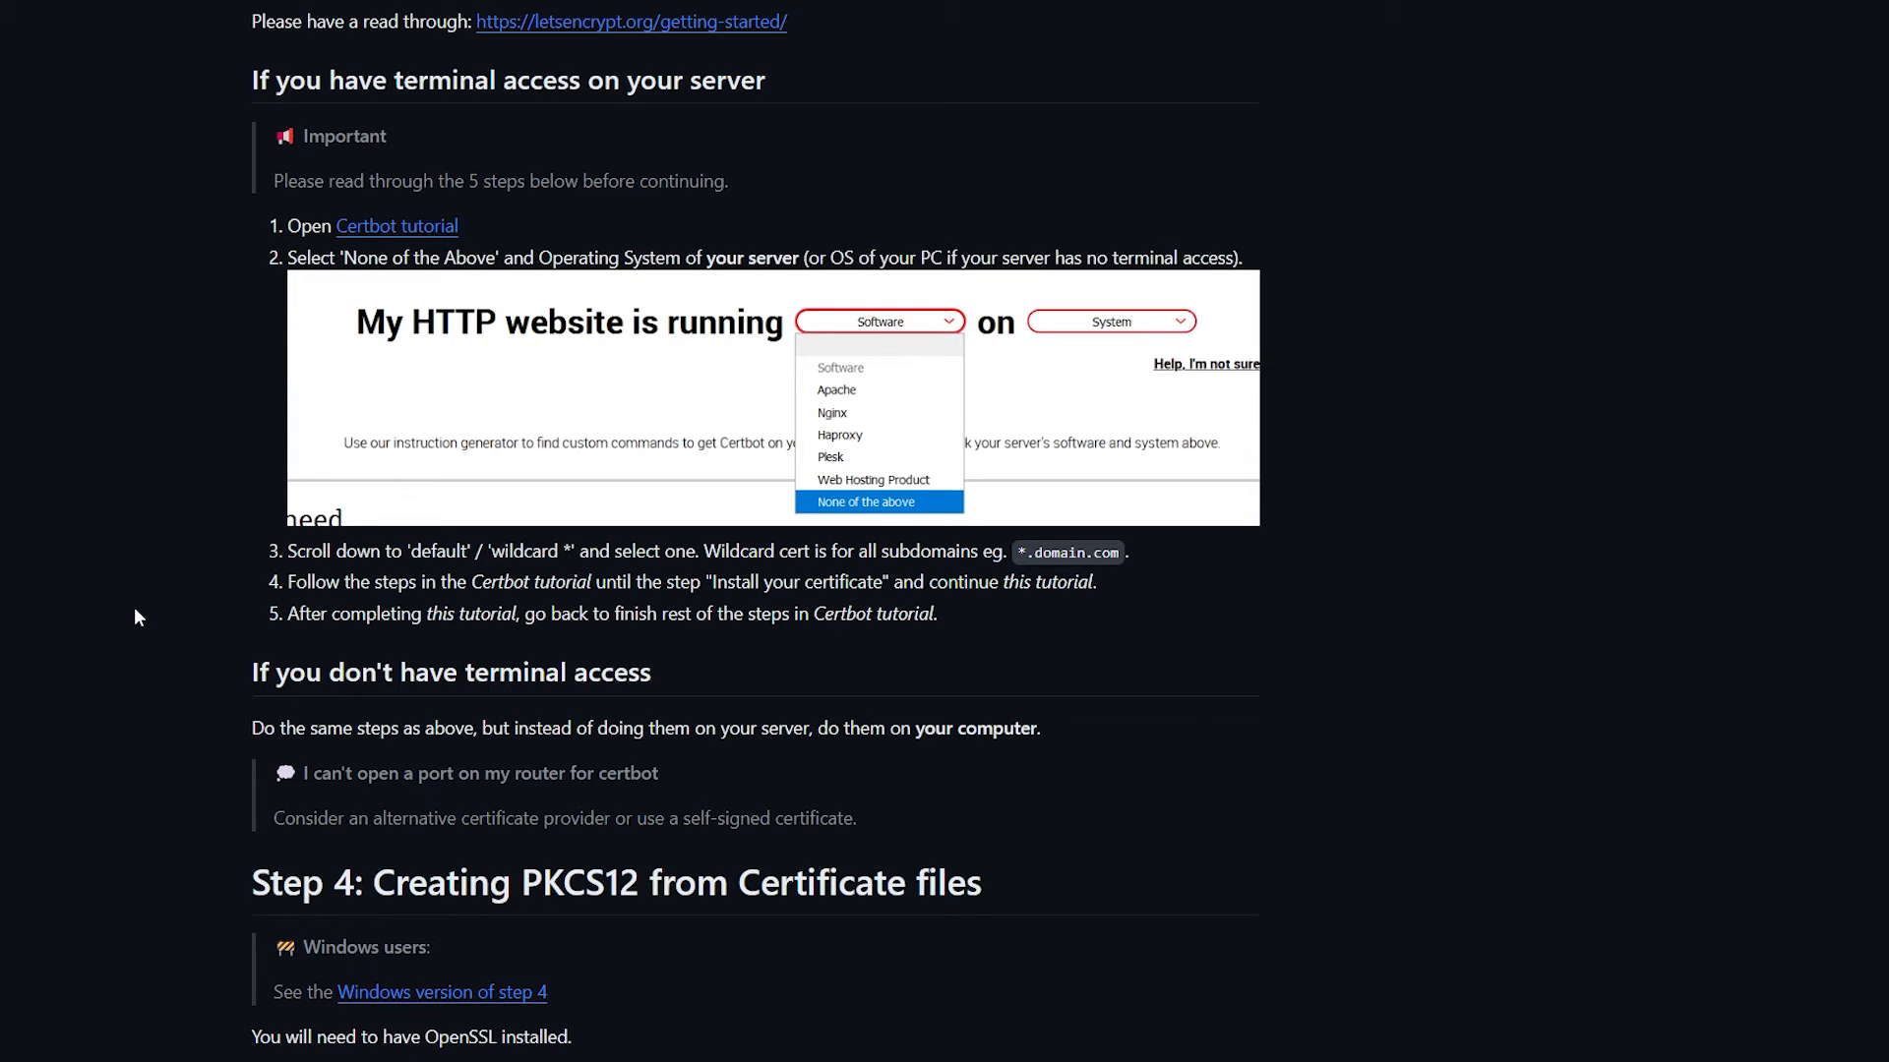
{"action": "mouse_move", "coordinate": [210, 609]}
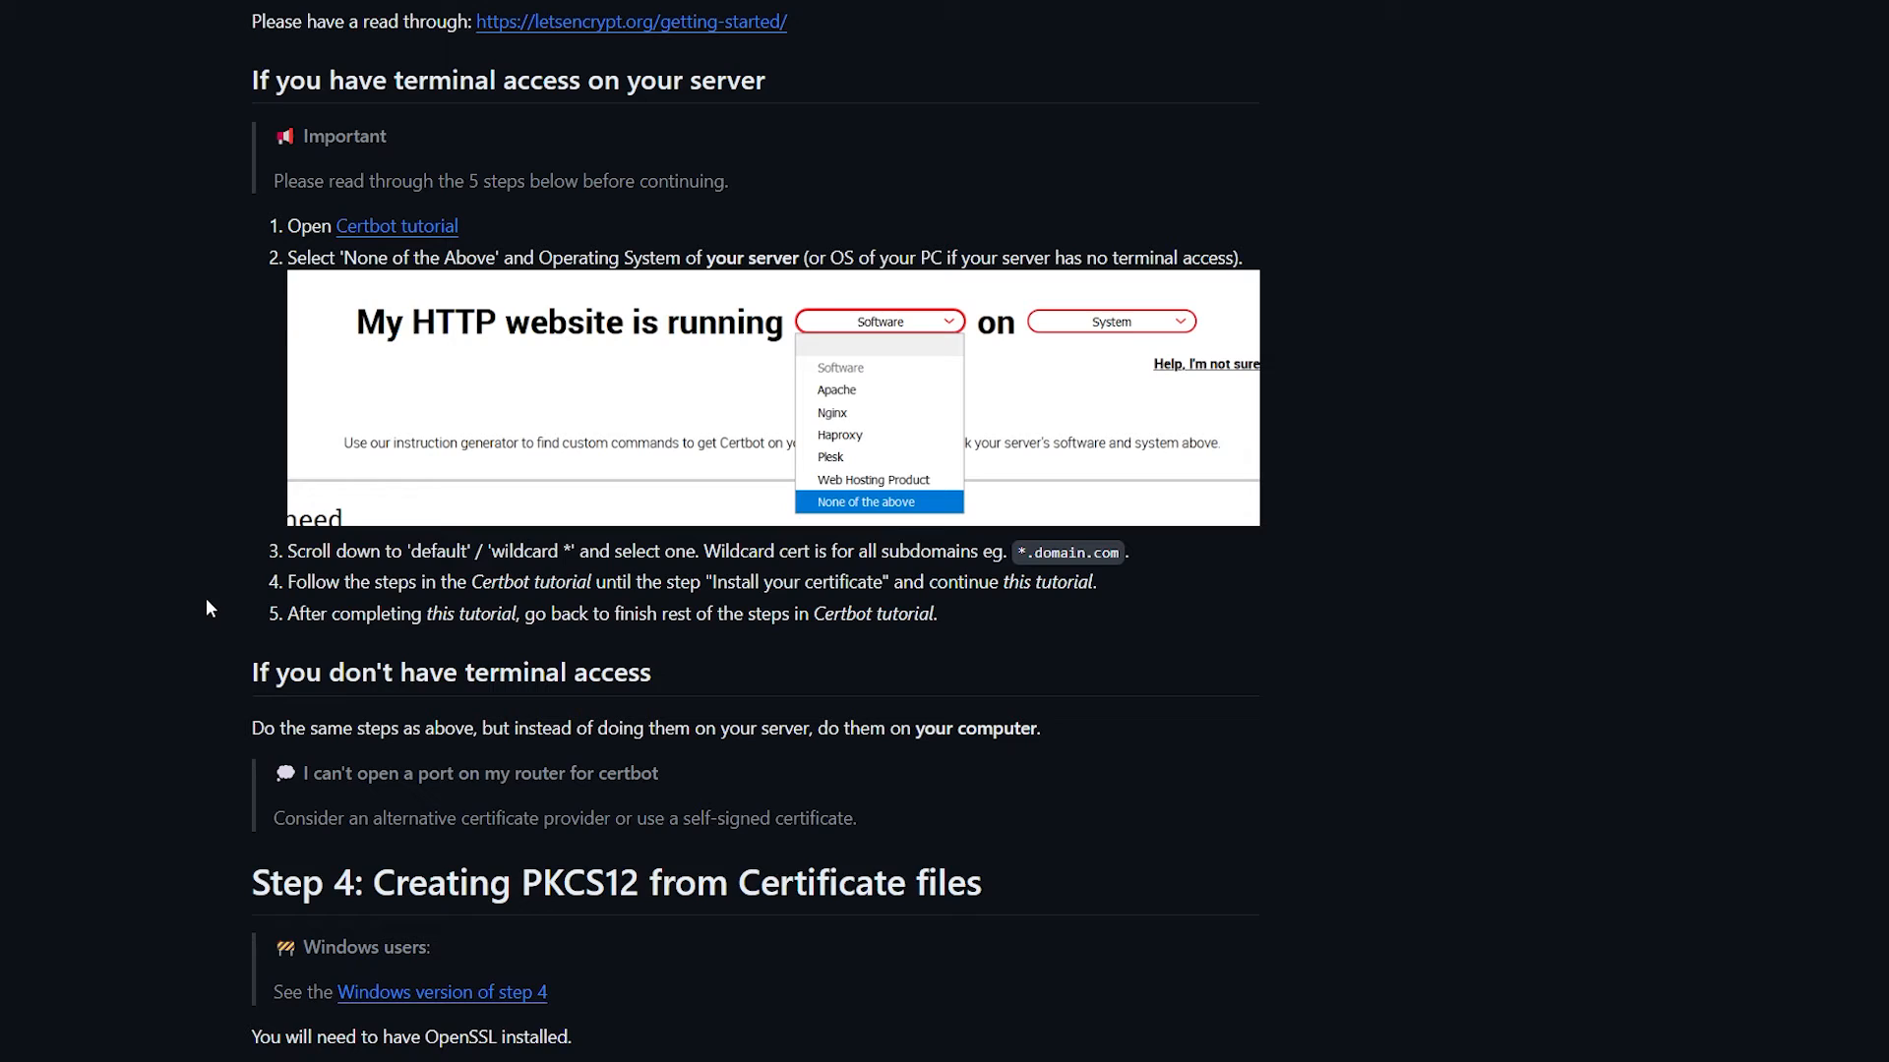
{"action": "mouse_move", "coordinate": [508, 606]}
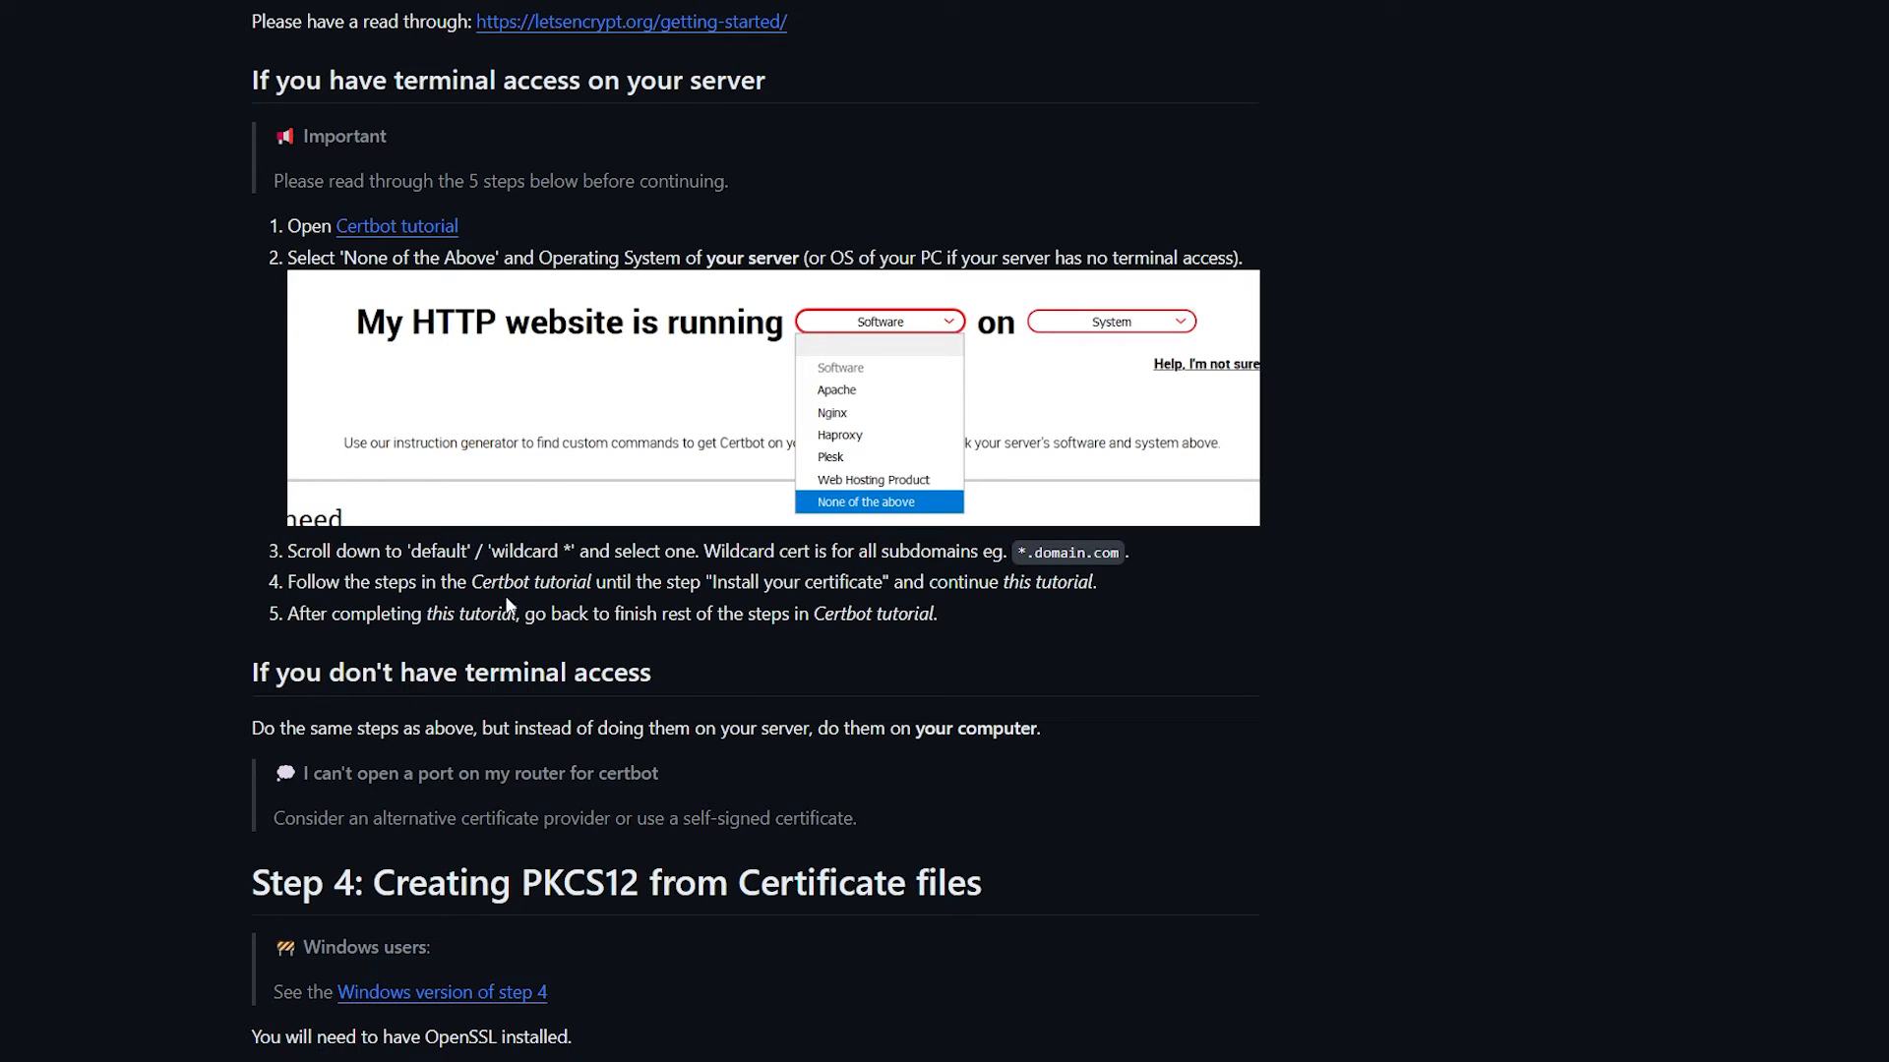
{"action": "scroll", "scroll_direction": "down", "scroll_amount": 3}
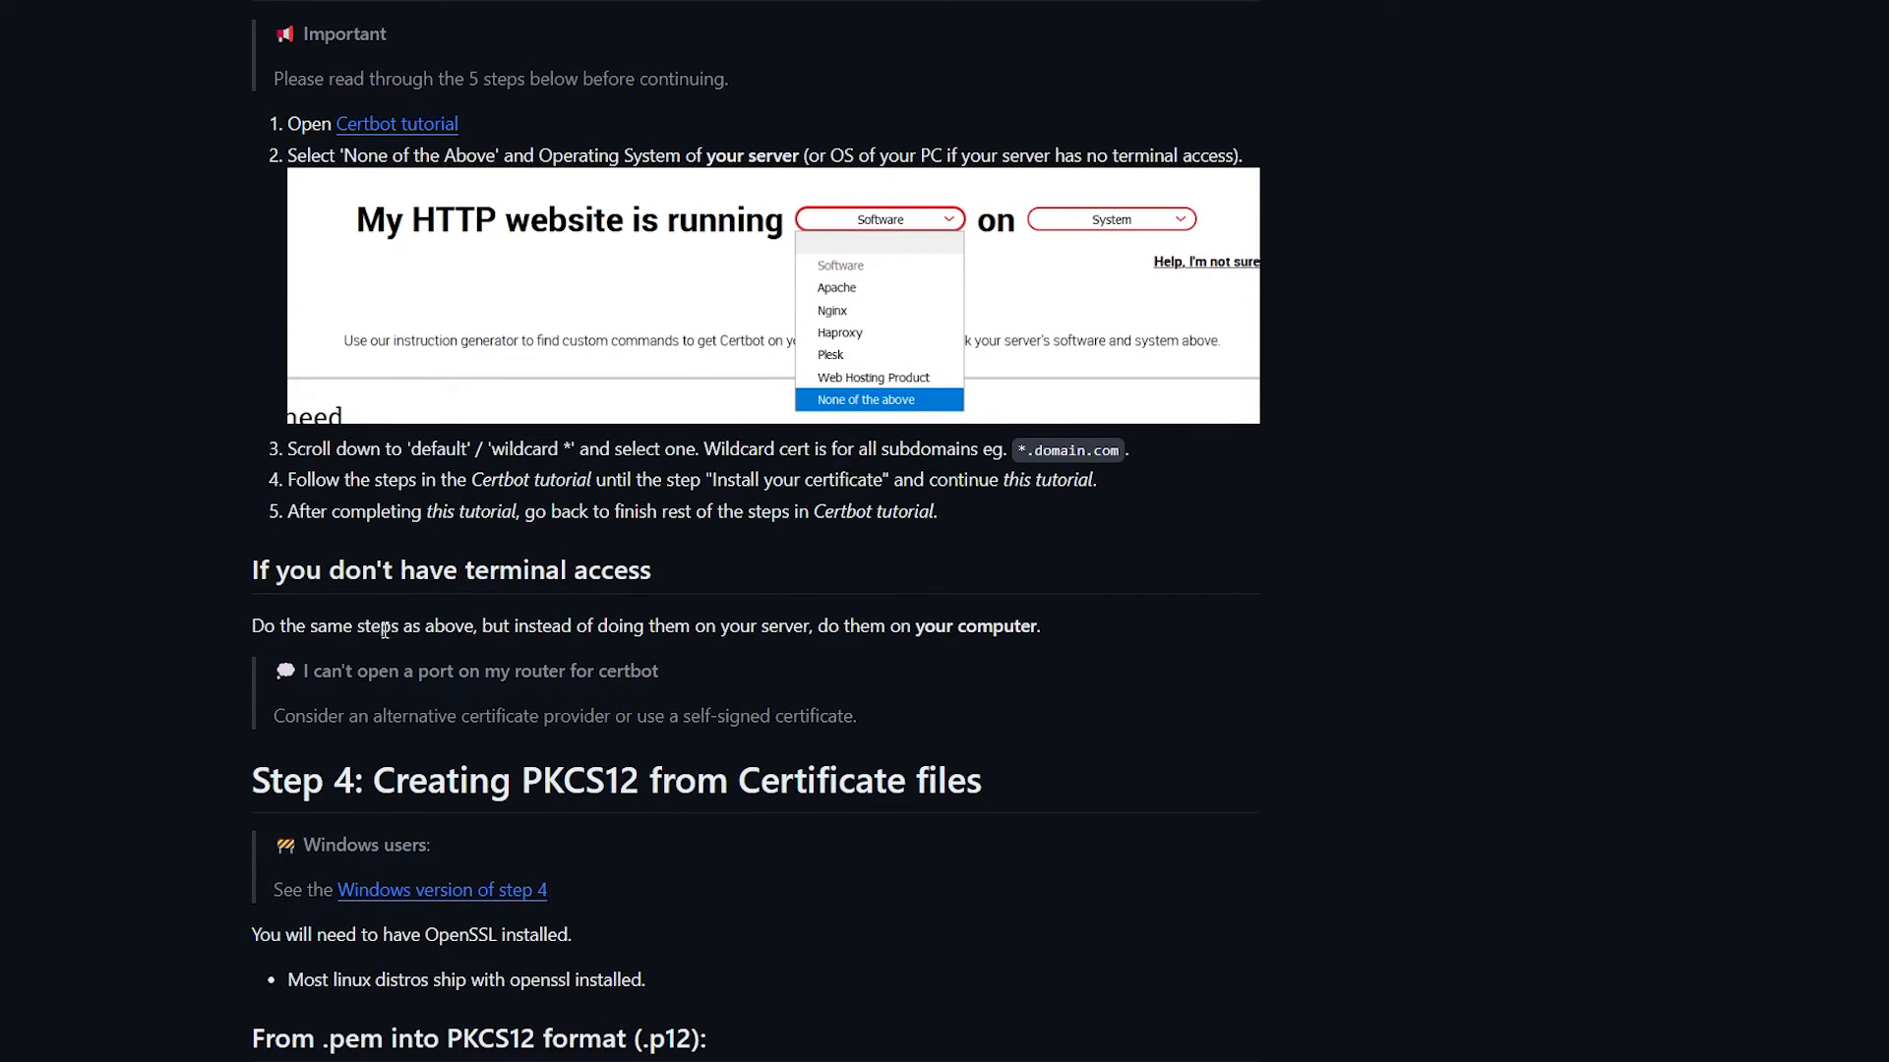
{"action": "mouse_move", "coordinate": [729, 672]}
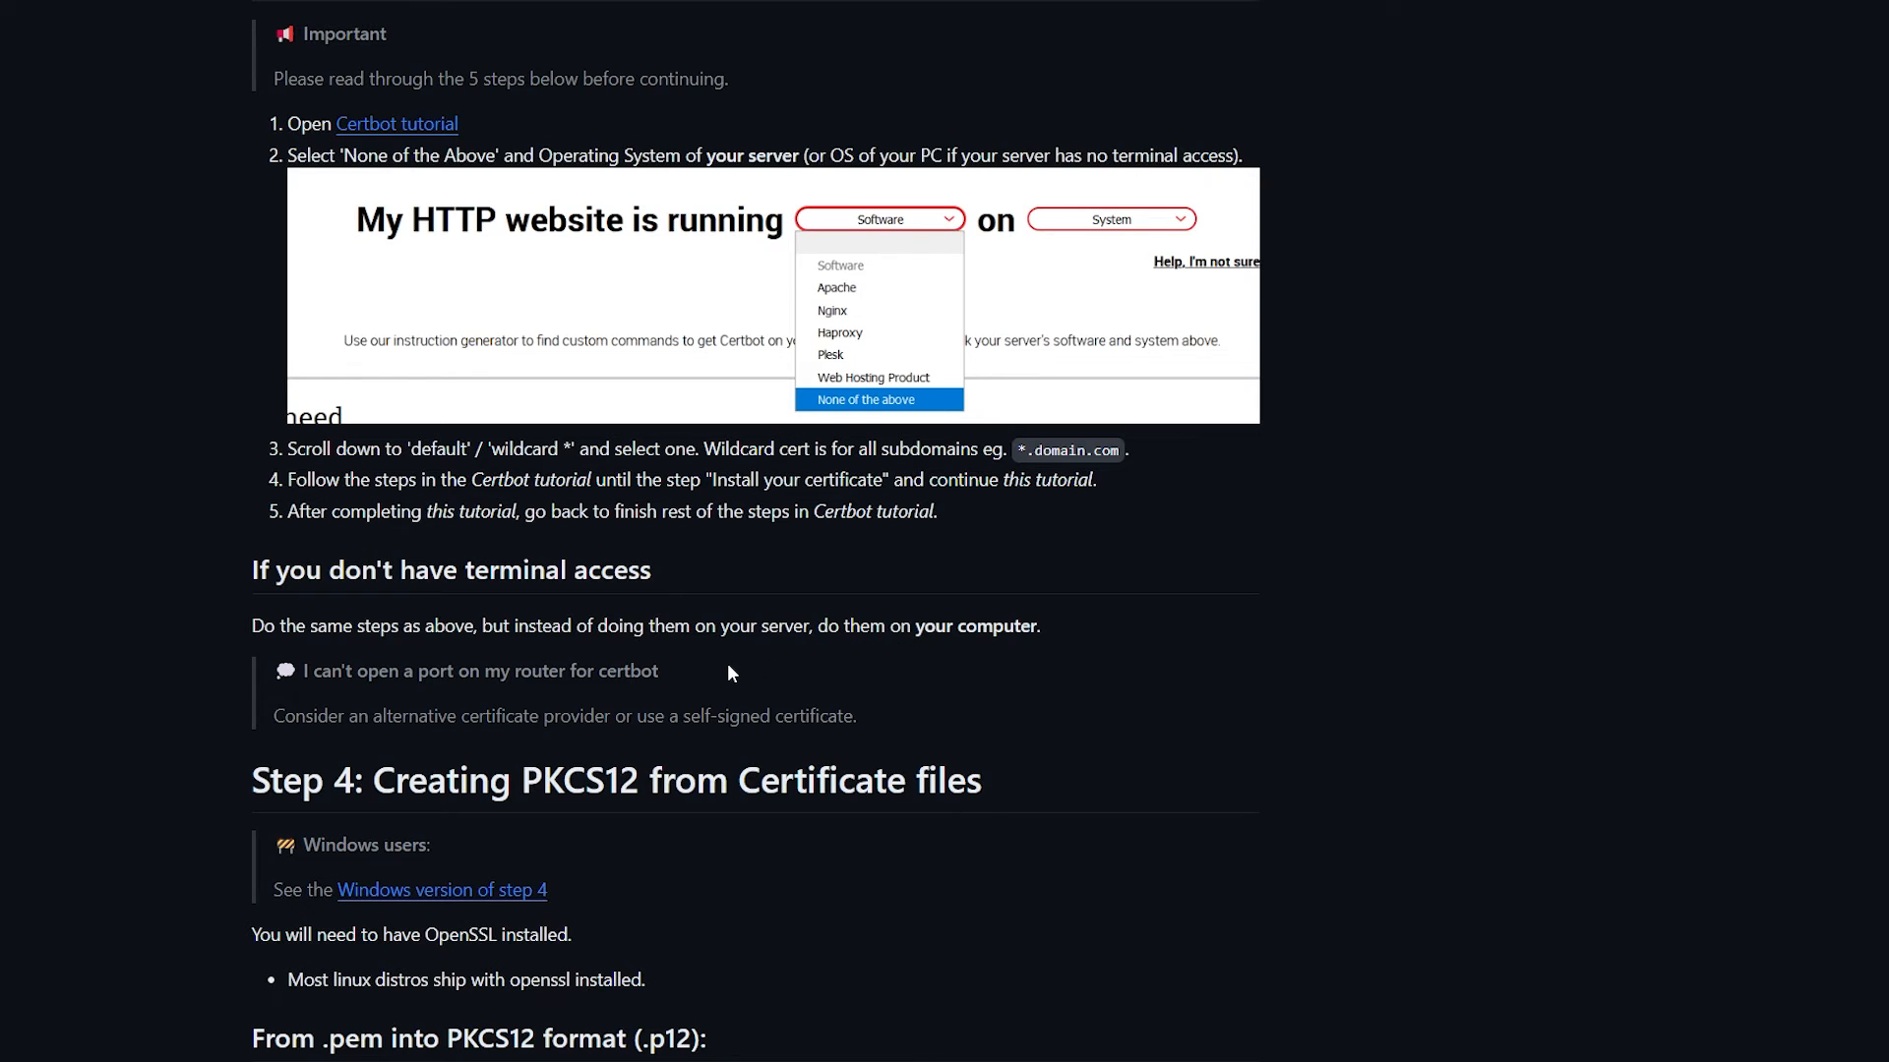
{"action": "mouse_move", "coordinate": [452, 618]}
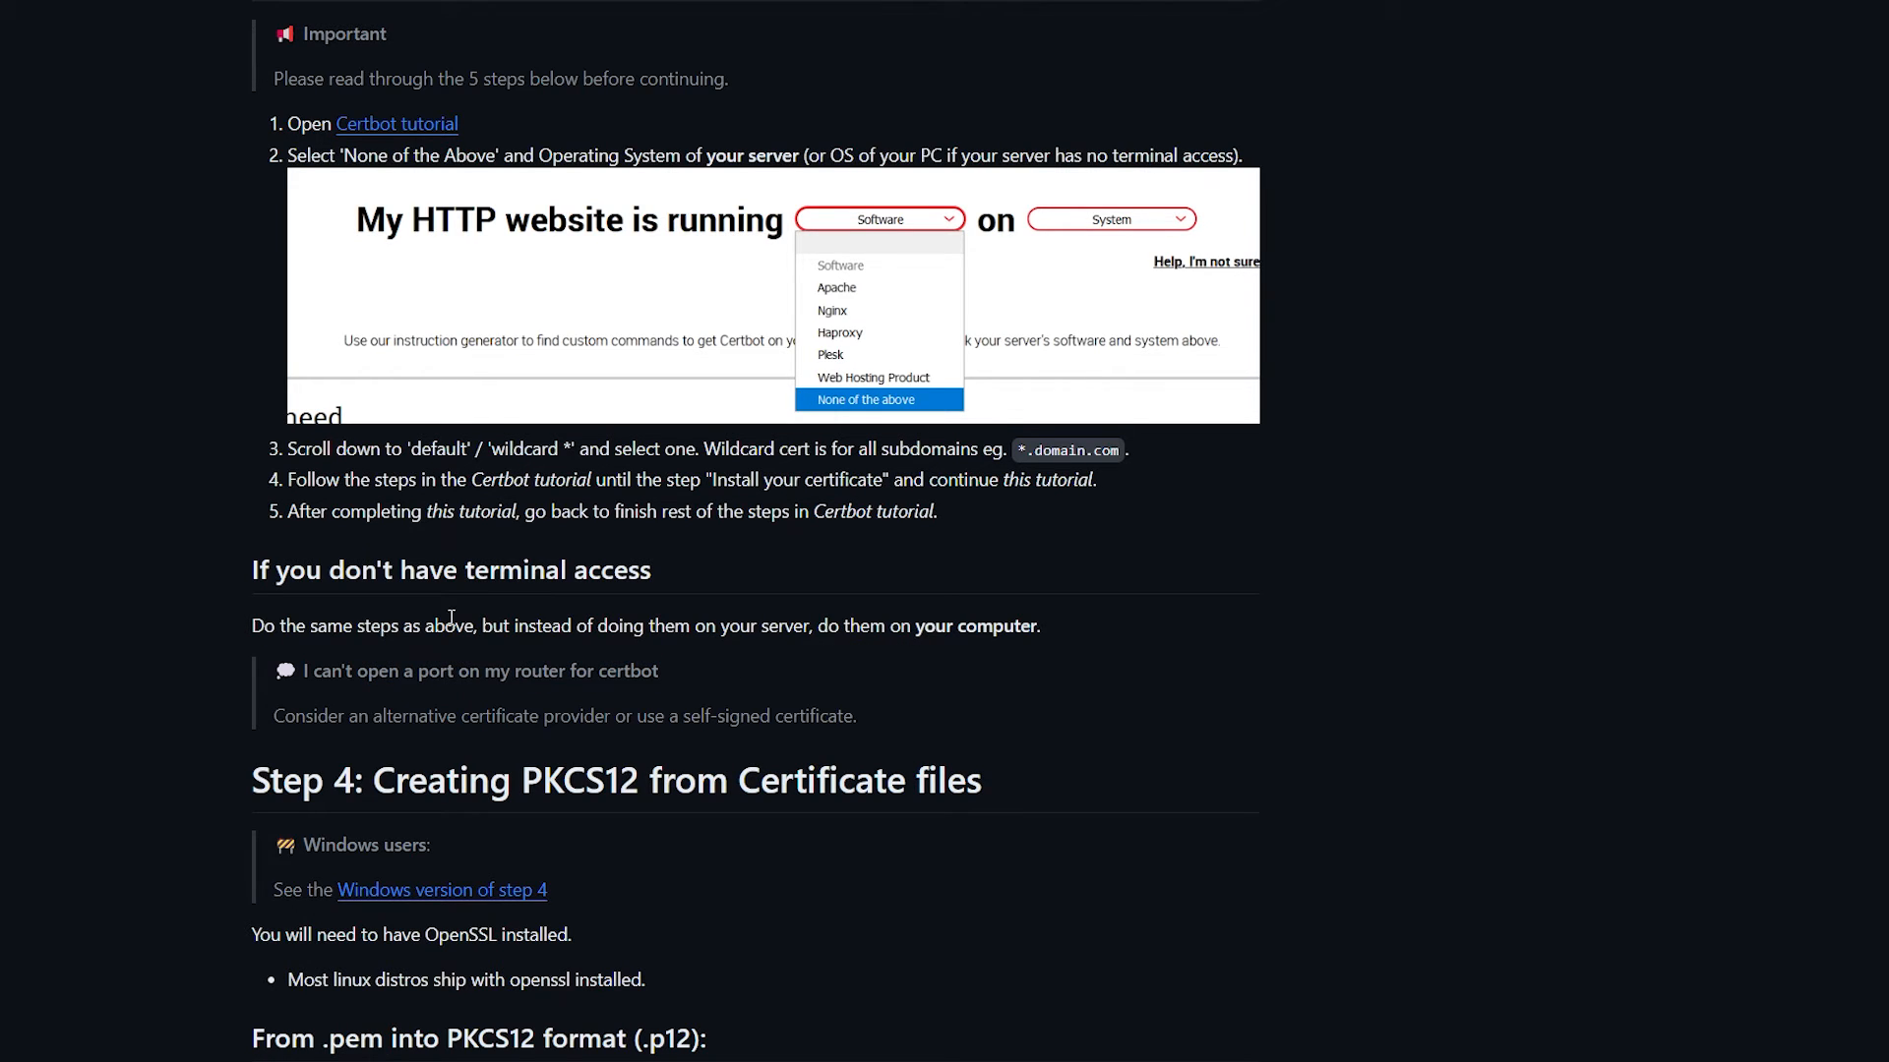
{"action": "scroll", "scroll_direction": "down", "scroll_amount": 3}
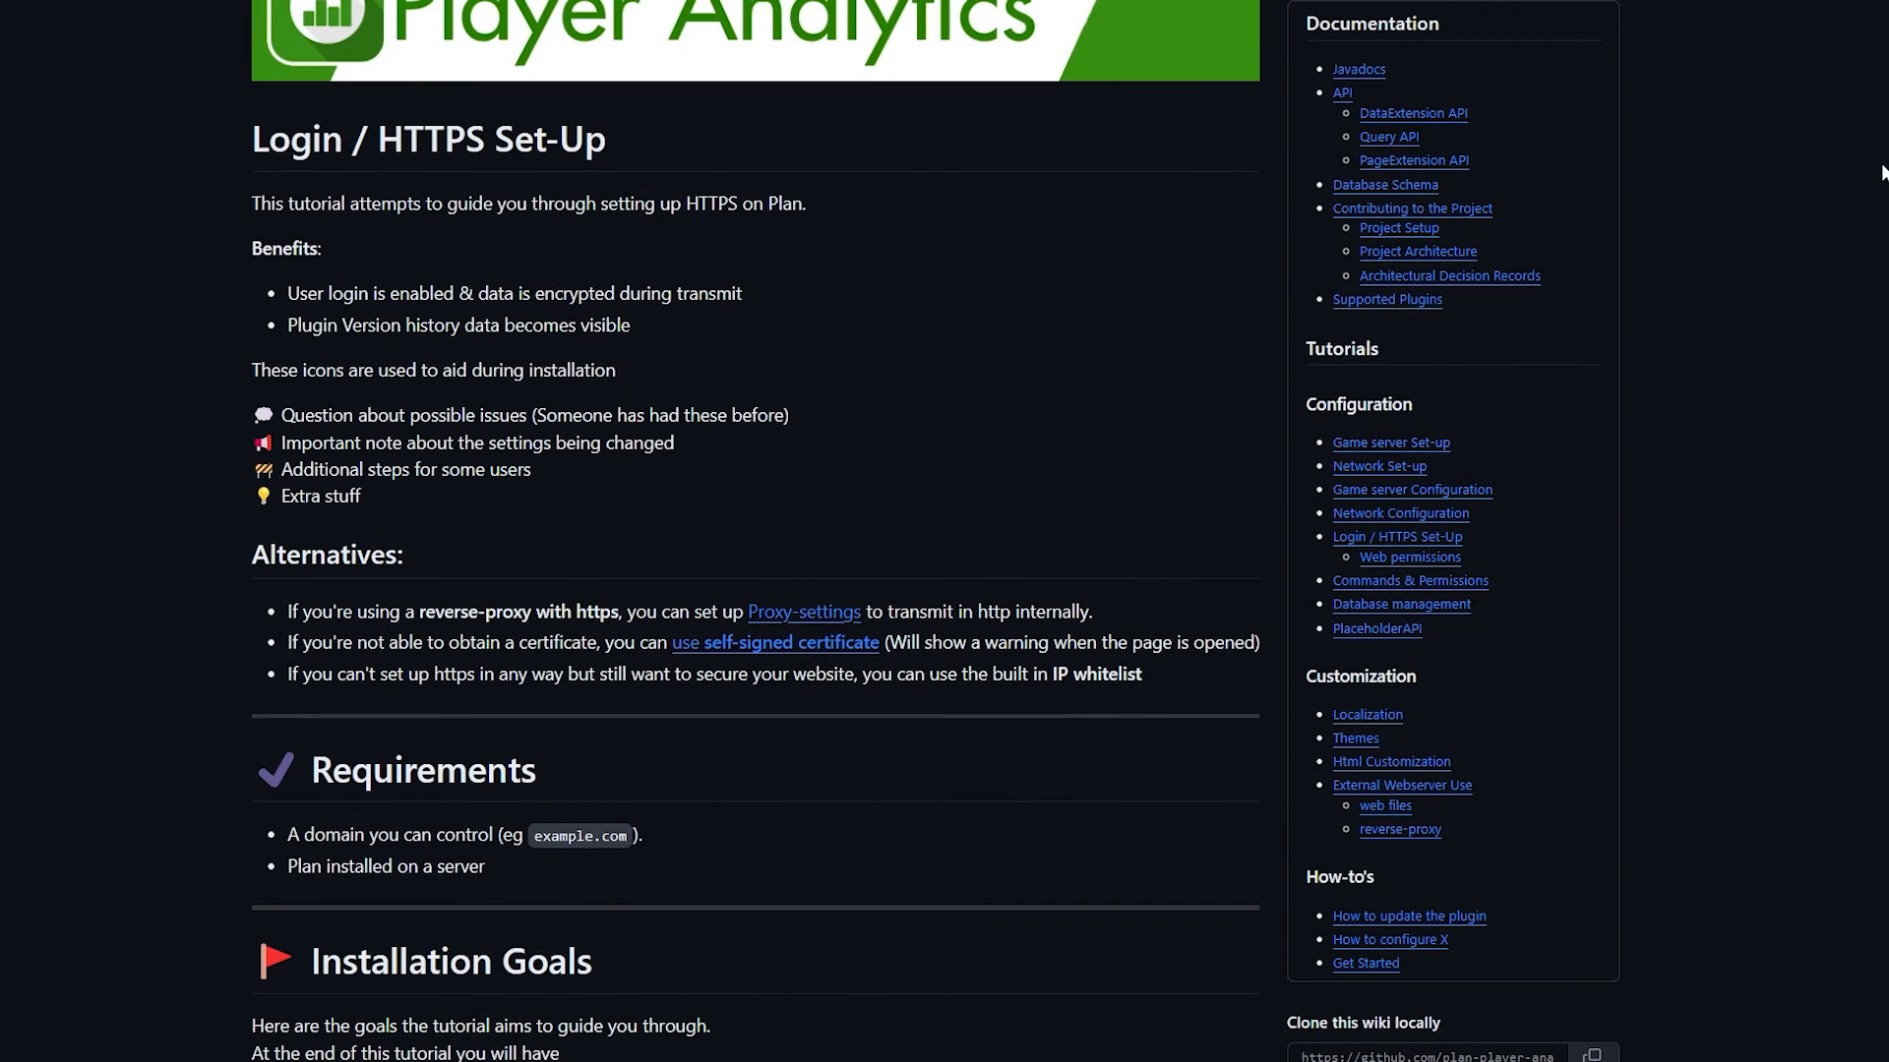
{"action": "mouse_move", "coordinate": [1851, 163]}
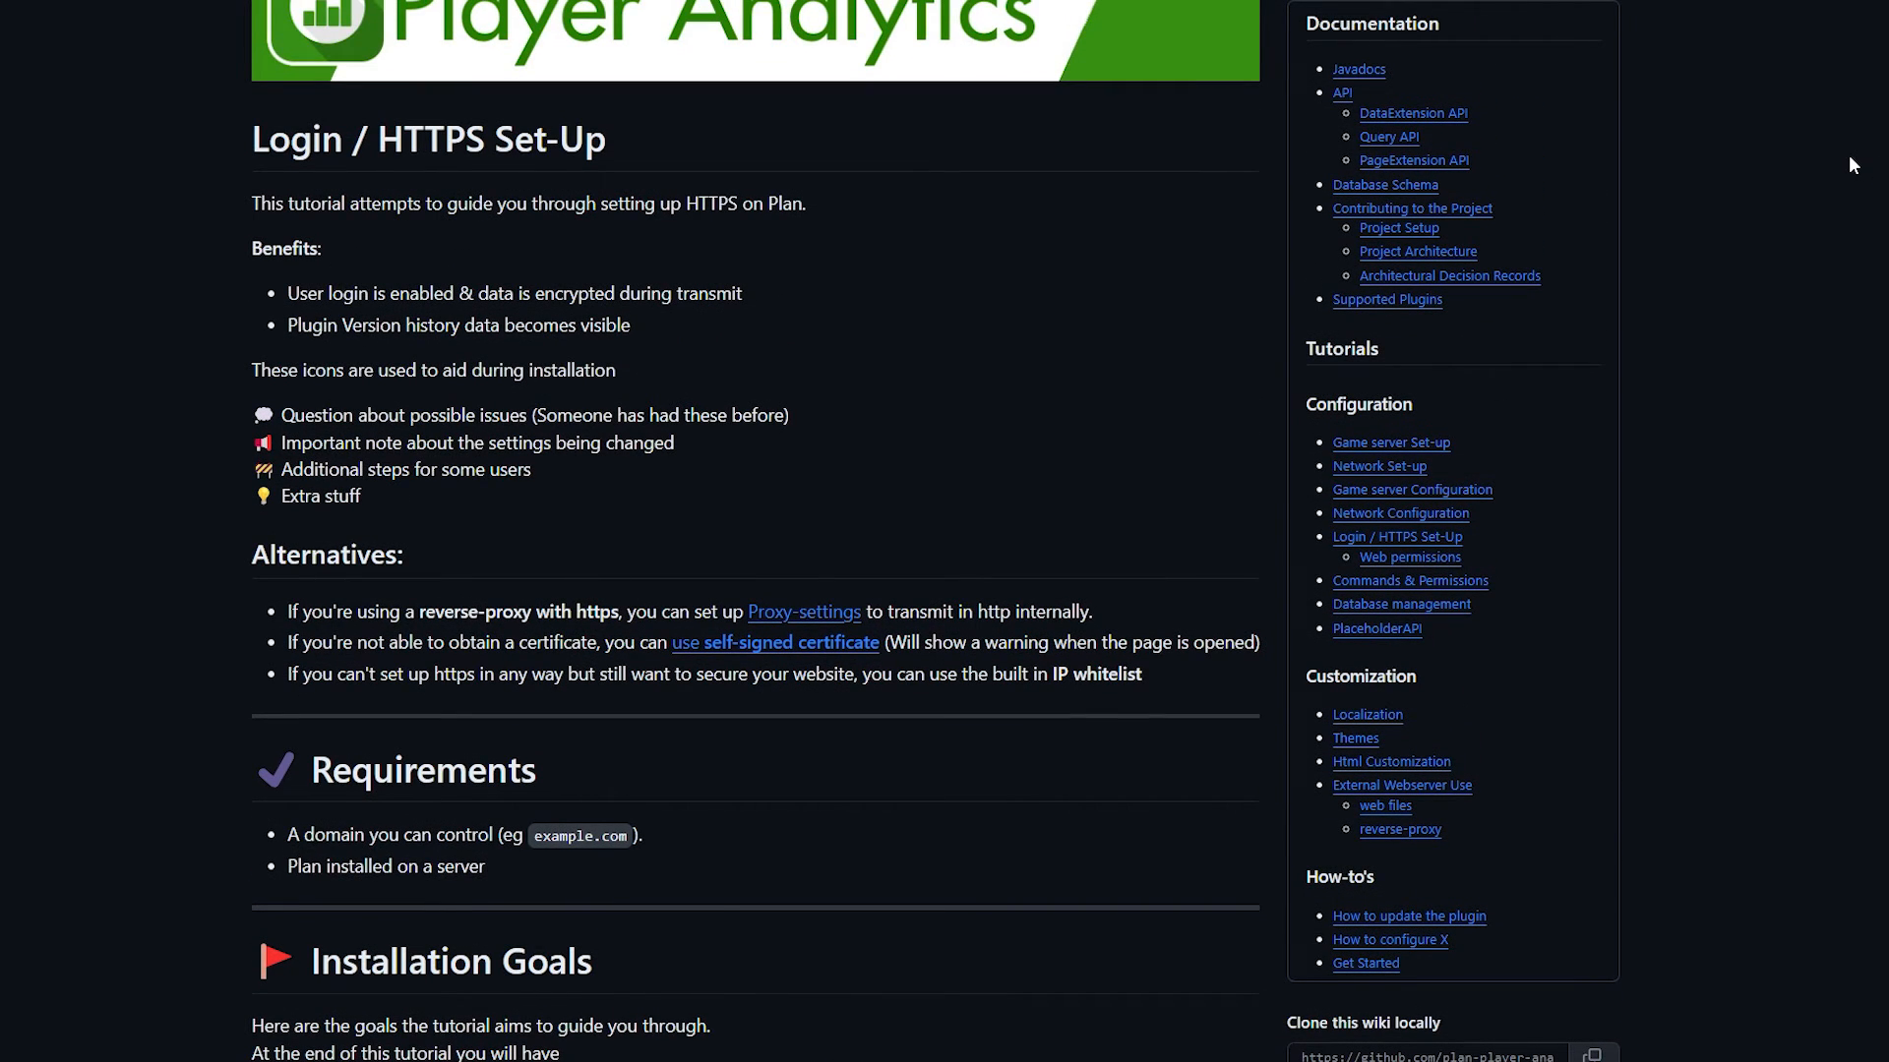
{"action": "scroll", "scroll_direction": "down", "scroll_amount": 3}
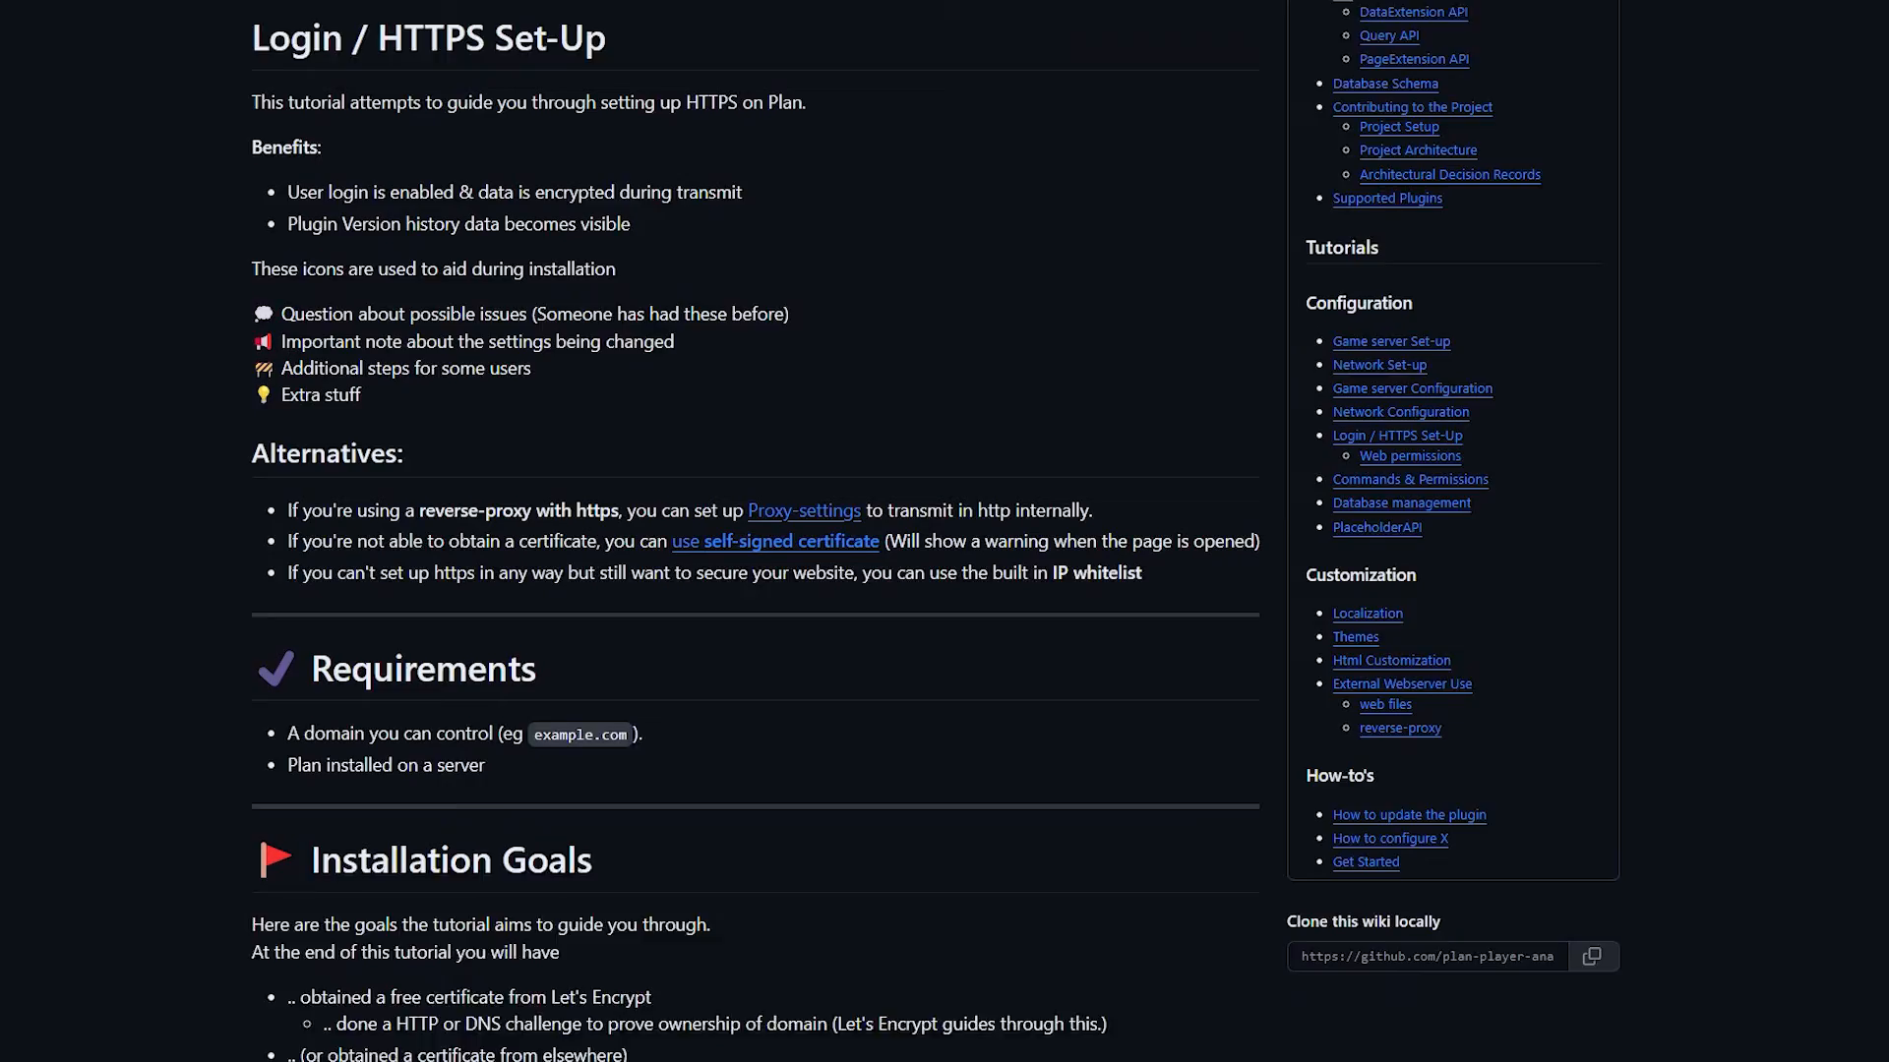
{"action": "scroll", "scroll_direction": "down", "scroll_amount": 3}
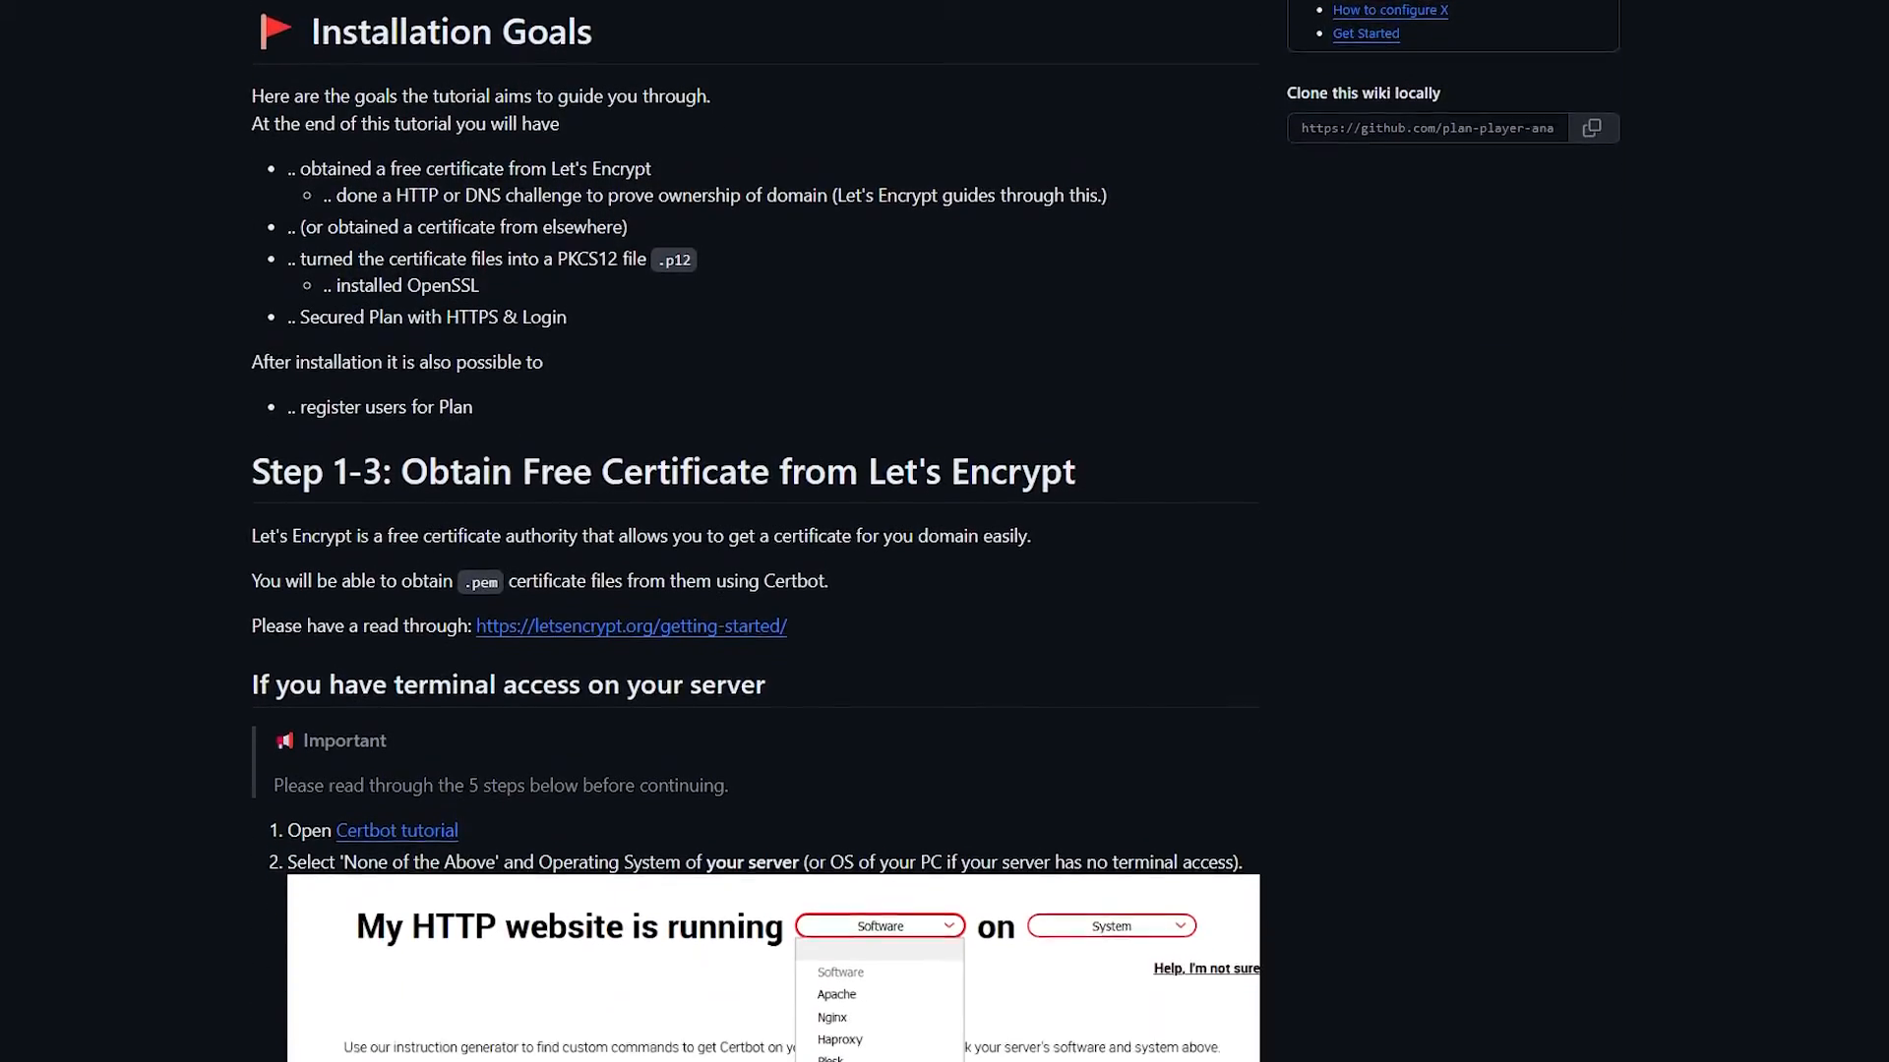
{"action": "scroll", "scroll_direction": "down", "scroll_amount": 3}
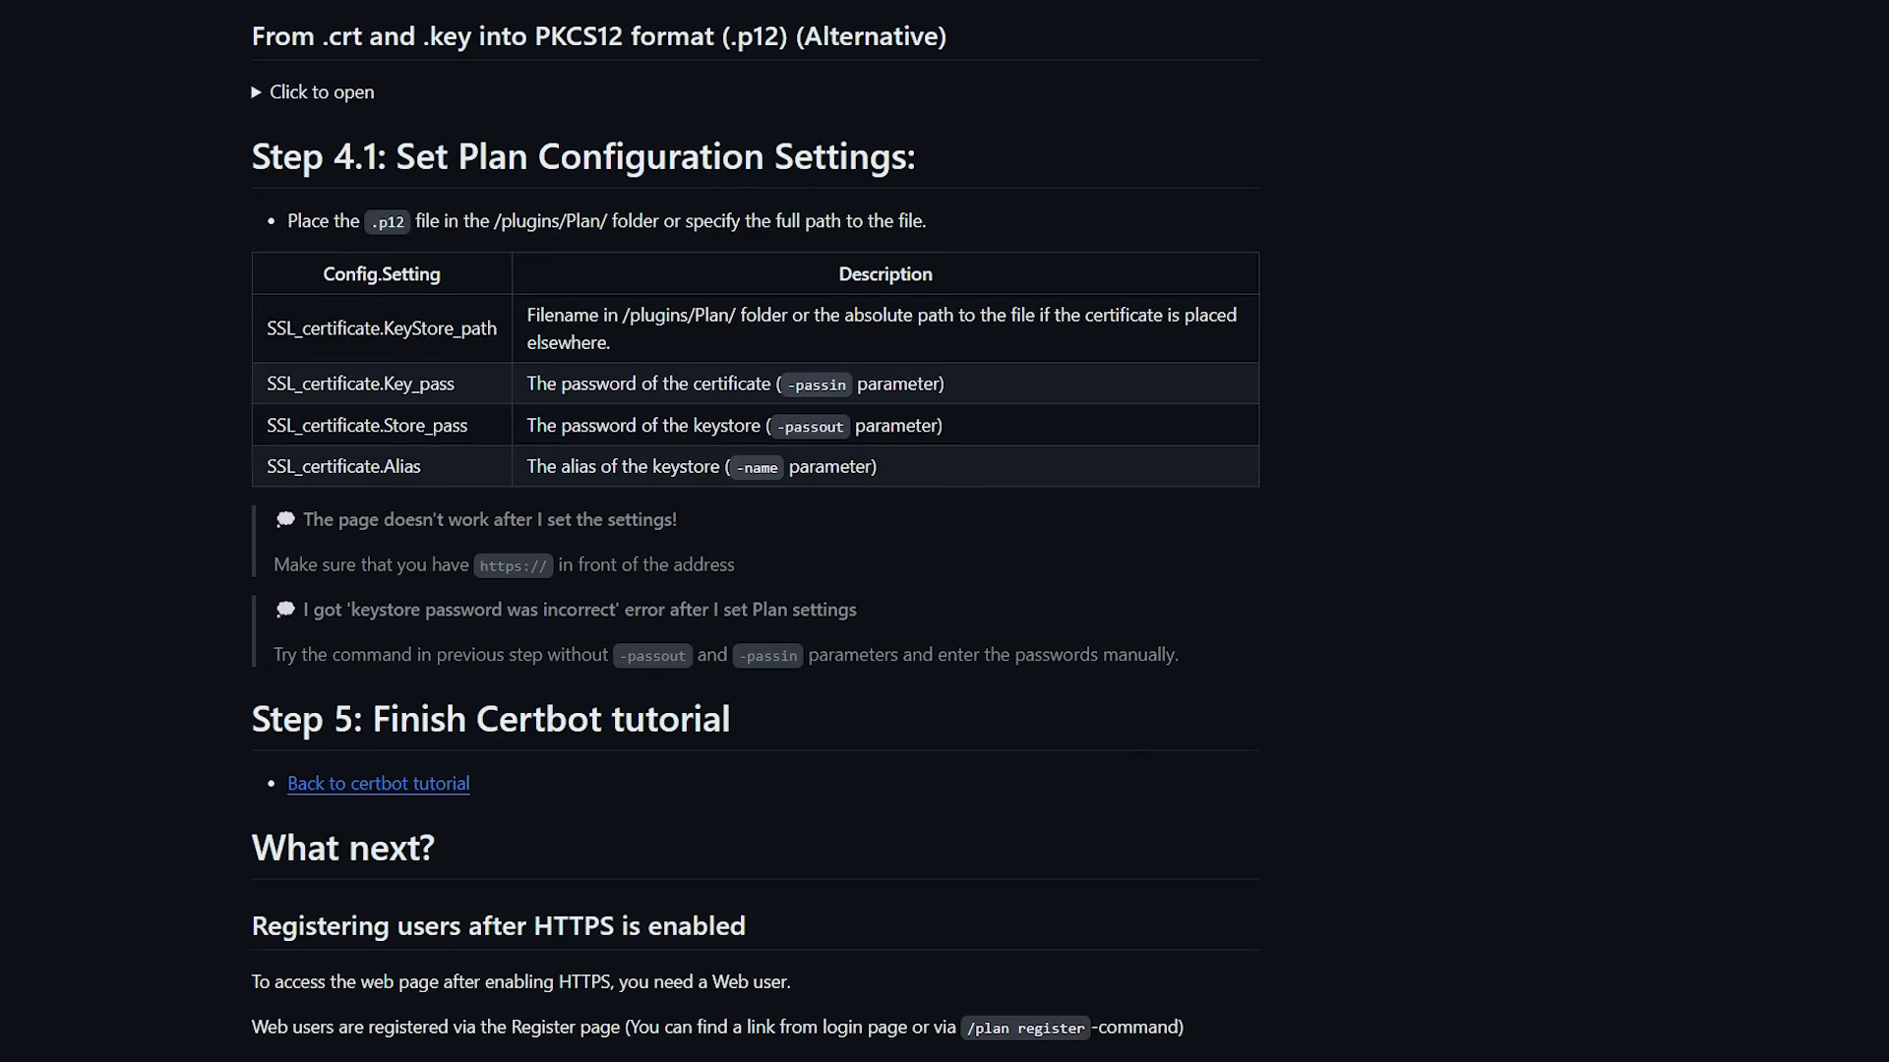
{"action": "scroll", "scroll_direction": "down", "scroll_amount": 3}
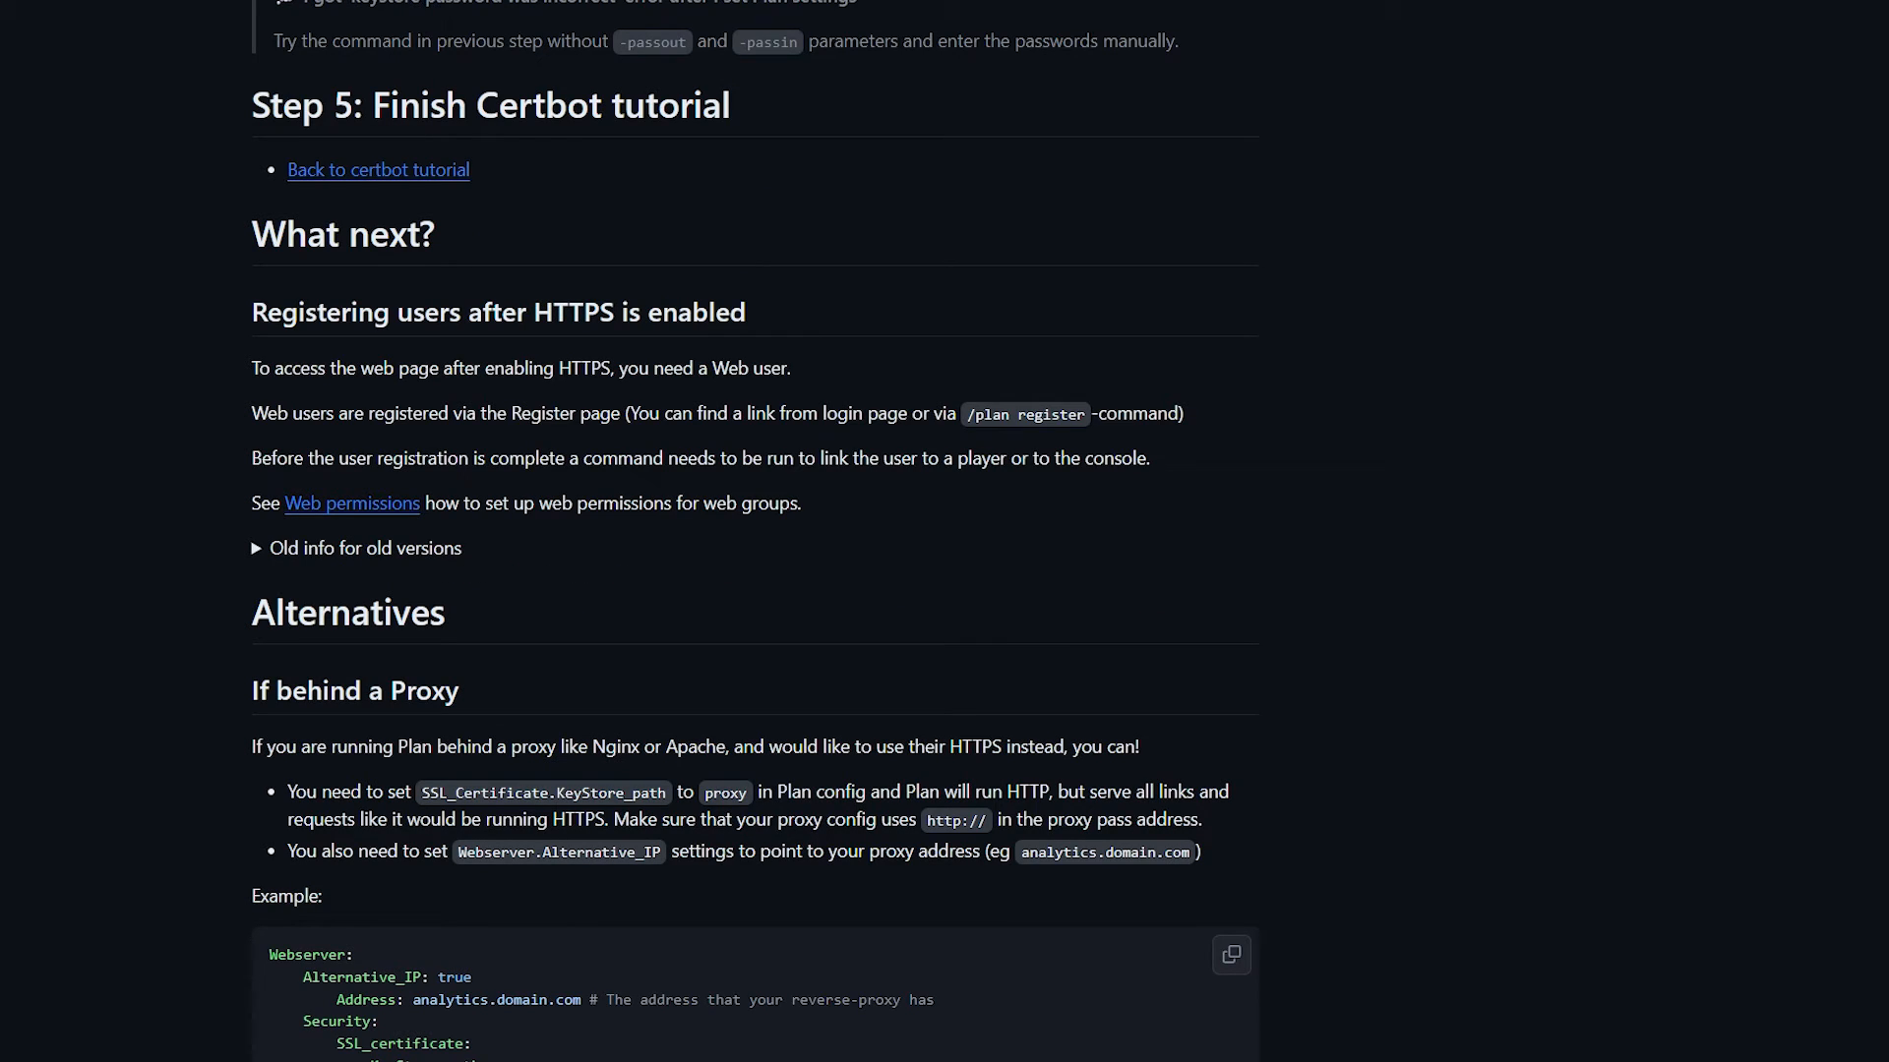
{"action": "scroll", "scroll_direction": "down", "scroll_amount": 3}
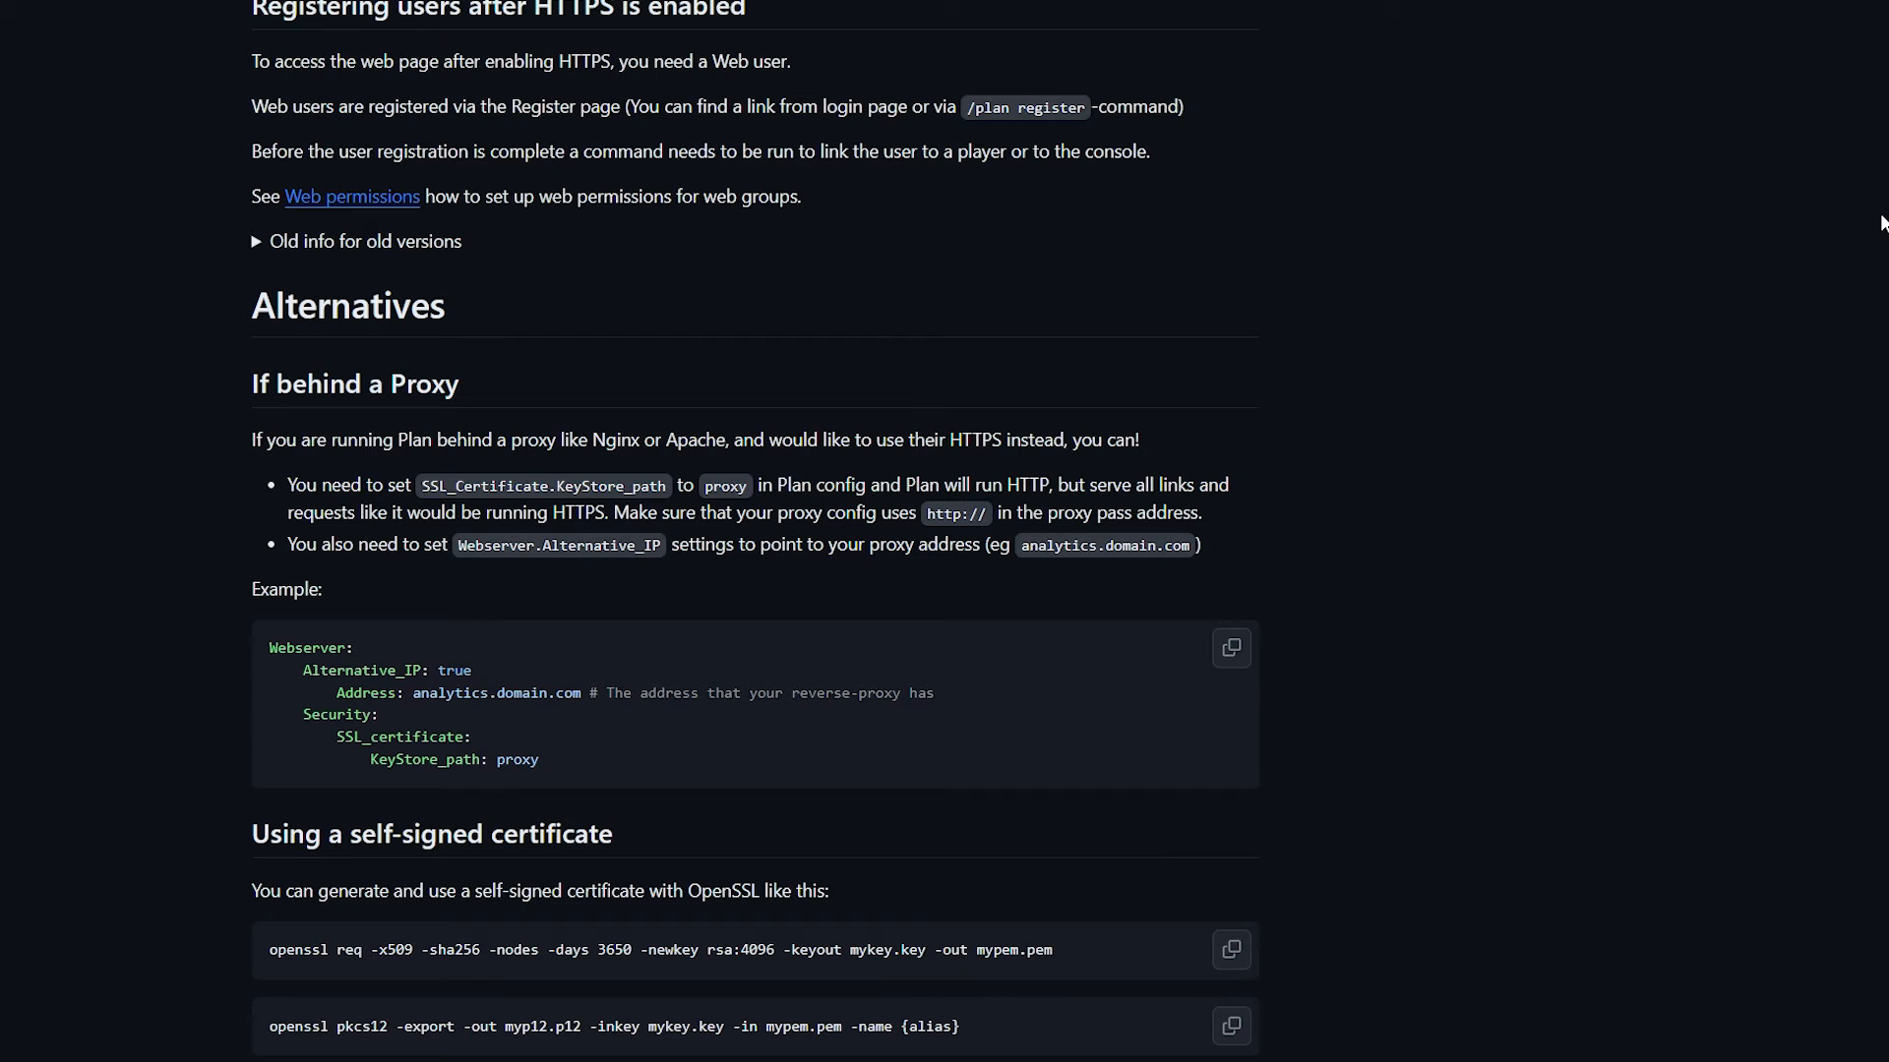
{"action": "scroll", "scroll_direction": "down", "scroll_amount": 3}
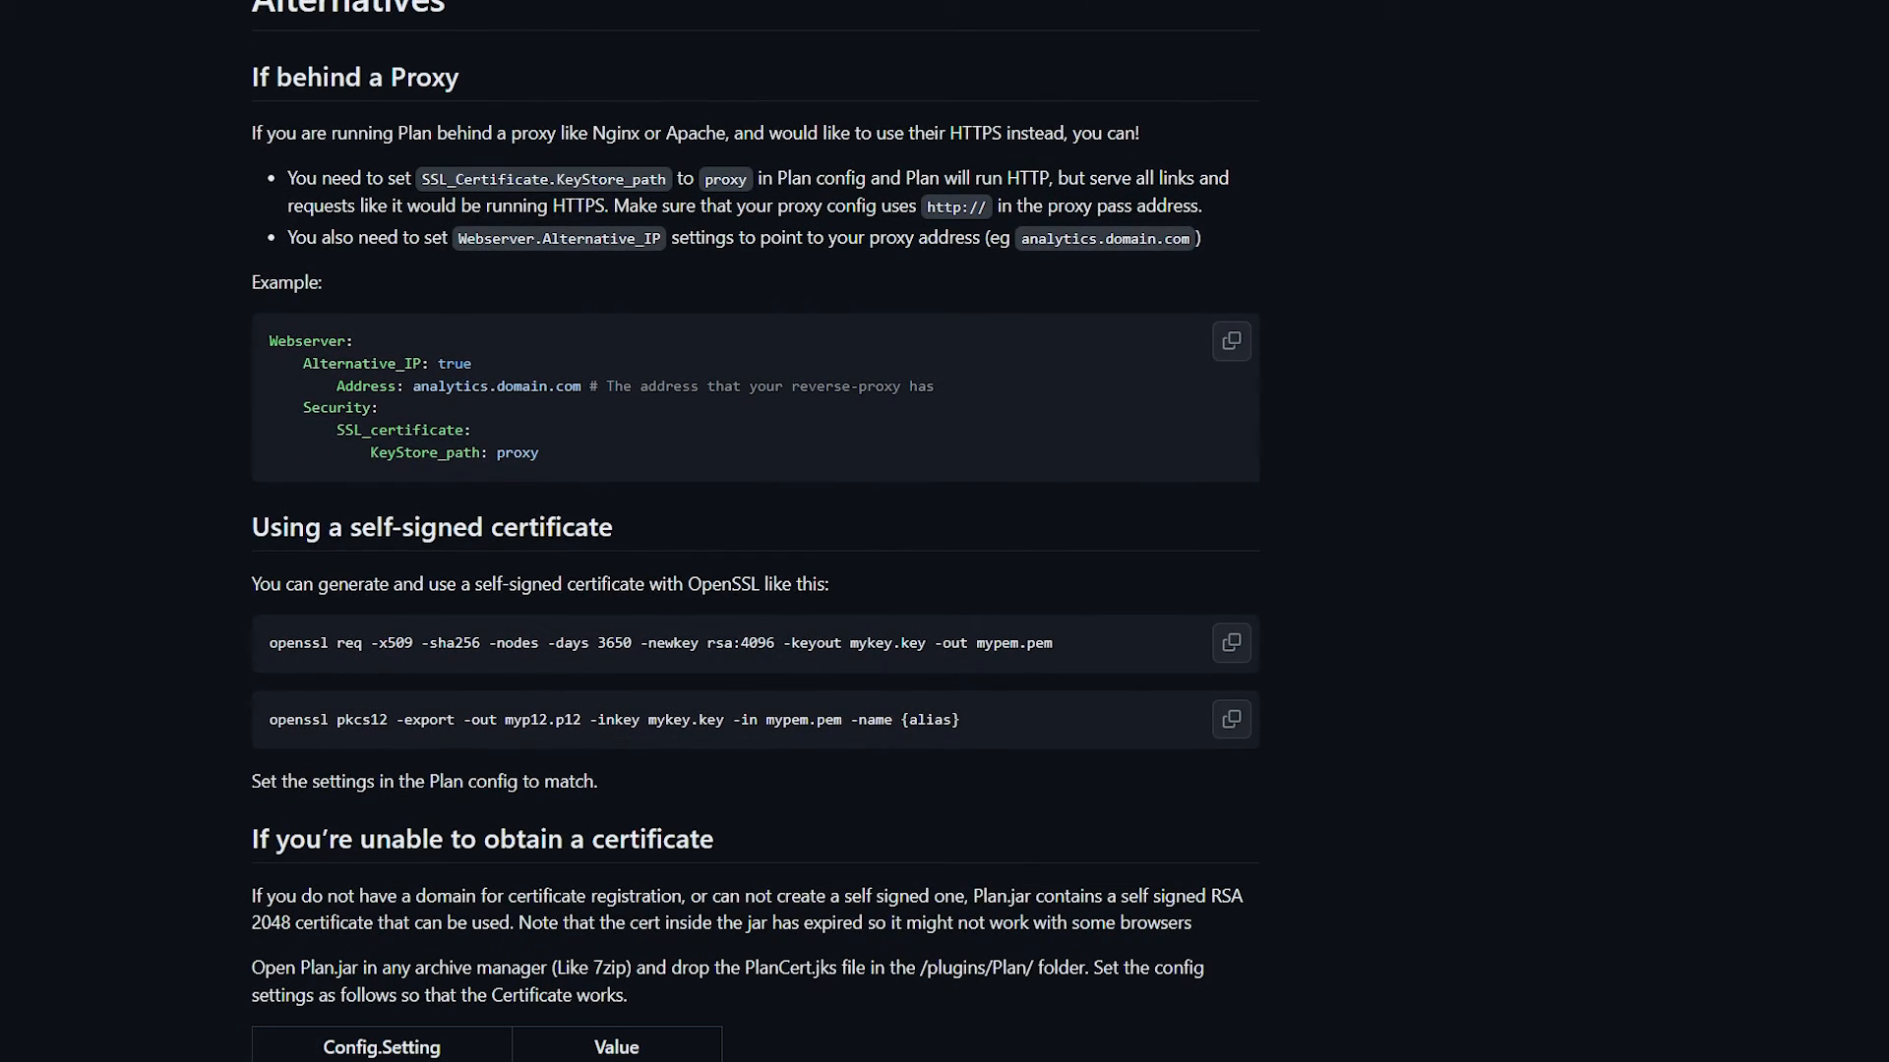
{"action": "scroll", "scroll_direction": "down", "scroll_amount": 3}
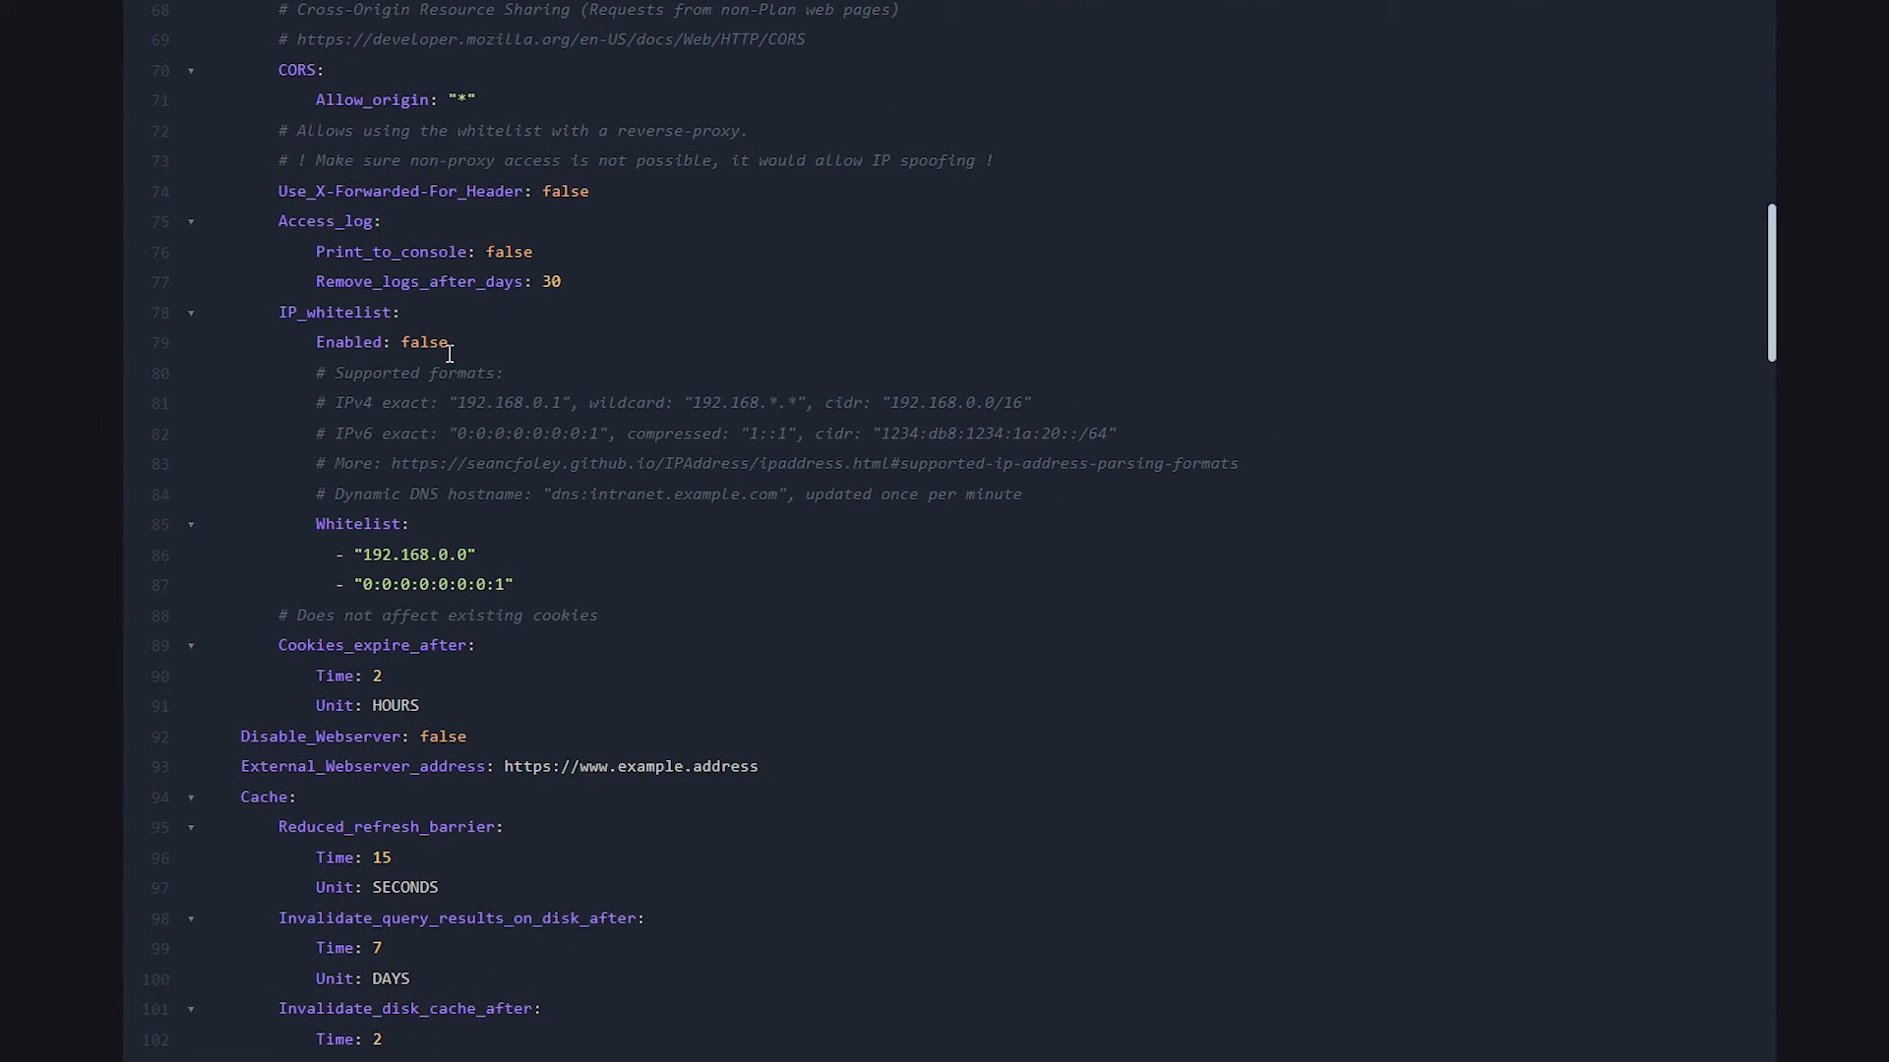
{"action": "mouse_move", "coordinate": [1048, 441]}
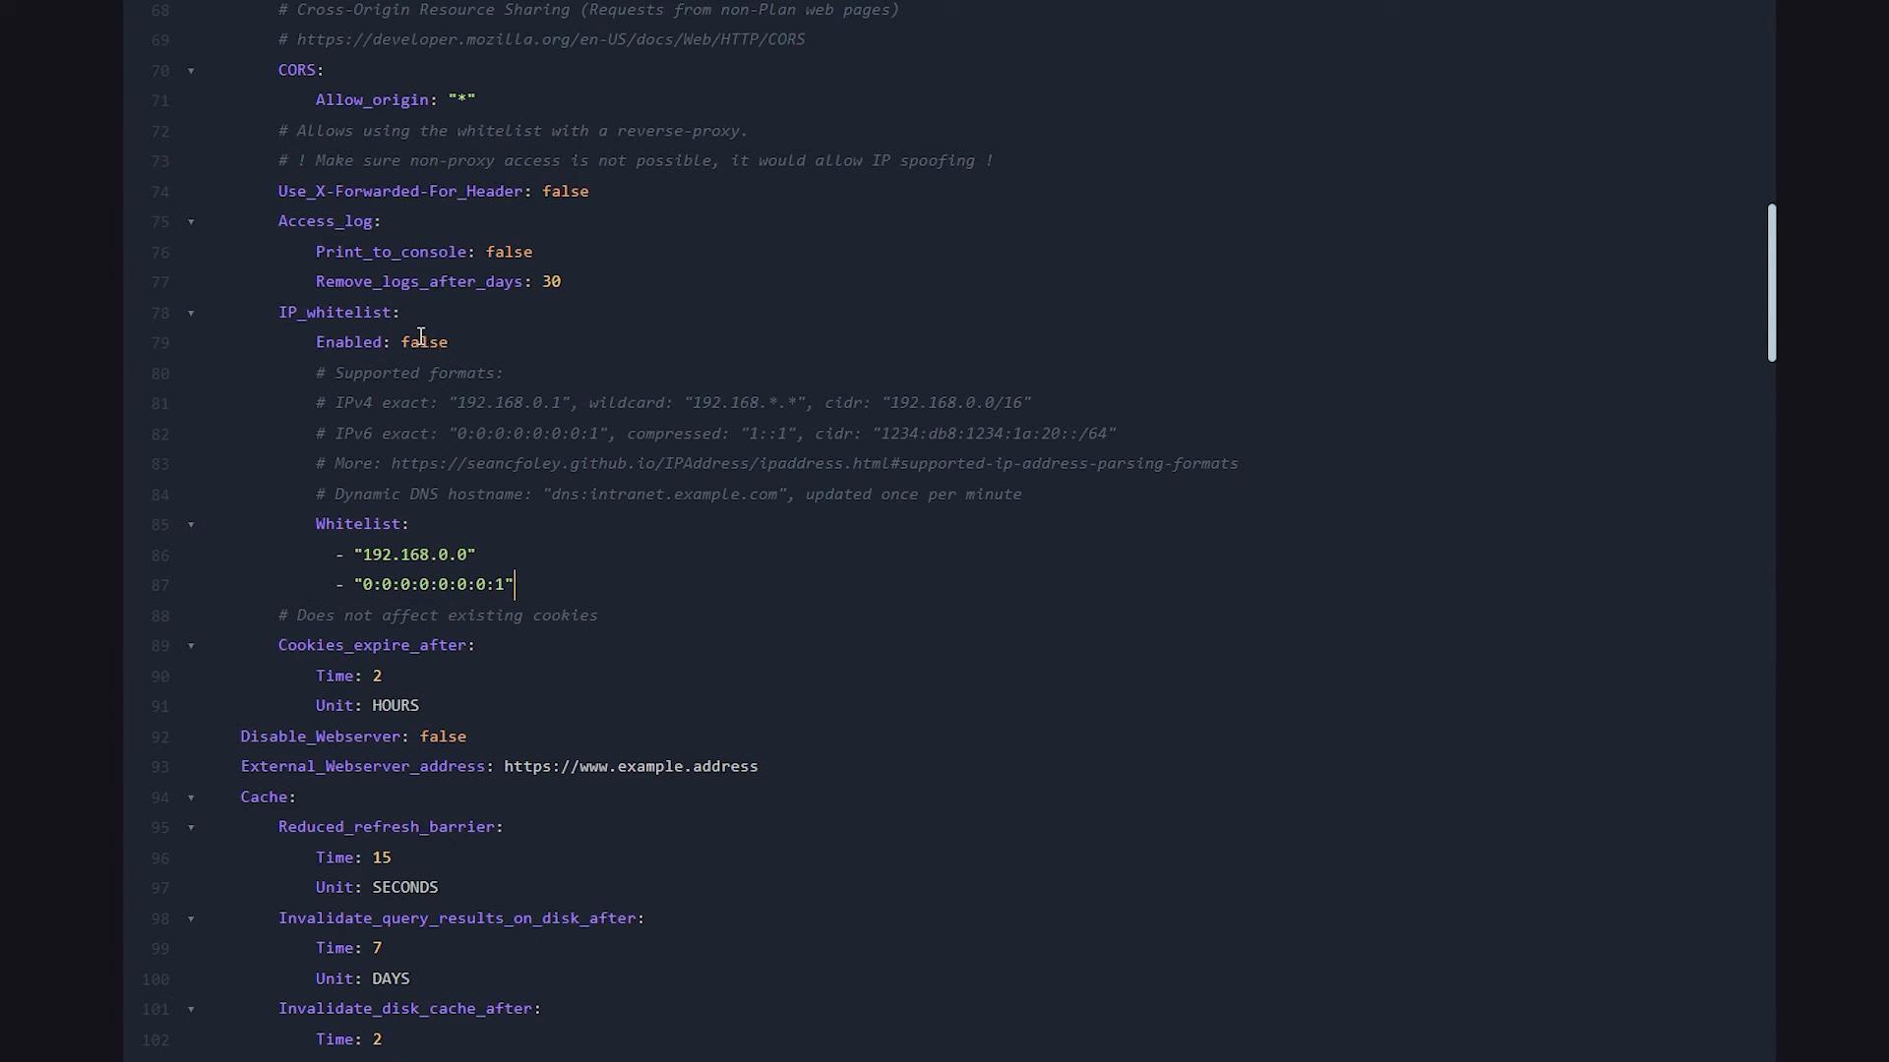
- Set IP_whitelist Enabled to true in config.yml and select the first whitelisted IP
{"action": "type", "text": "true"}
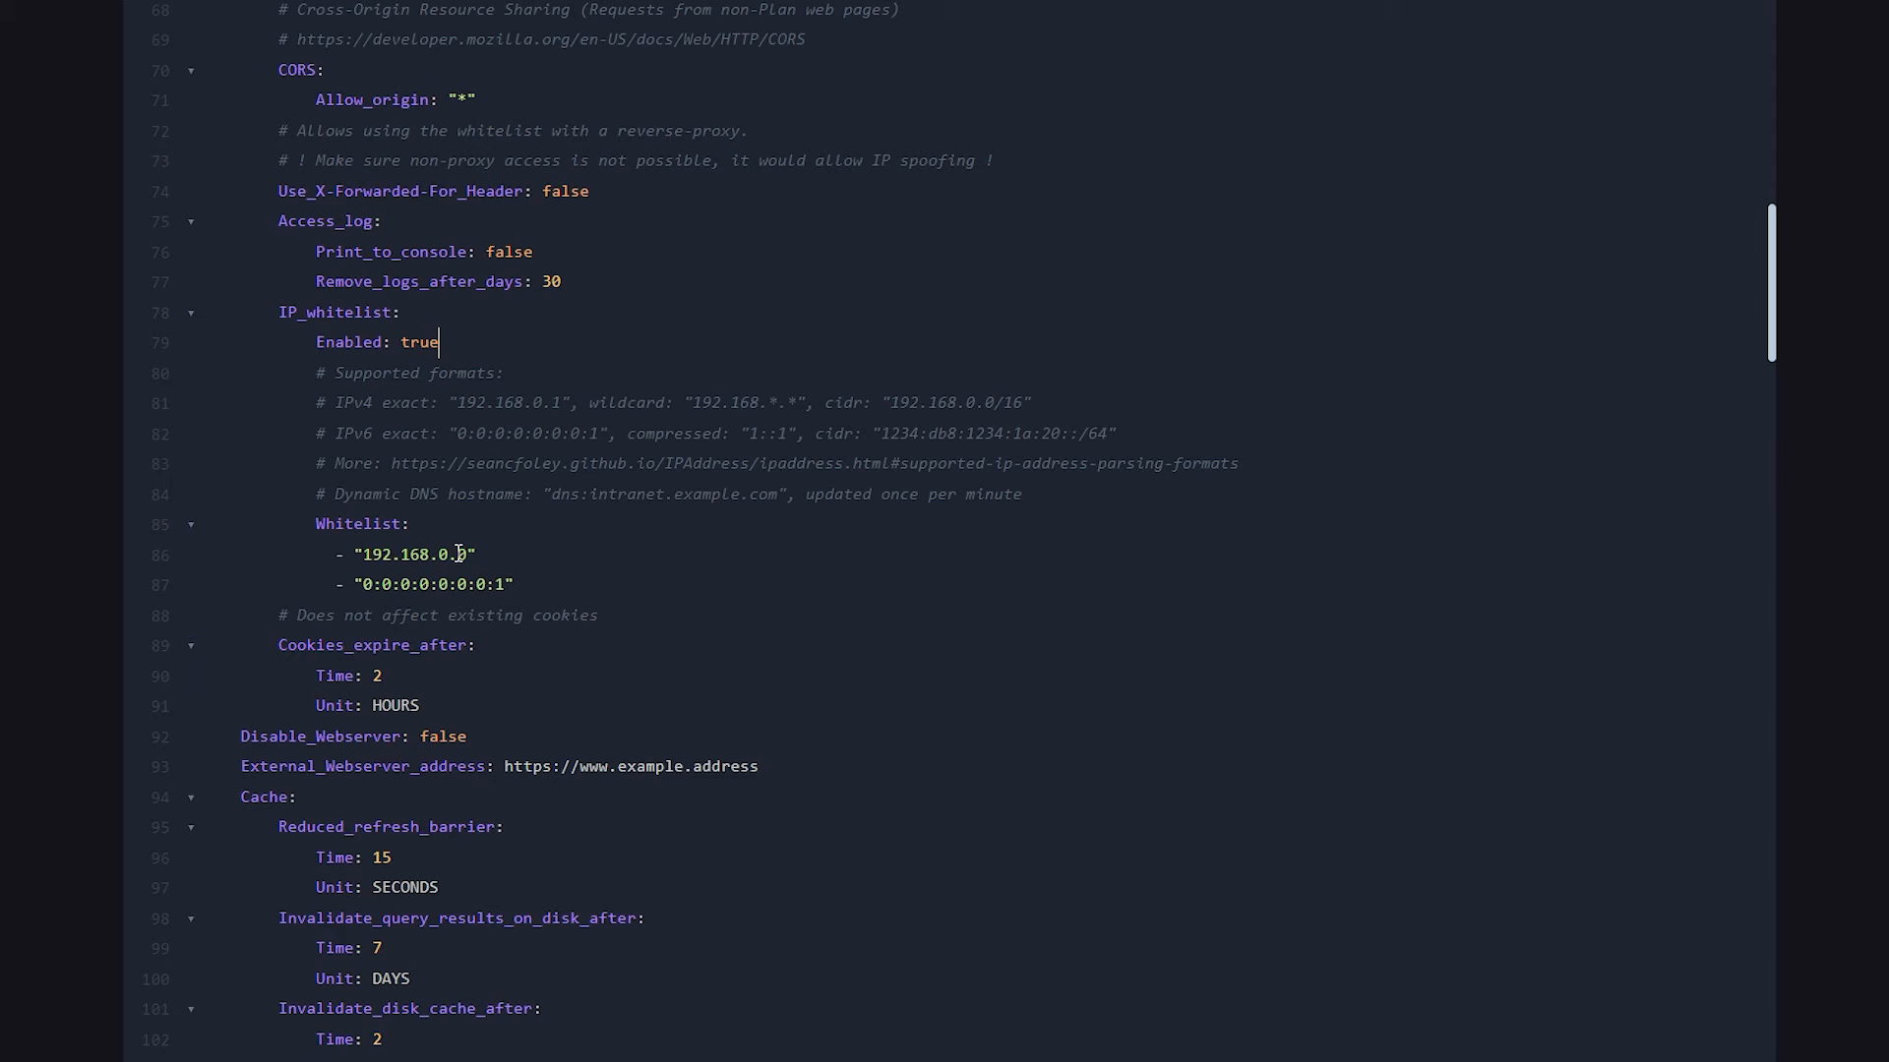
{"action": "double_click", "coordinate": [415, 555]}
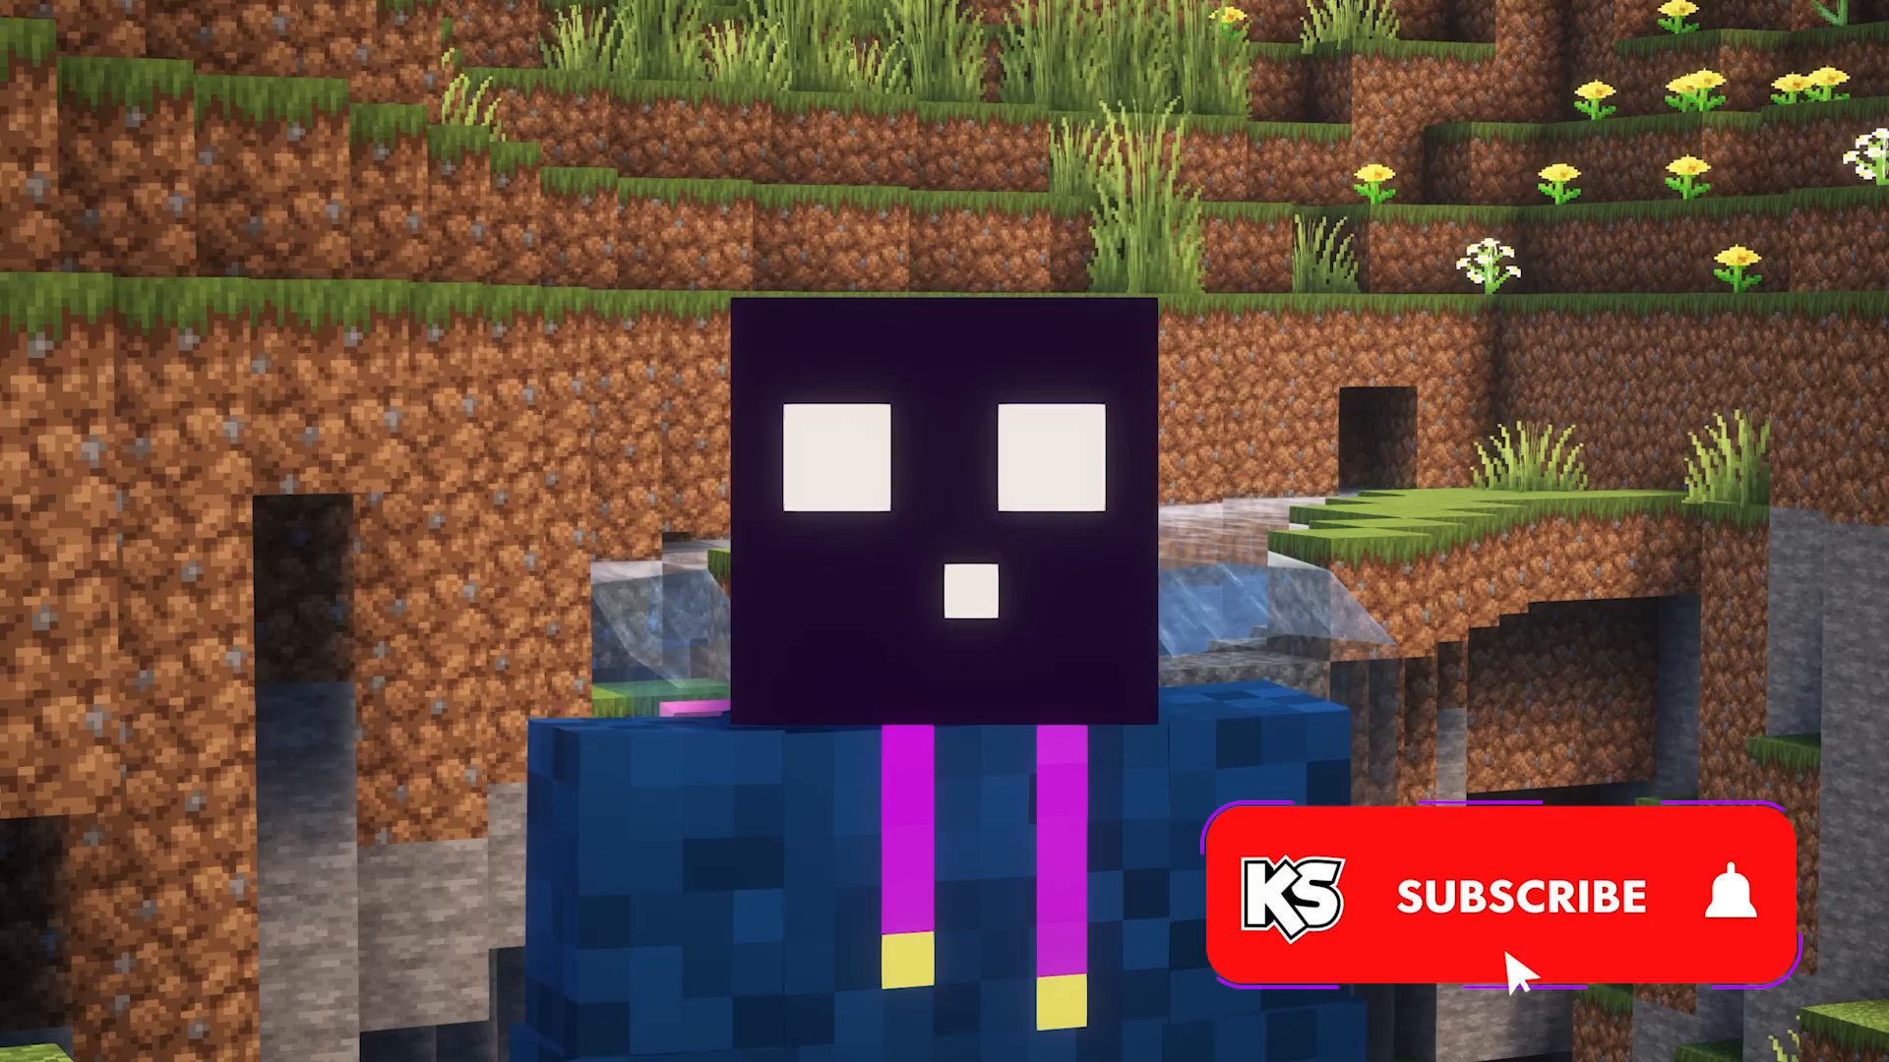
{"action": "left_click", "coordinate": [1523, 898]}
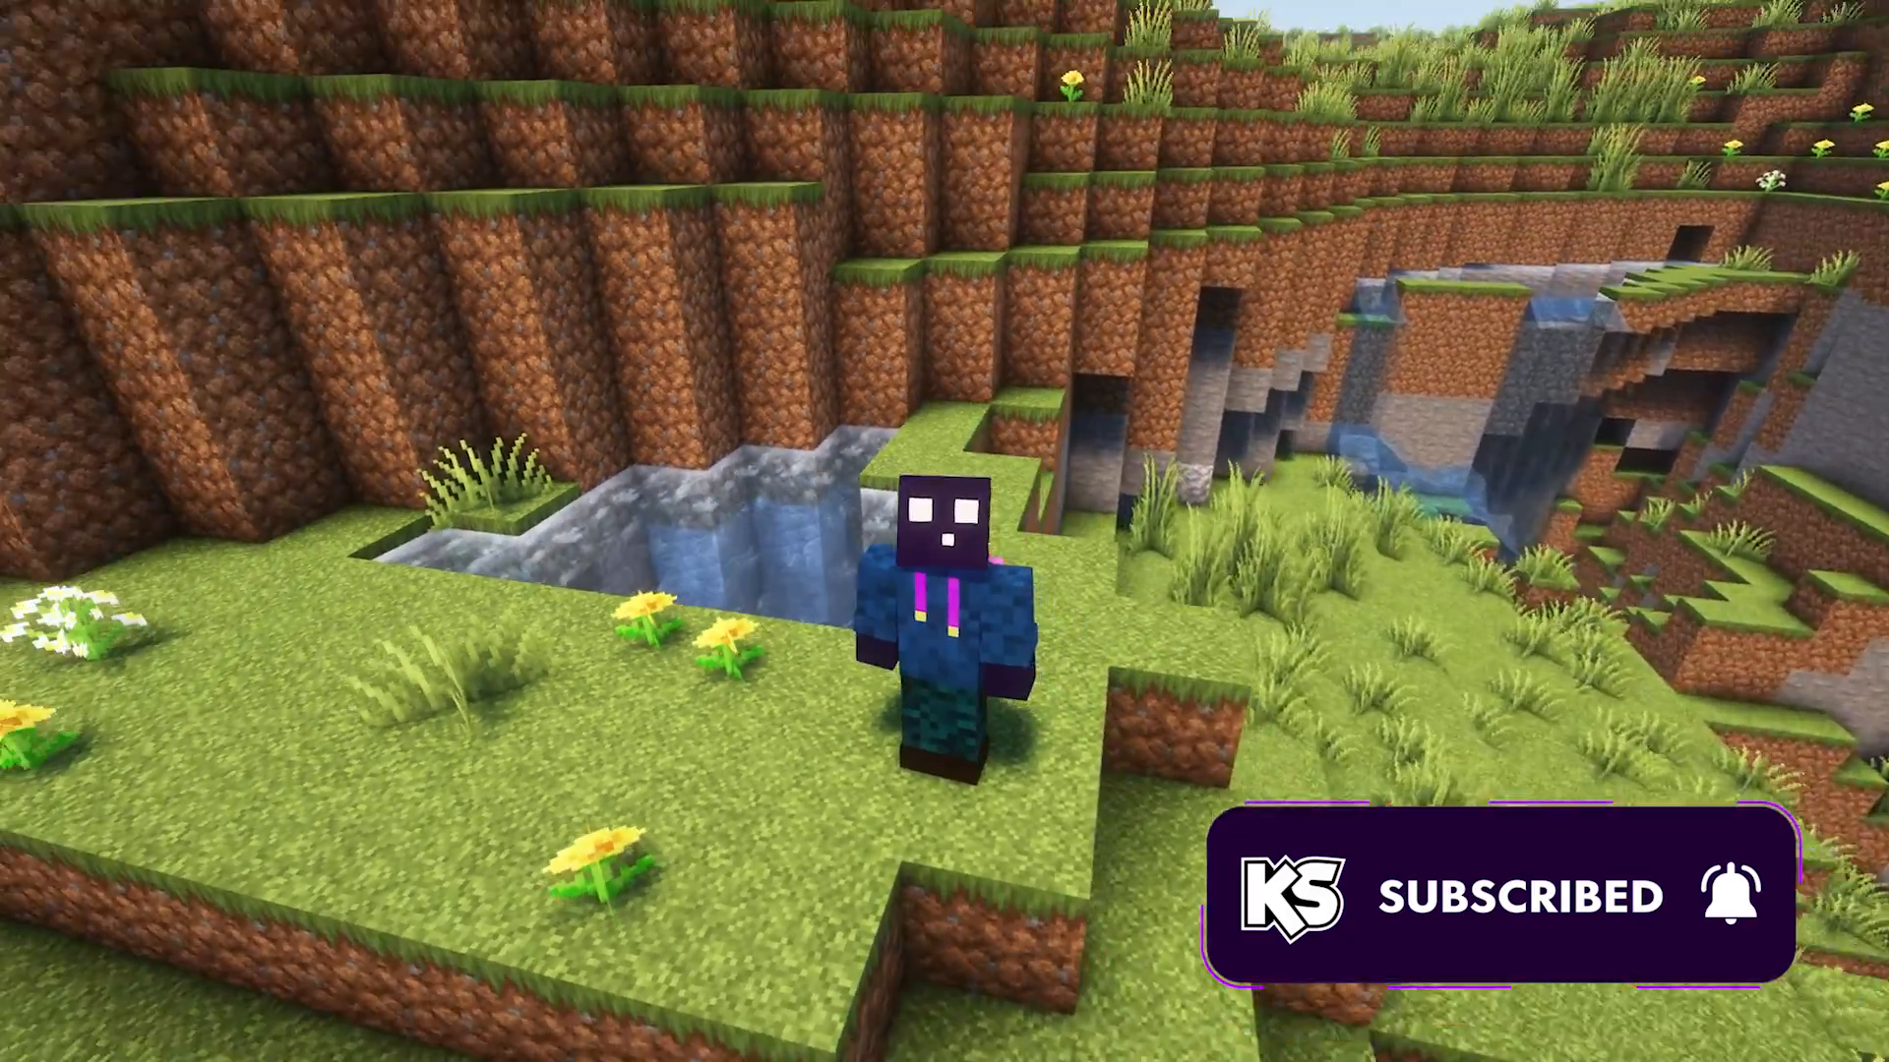